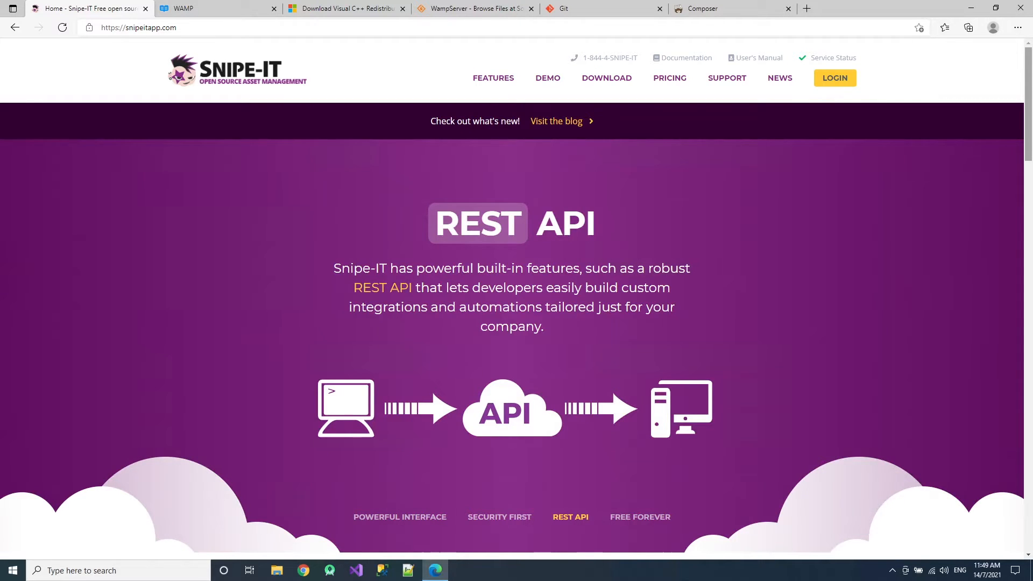
- Review the WAMP guide's prerequisites and go to the Visual C++ 2012 redistributable download page
click(639, 517)
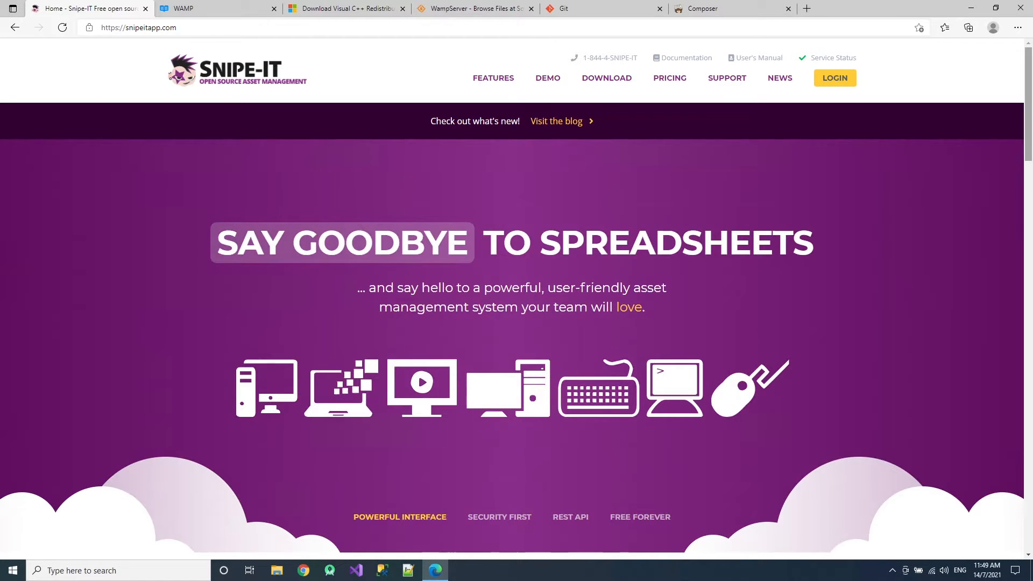
click(499, 516)
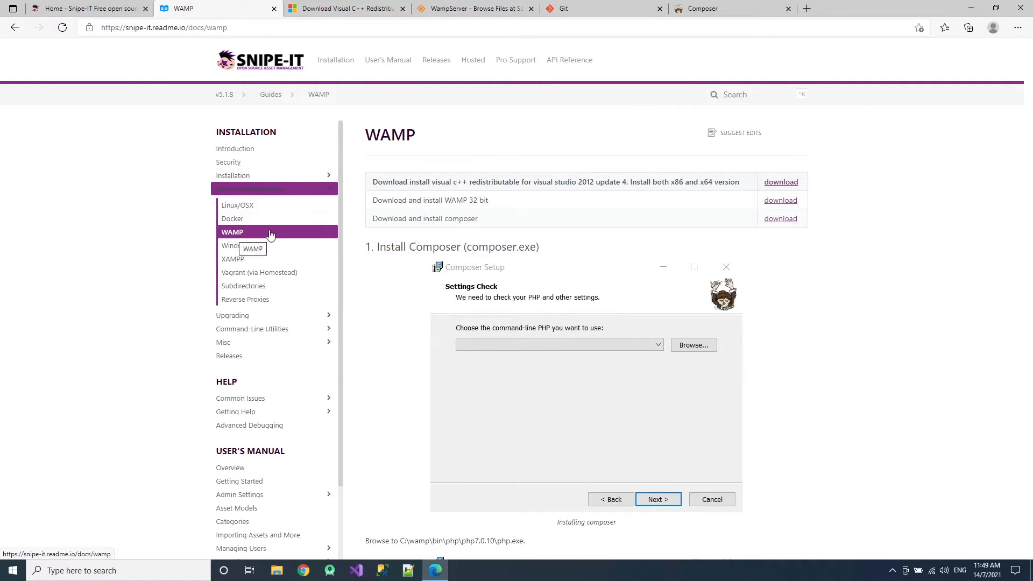
mouse_move(532, 193)
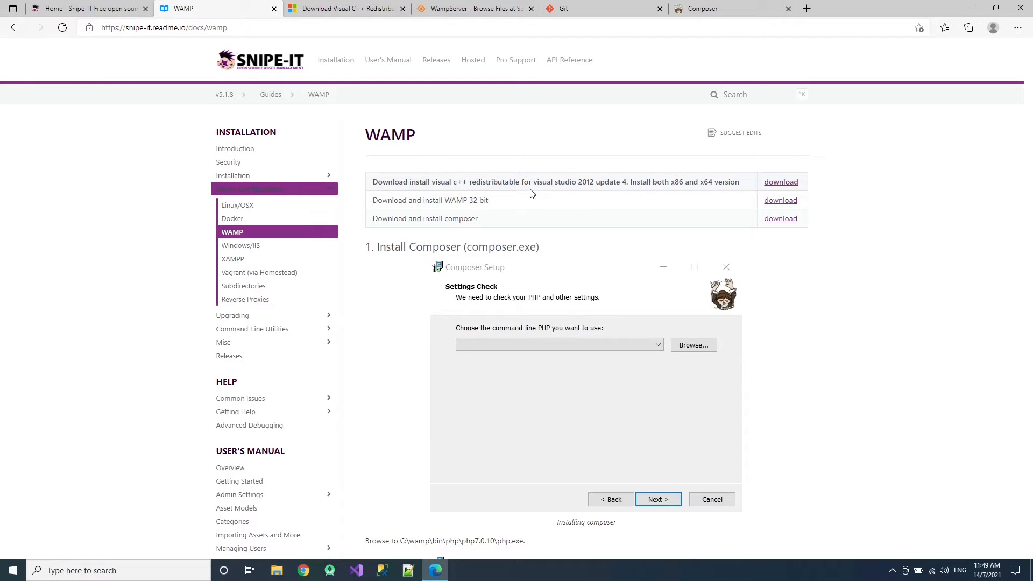
mouse_move(488, 209)
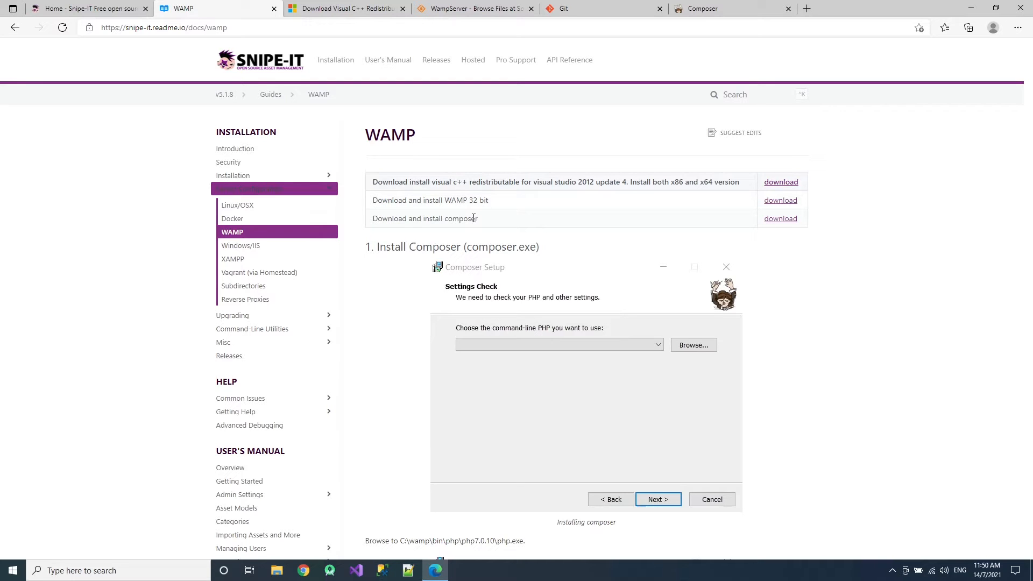
click(346, 8)
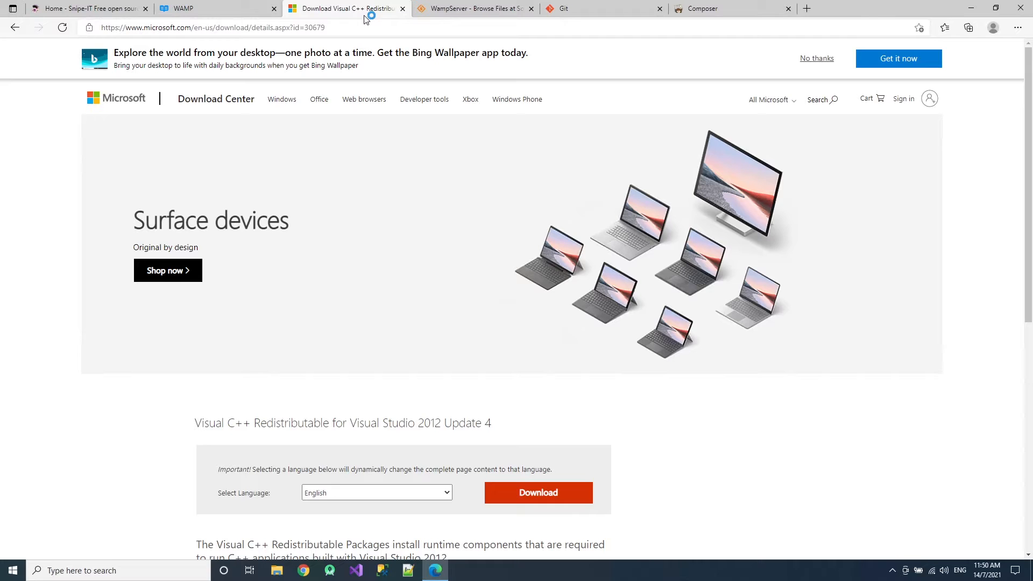
- Pick vcredist_x64.exe and vcredist_x86.exe for download and close the Microsoft page
scroll(down, 3)
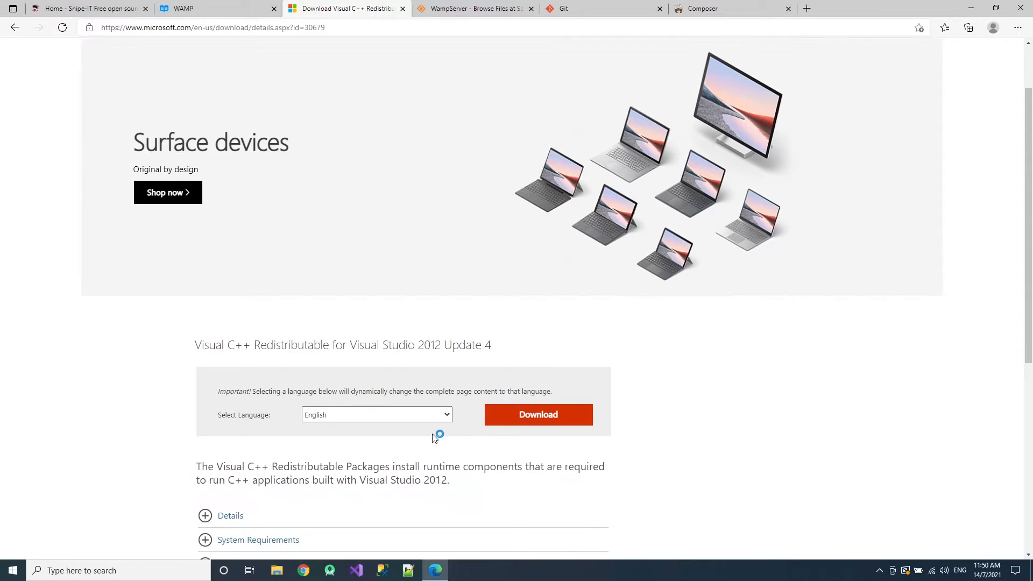
click(538, 415)
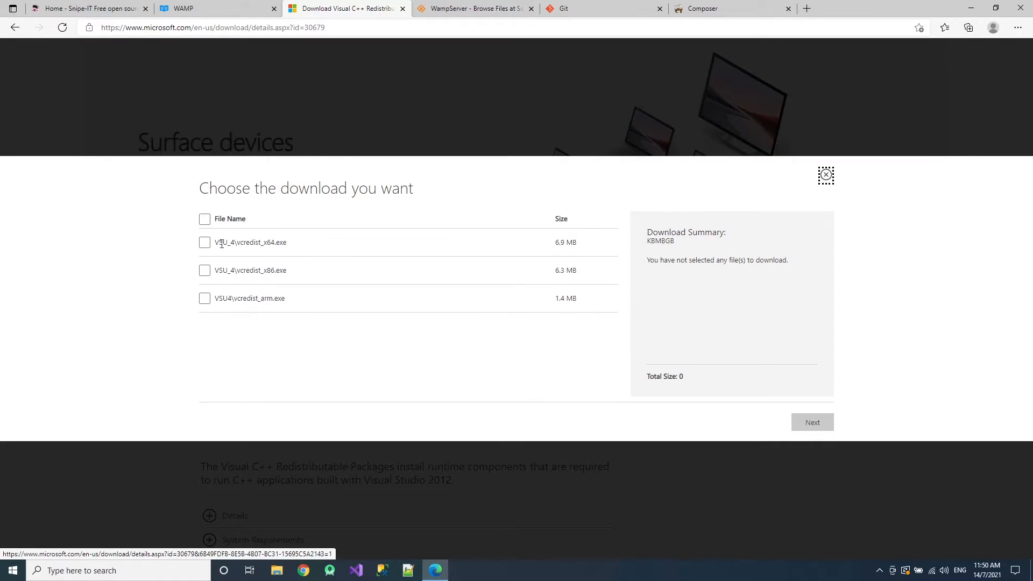
click(205, 270)
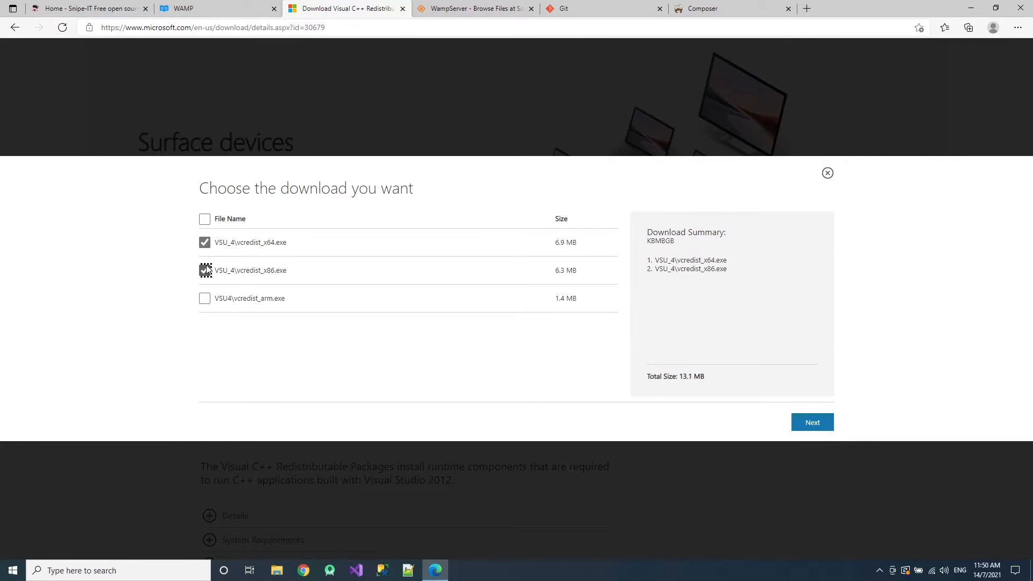
click(346, 8)
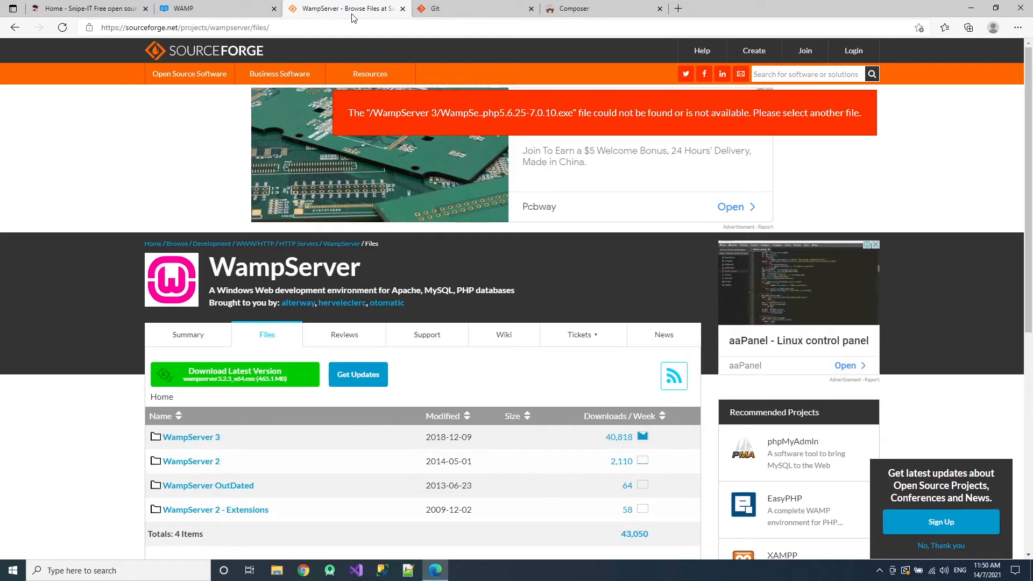
mouse_move(463, 366)
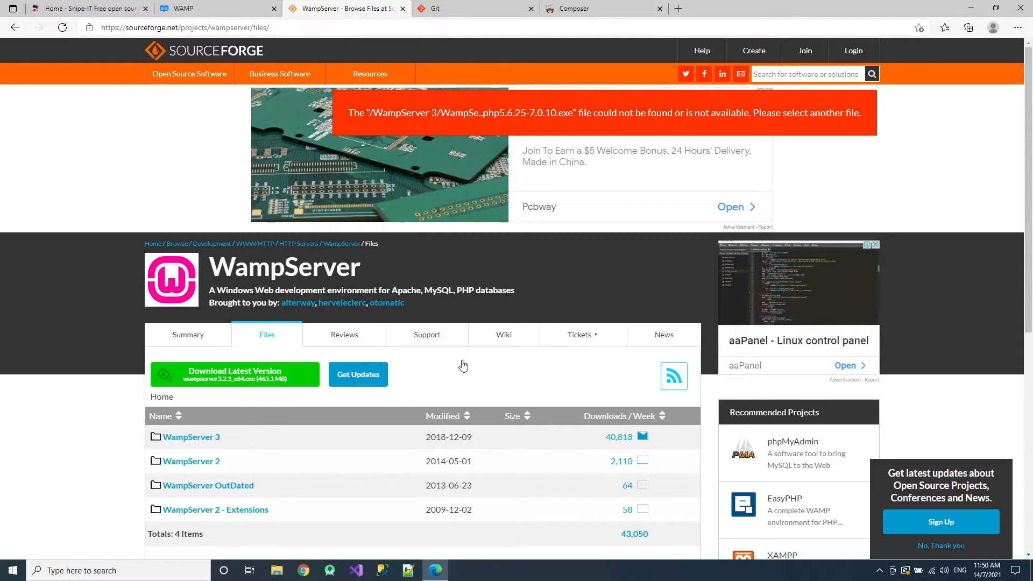
- Recheck the WAMP guide's requirements and return to the SourceForge WampServer files listing
scroll(down, 3)
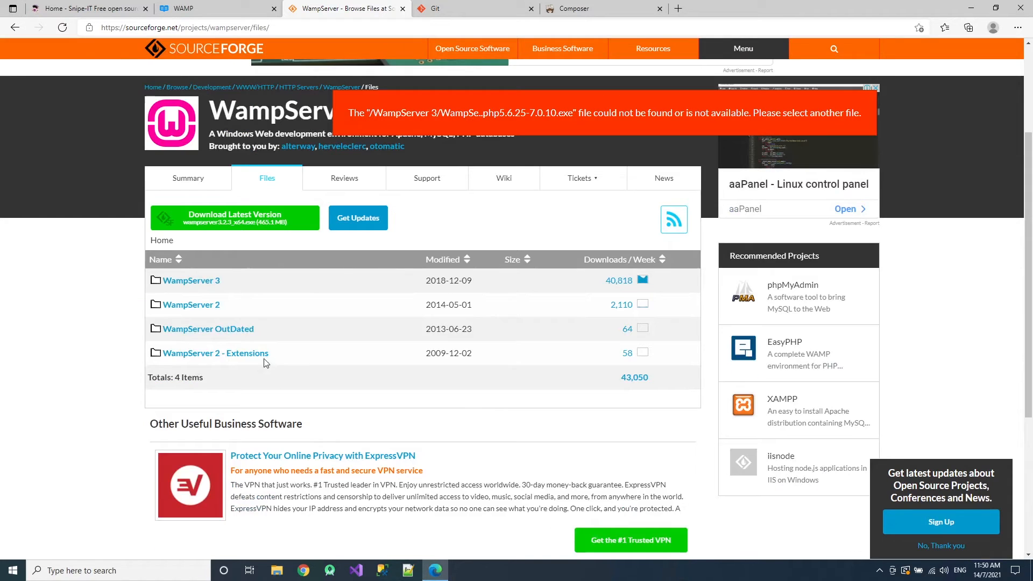
mouse_move(192, 280)
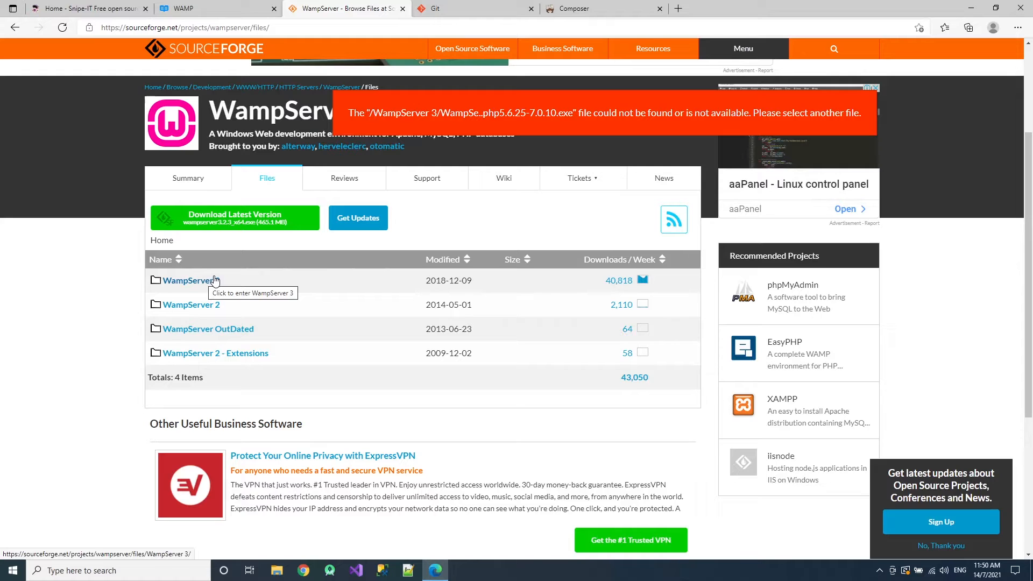
click(191, 8)
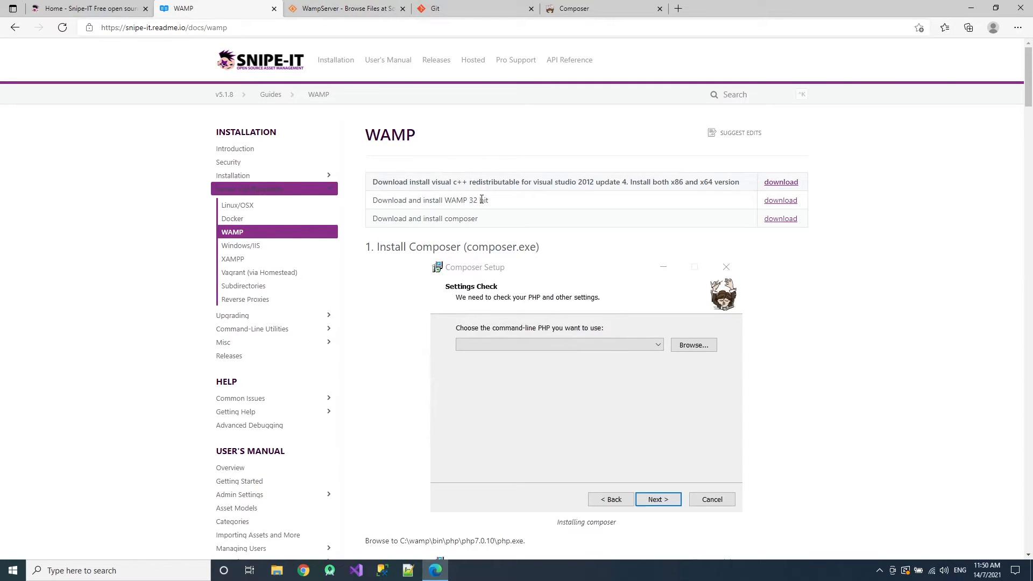
click(346, 9)
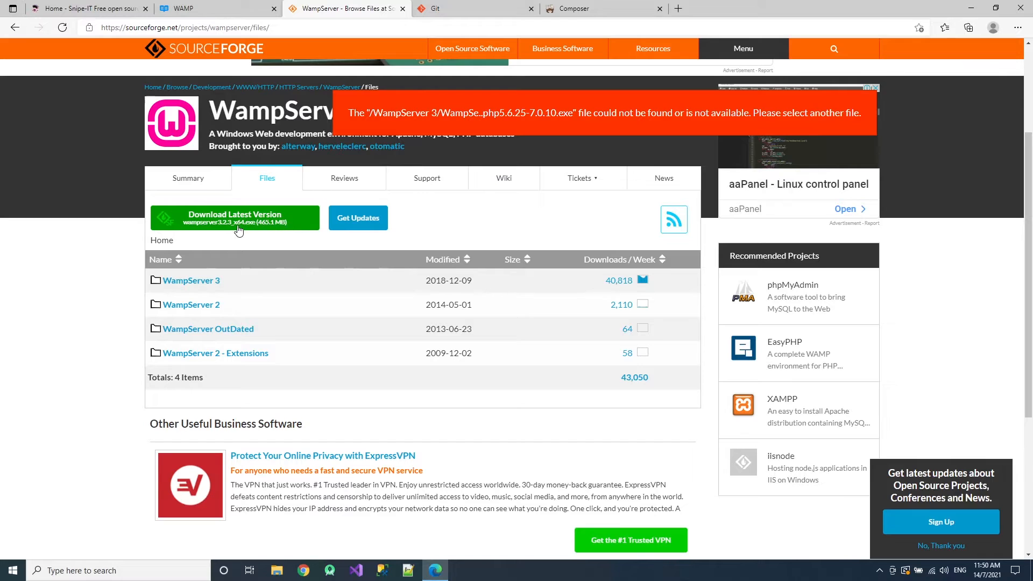
mouse_move(244, 227)
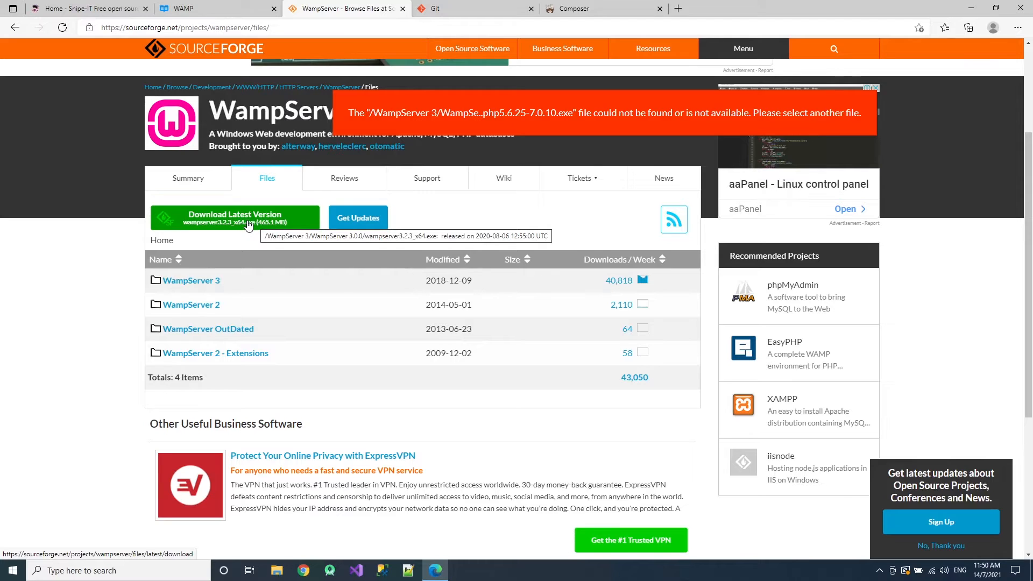
mouse_move(191, 279)
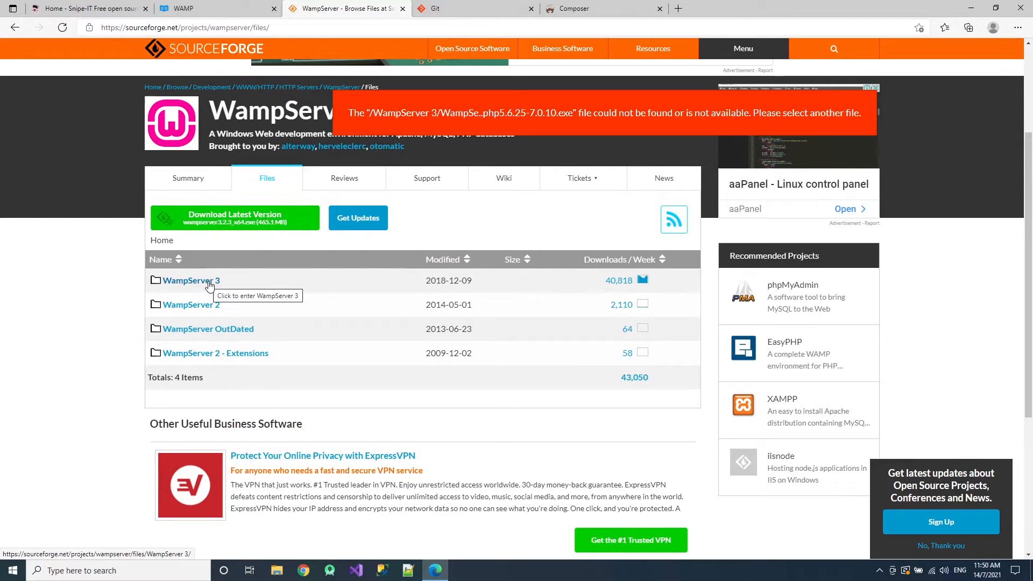
- Download wampserver3.2.3_x86.exe from the WampServer 3 > WampServer 3.0.0 folder
click(191, 279)
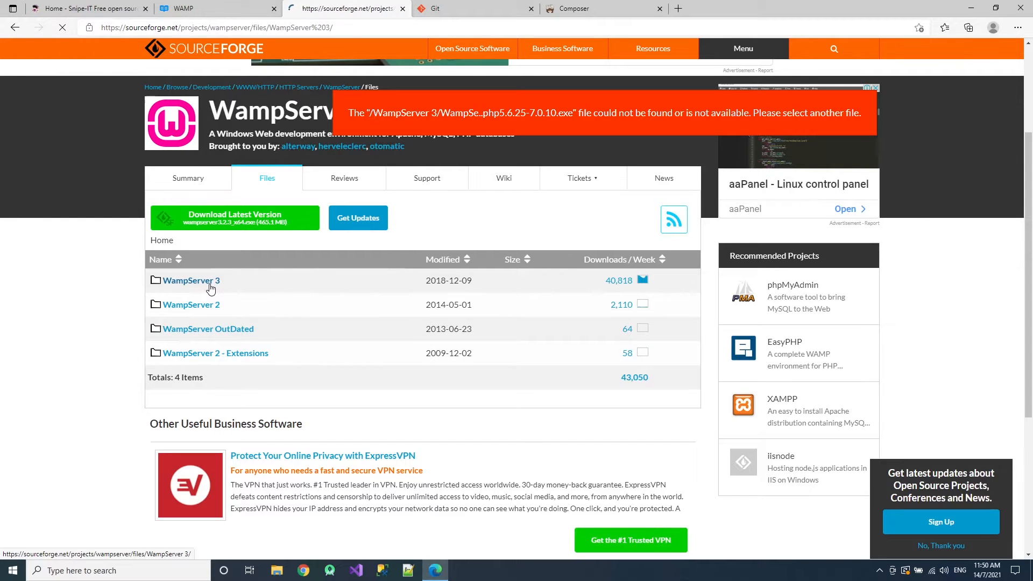
click(191, 280)
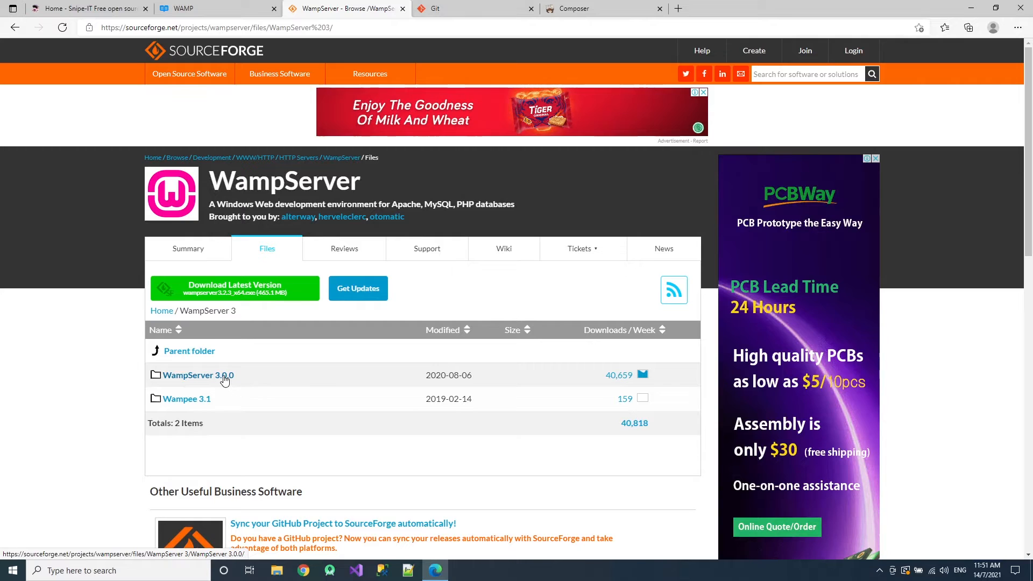
click(198, 375)
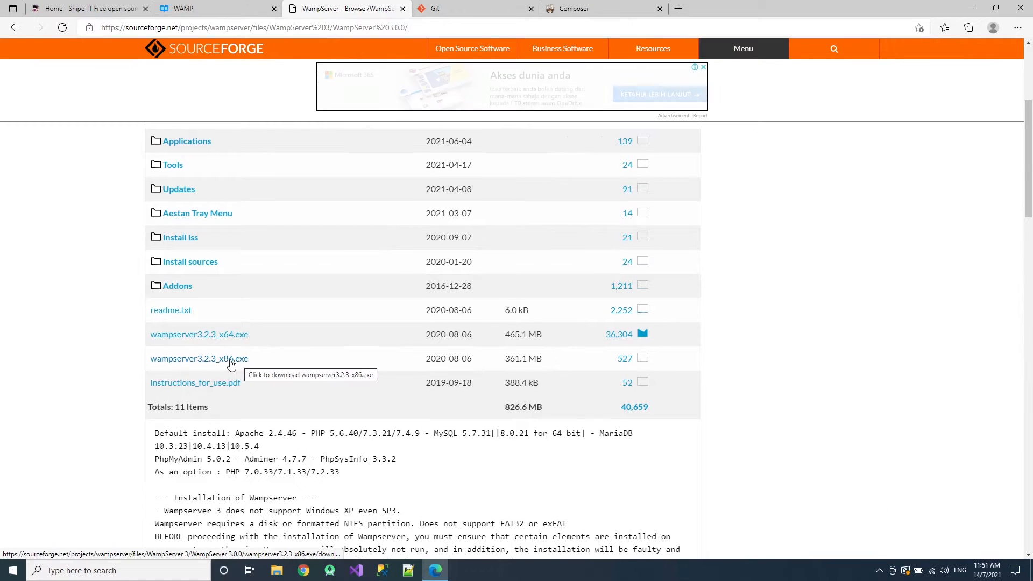
click(199, 358)
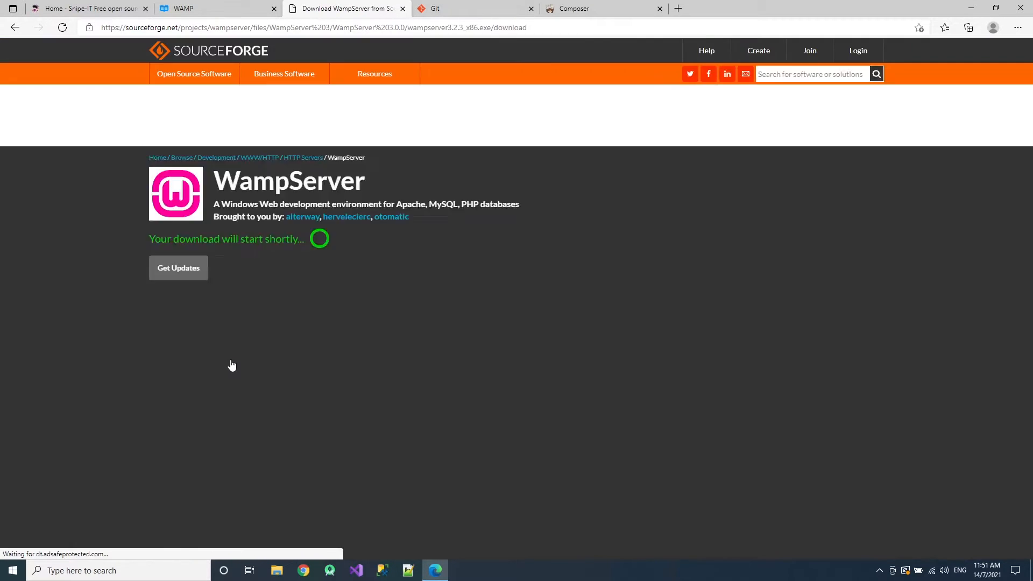
- Download the Composer-Setup.exe Windows installer from getcomposer.org
click(346, 8)
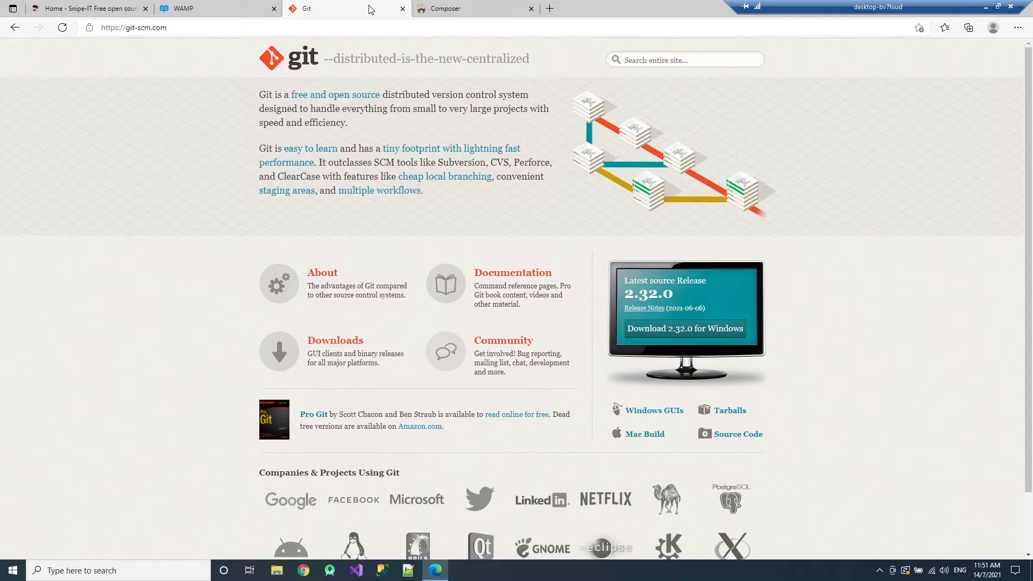
mouse_move(426, 238)
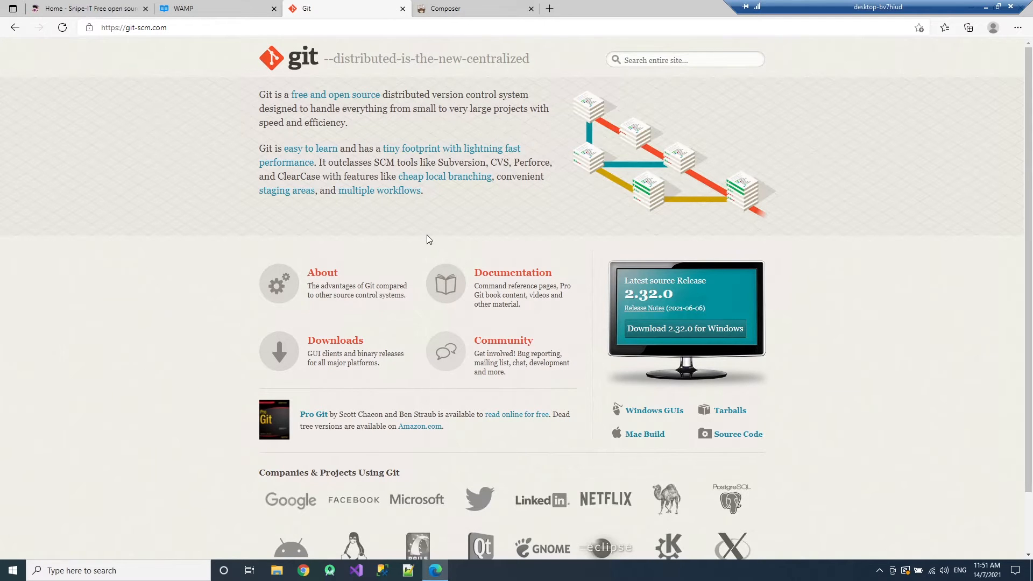
mouse_move(696, 339)
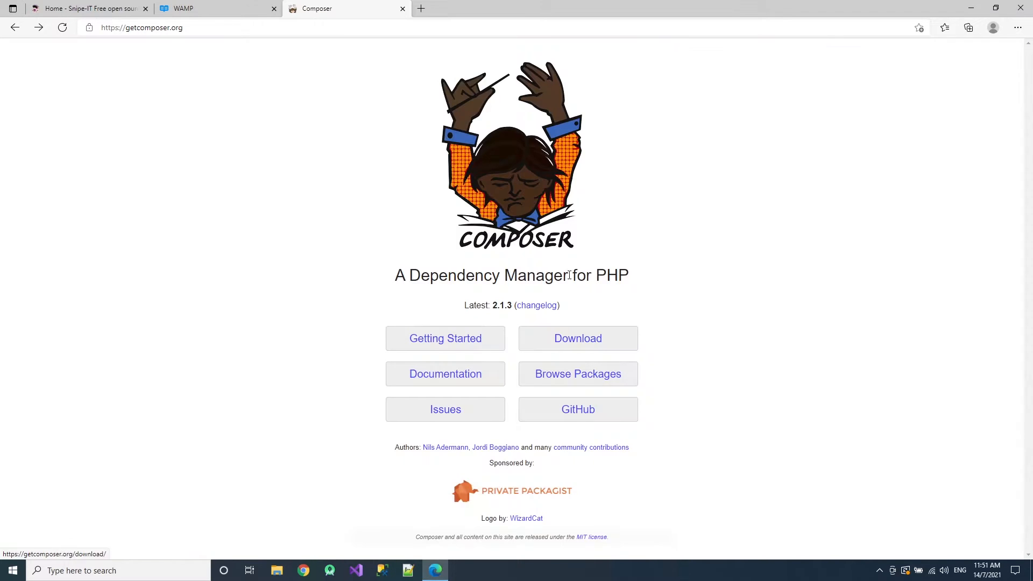
mouse_move(560, 338)
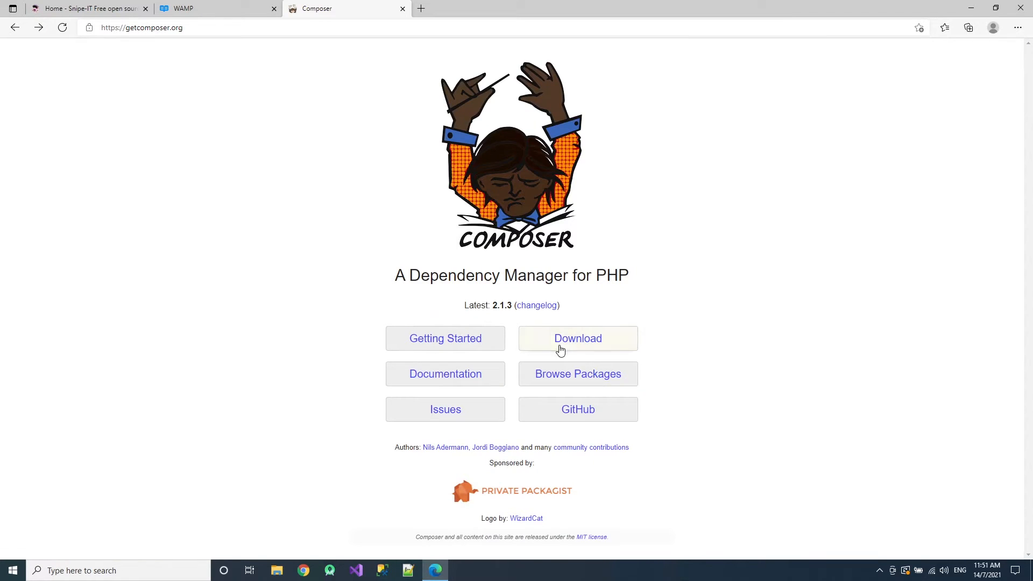
click(577, 338)
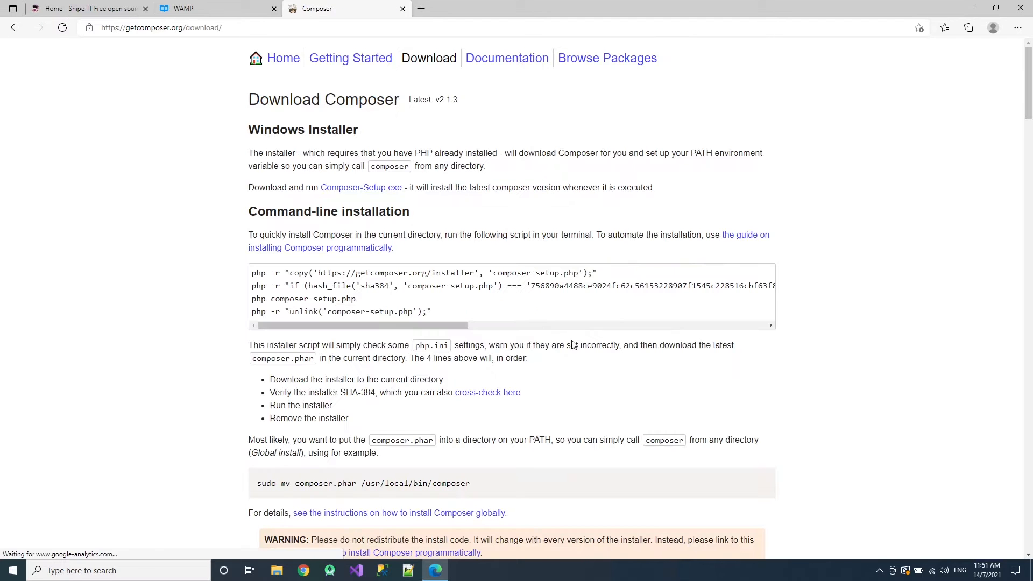
mouse_move(361, 188)
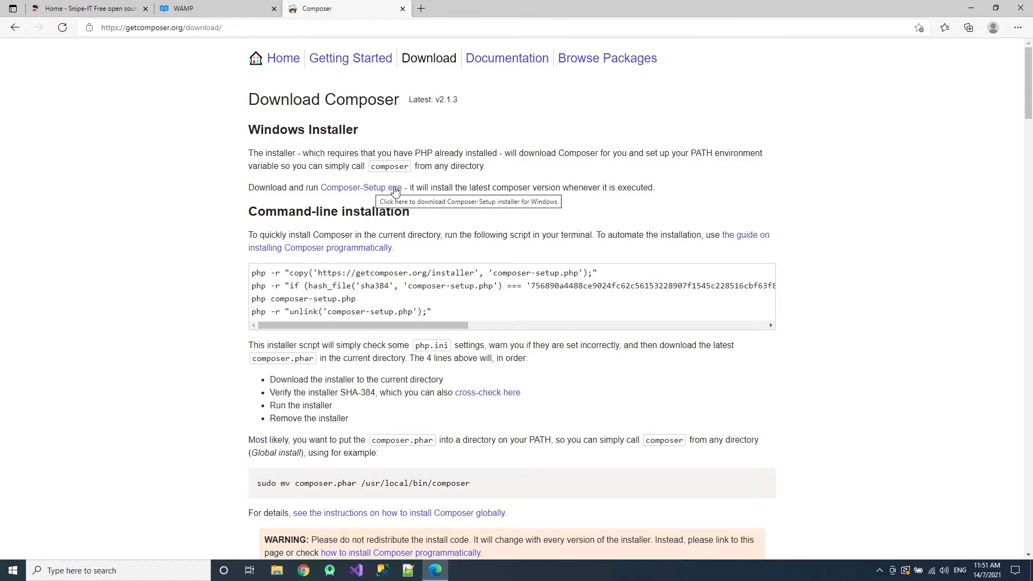
click(360, 187)
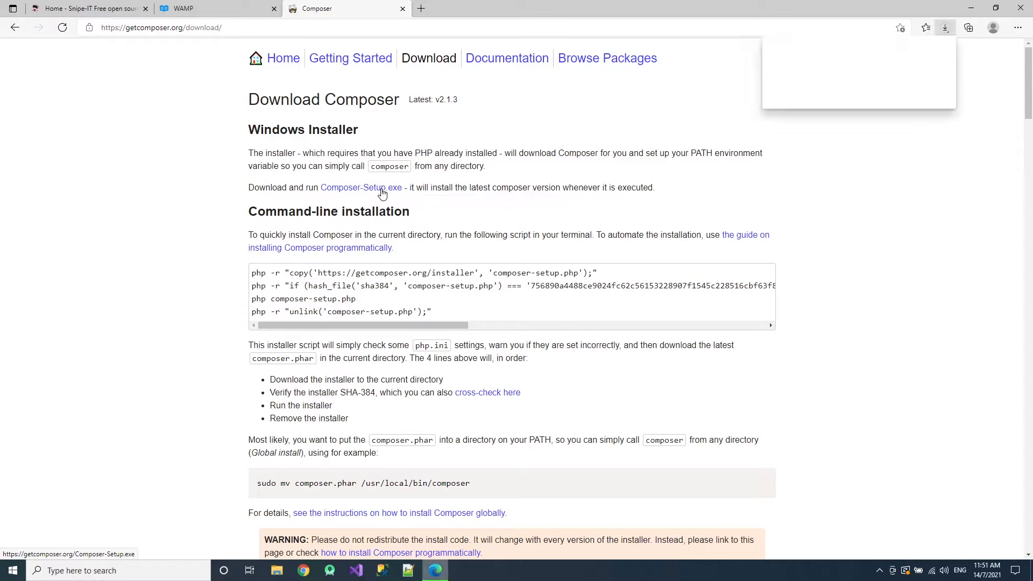
click(360, 187)
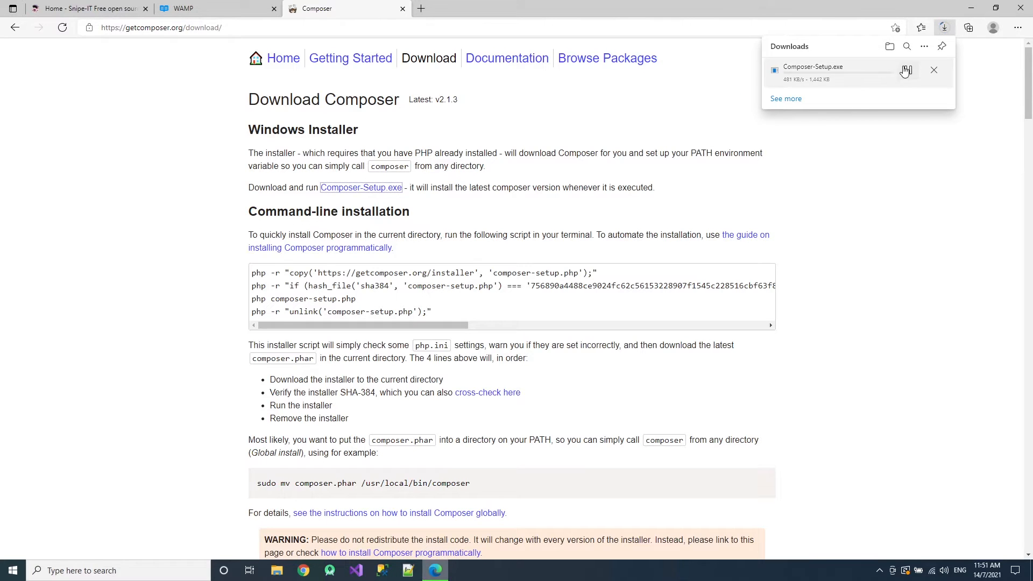
click(218, 8)
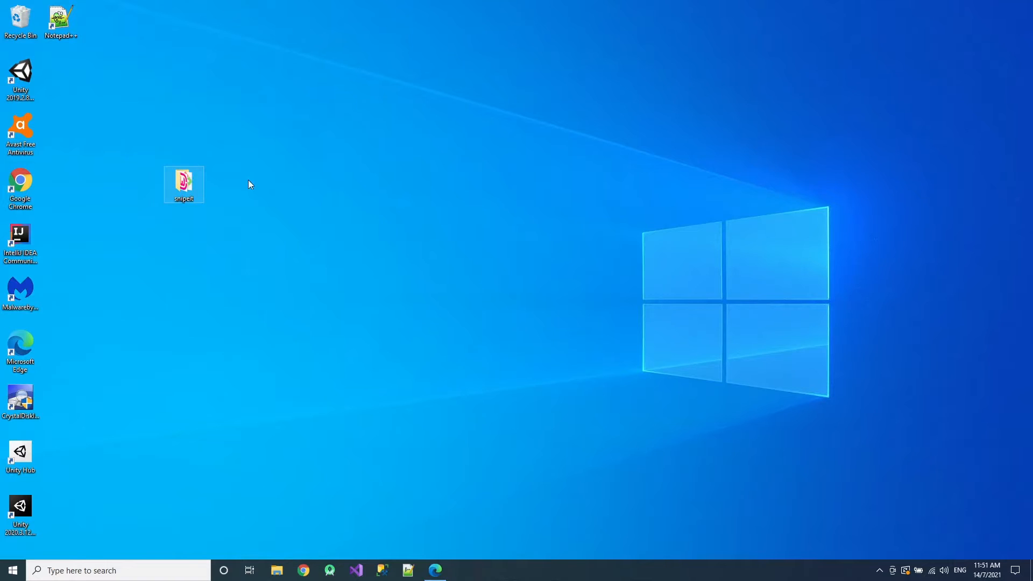
double_click(184, 184)
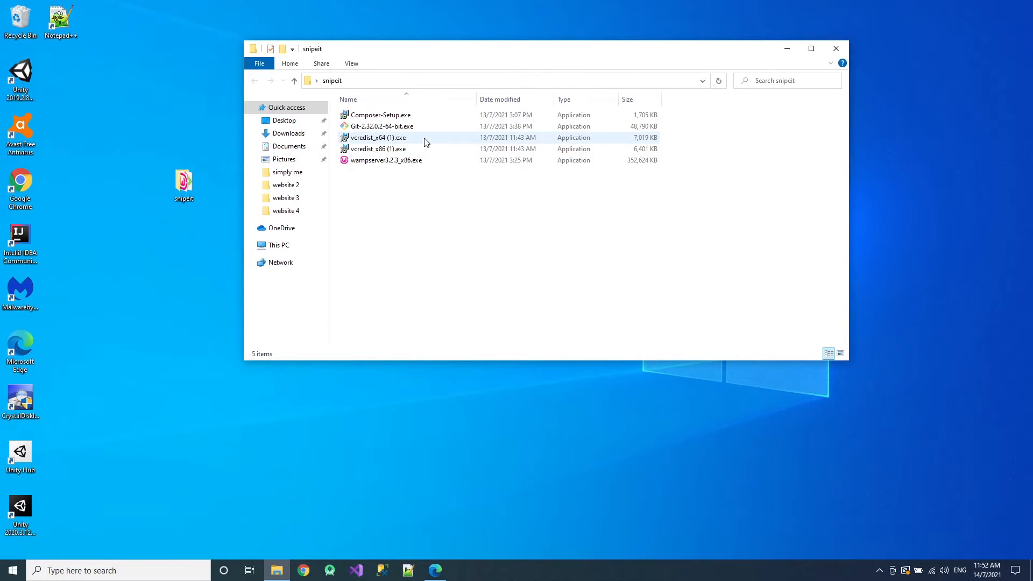
click(377, 137)
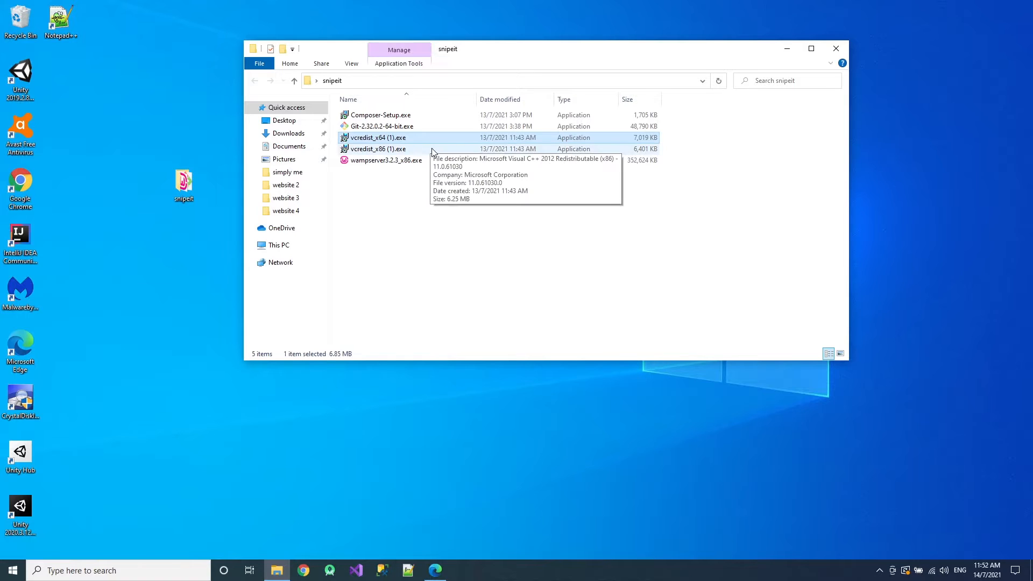
mouse_move(440, 144)
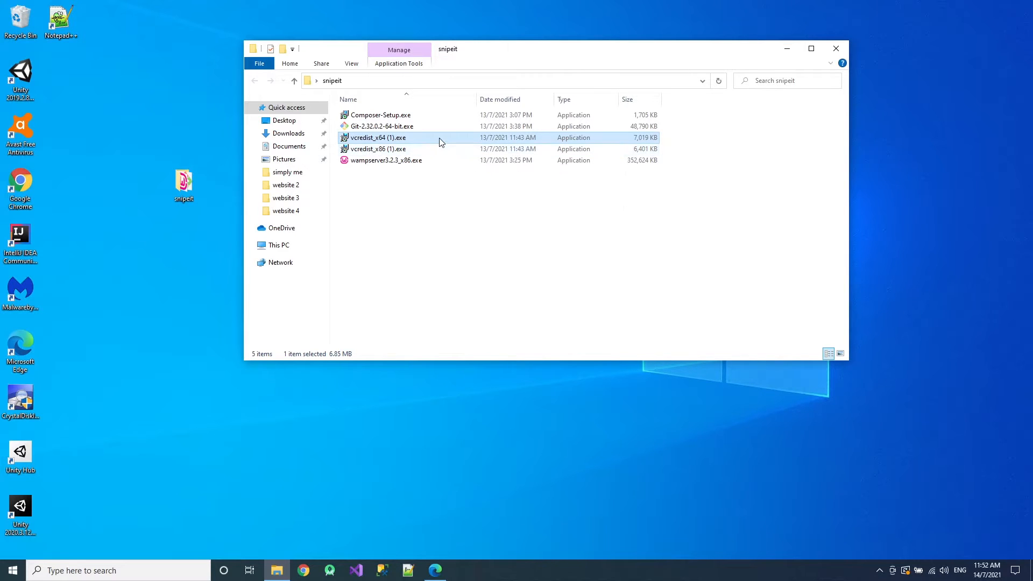
double_click(376, 137)
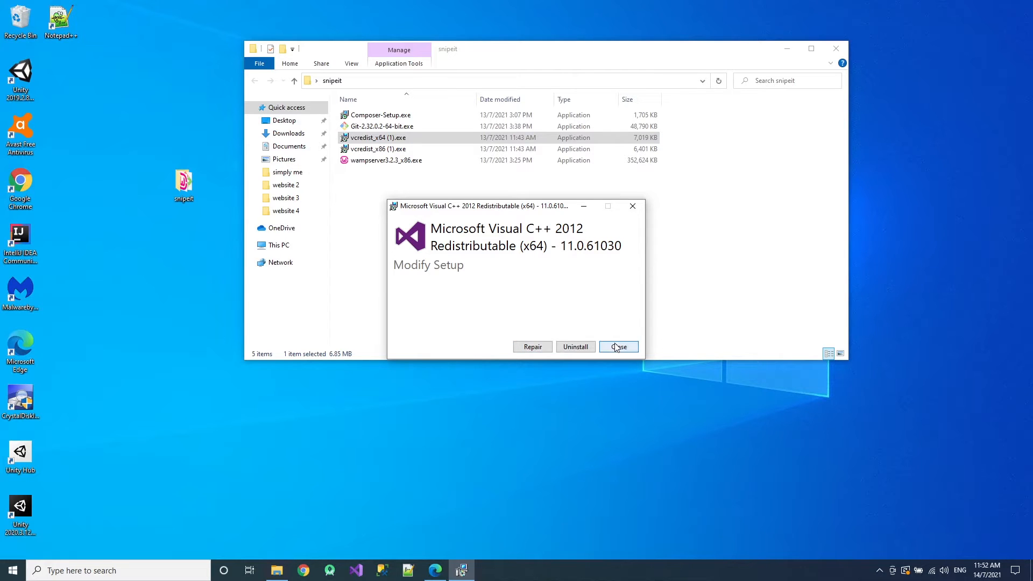
click(617, 346)
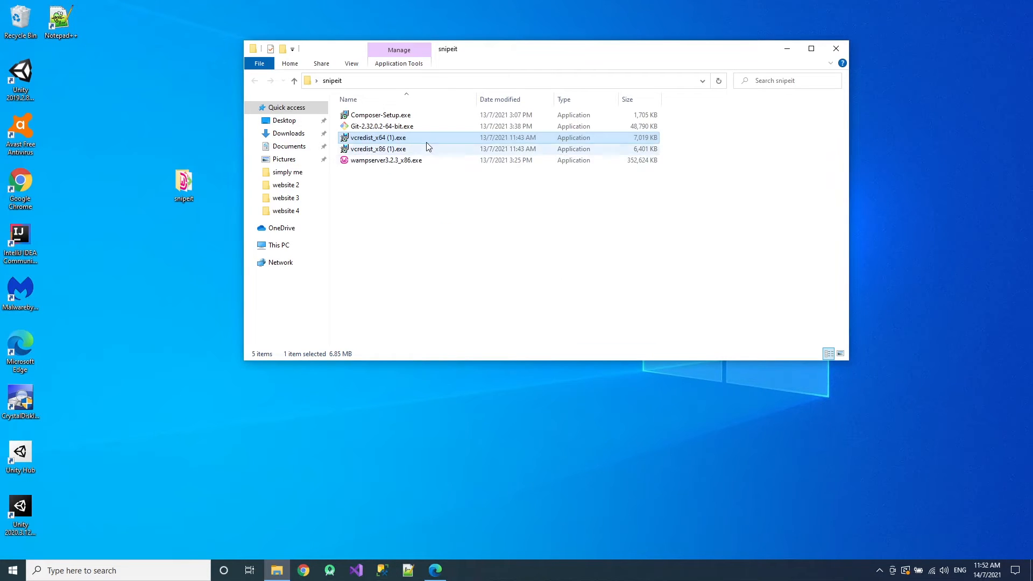
double_click(379, 149)
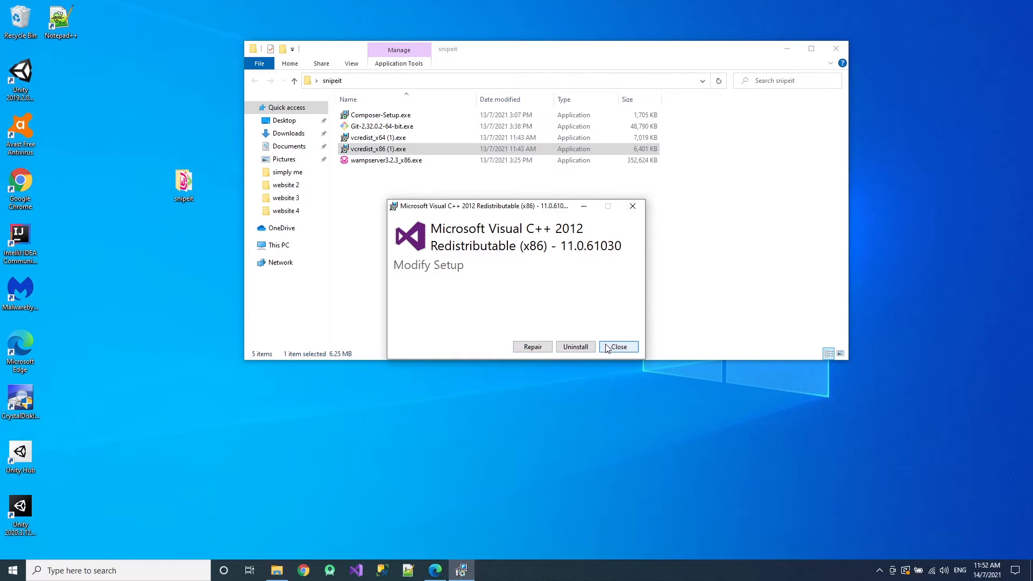
click(617, 346)
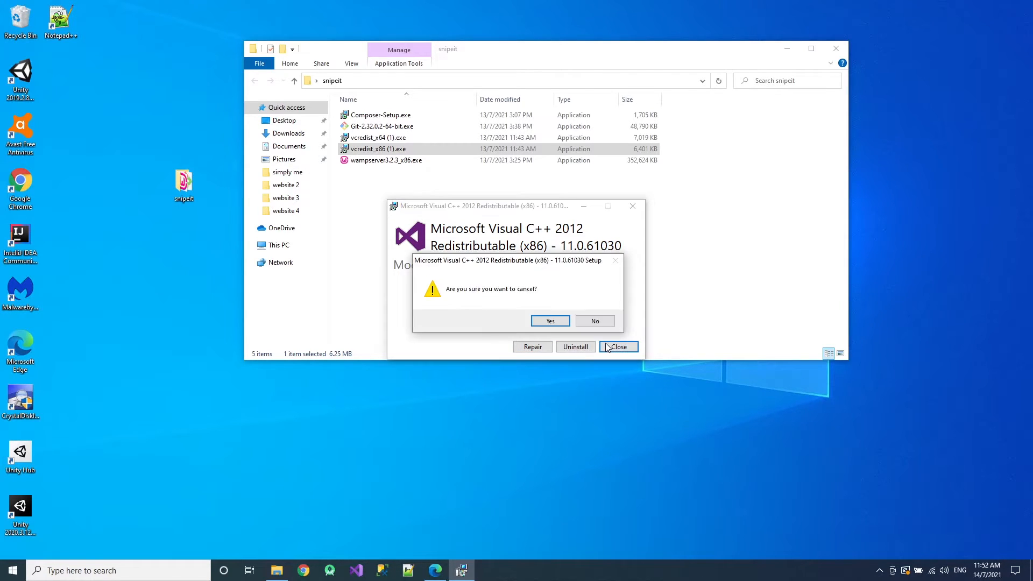
click(550, 321)
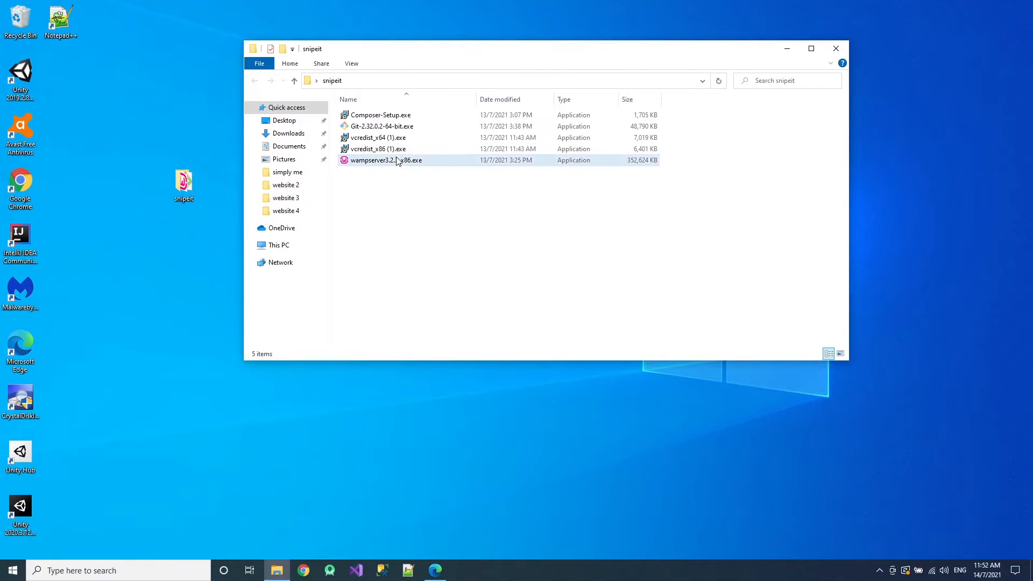
- Launch wampserver3.2.3_x86.exe in English, accept the license and keep c:\wamp as install folder
click(387, 160)
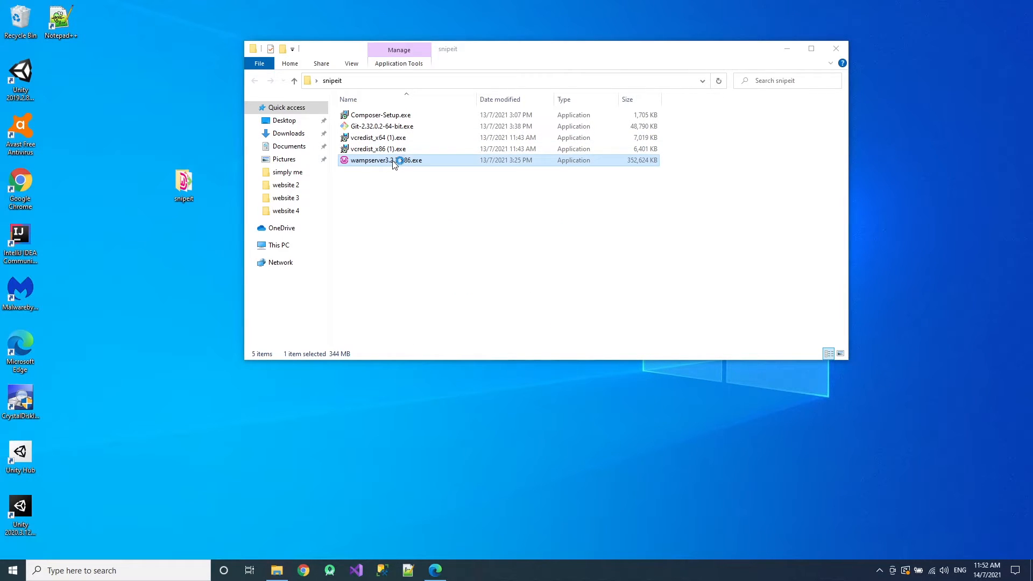
double_click(386, 161)
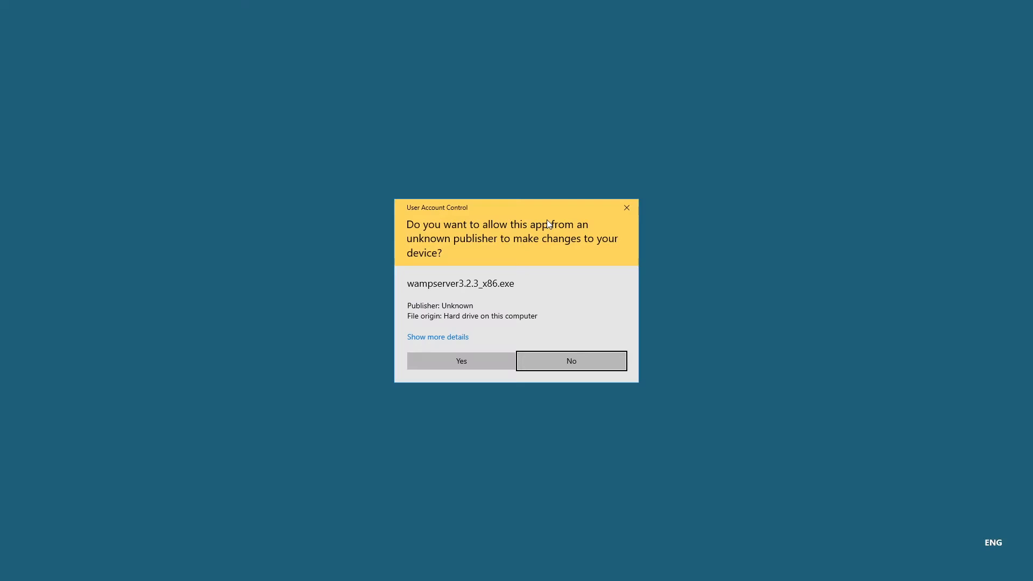
click(460, 360)
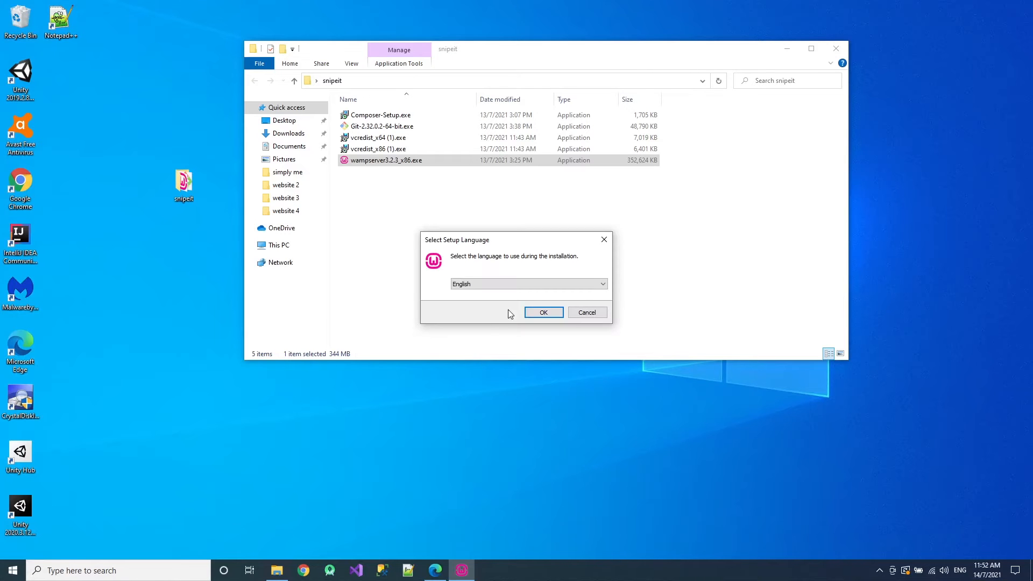
click(543, 311)
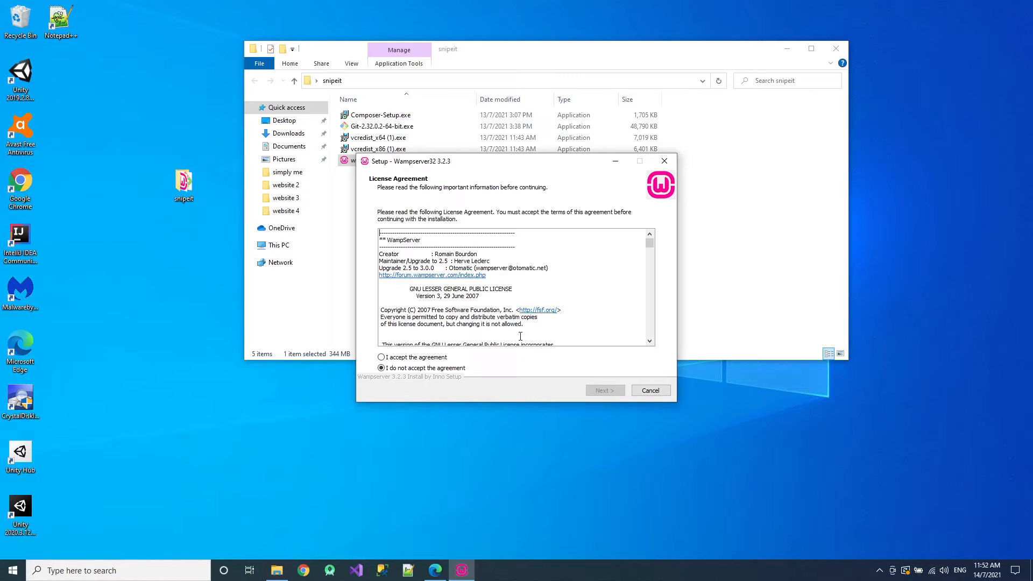
click(381, 357)
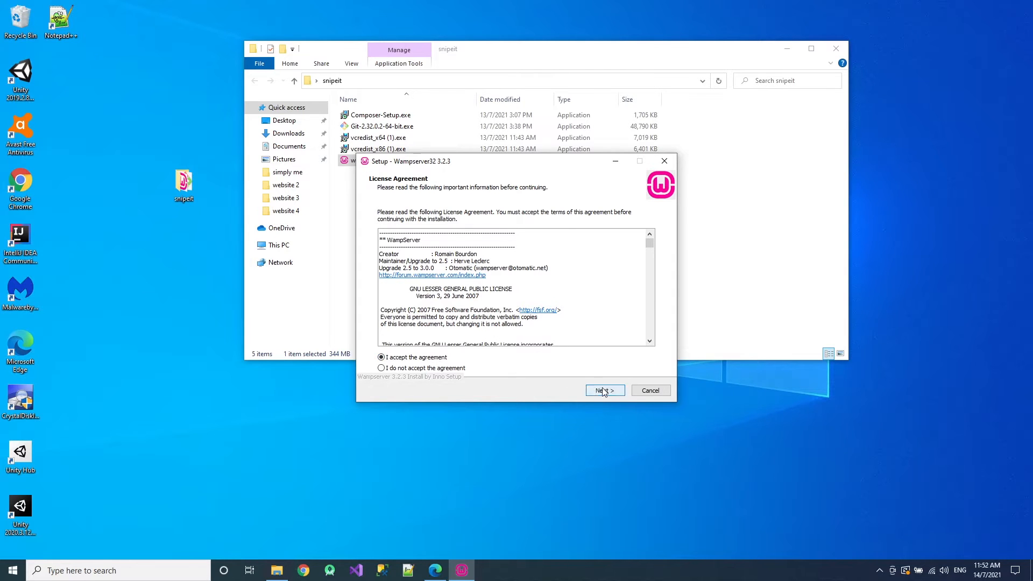
click(602, 390)
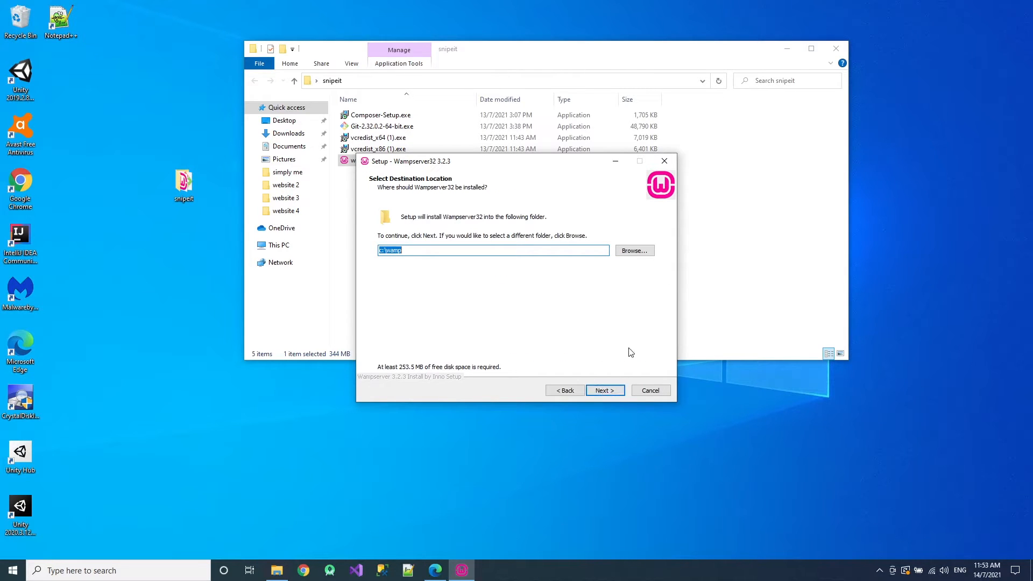
click(604, 390)
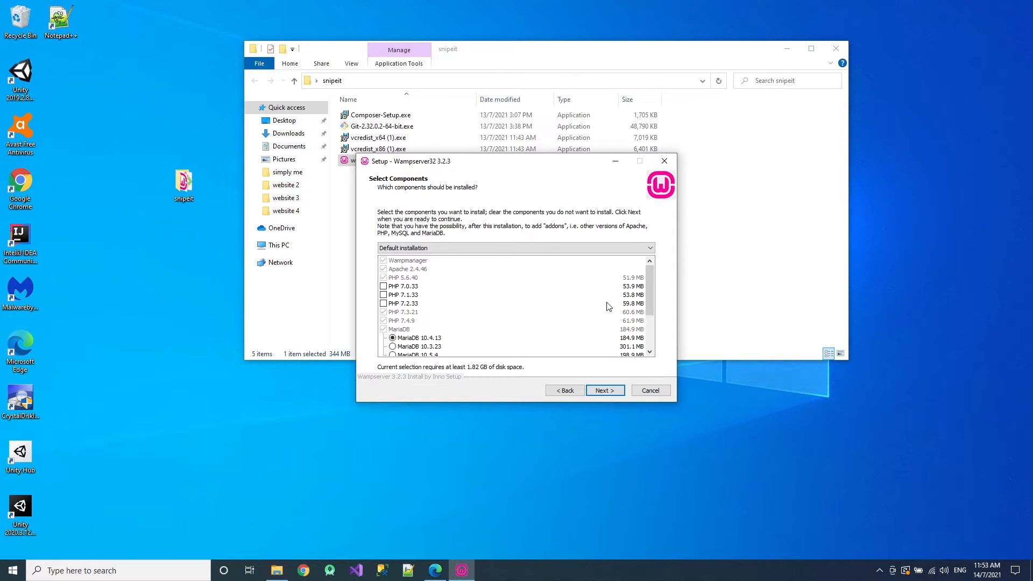
- Select MariaDB 10.5.4, keep the default Start Menu folder and begin the installation
scroll(down, 3)
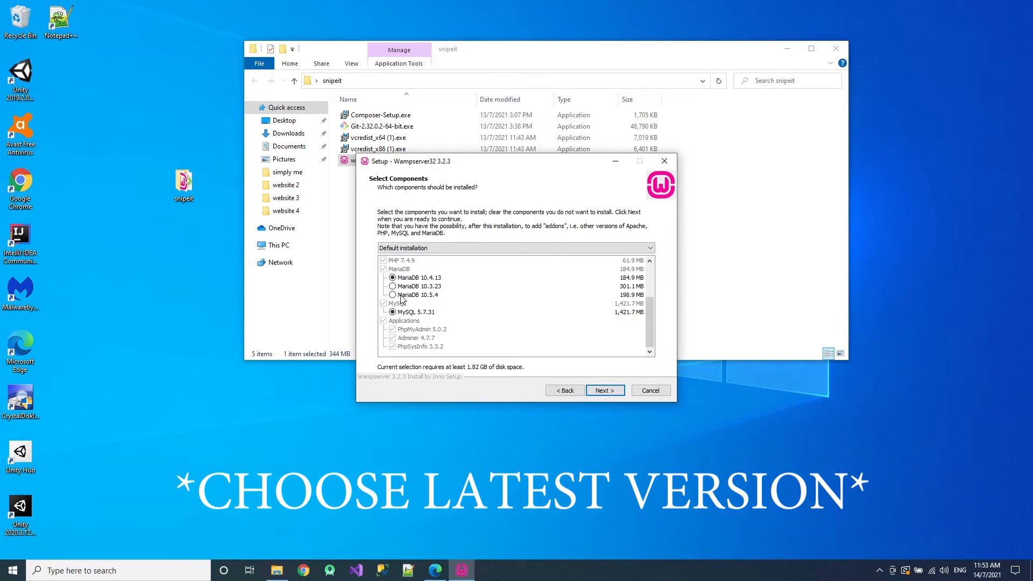
click(393, 295)
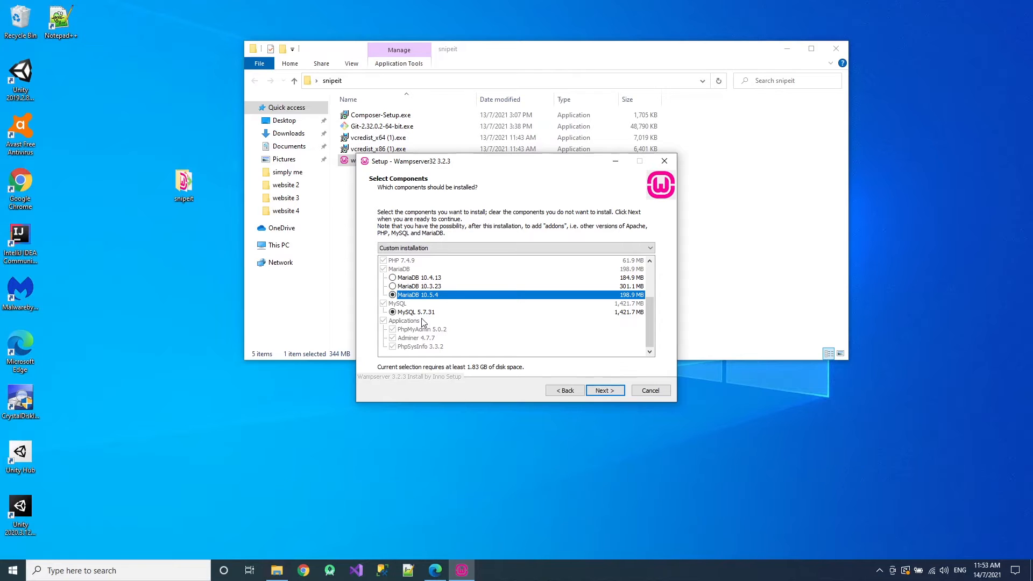
click(603, 390)
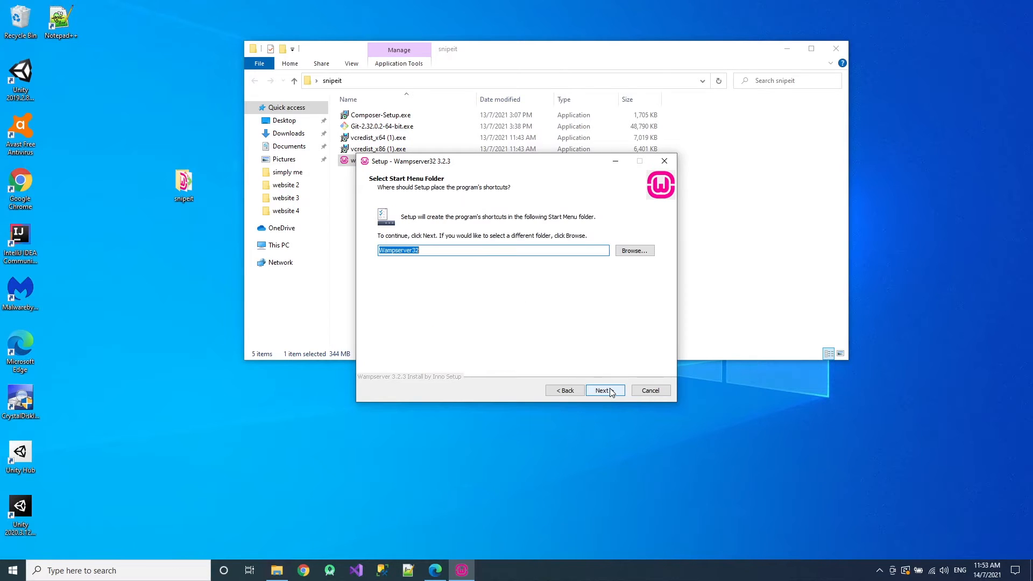
click(603, 390)
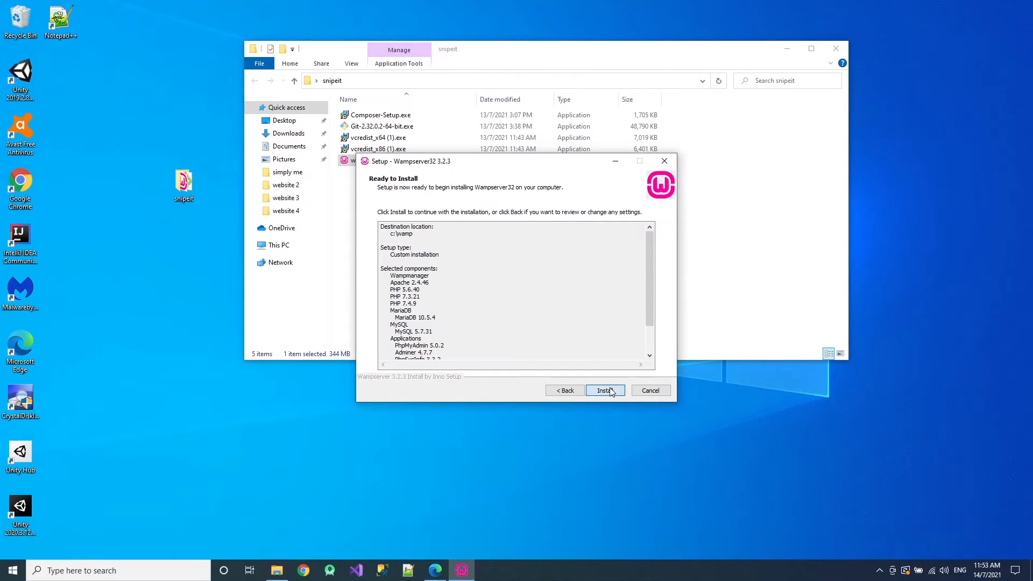
click(604, 390)
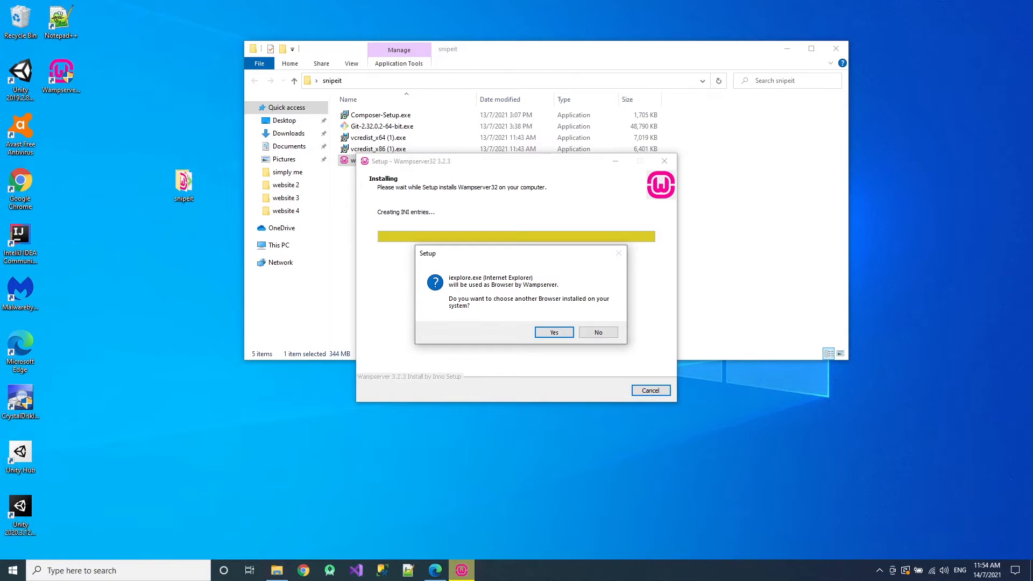
mouse_move(469, 282)
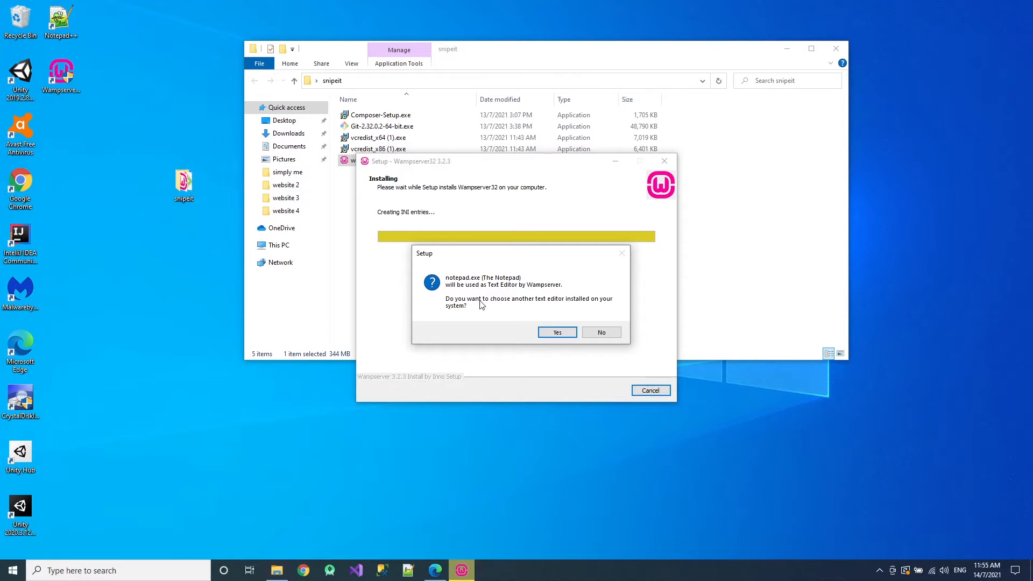
mouse_move(622, 335)
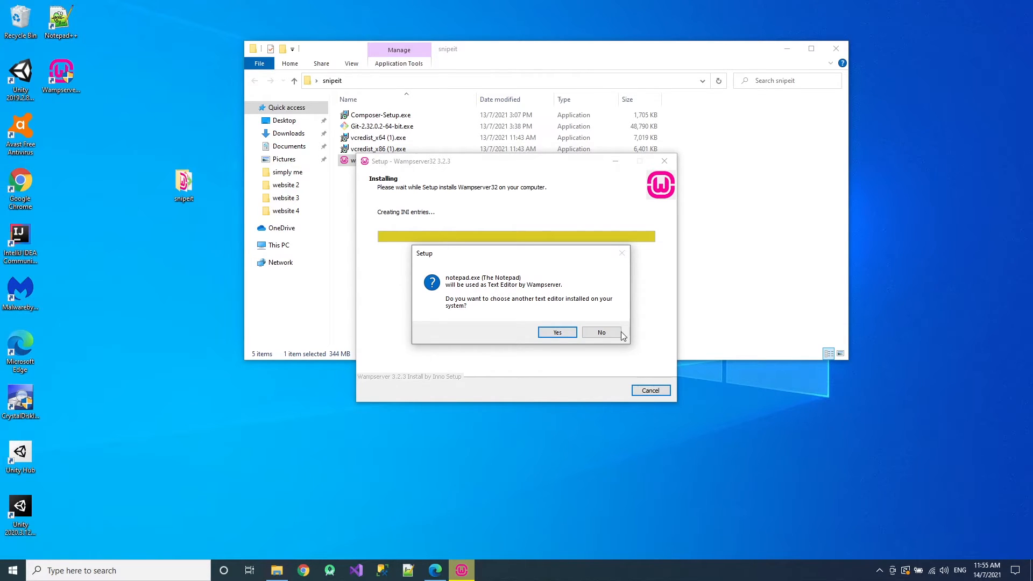
- Keep Notepad as WampServer's text editor and let the installation finish
click(600, 332)
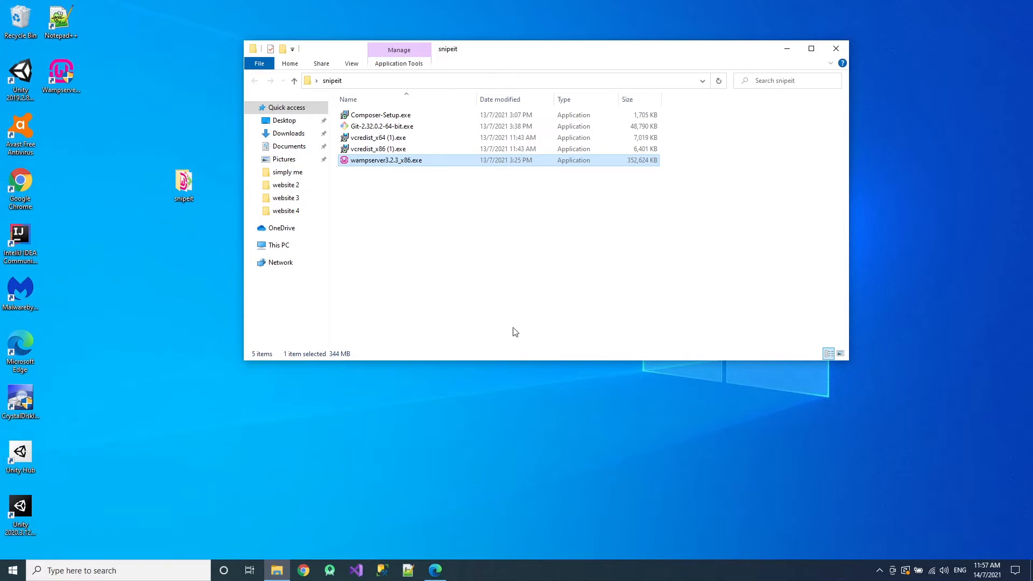
mouse_move(480, 307)
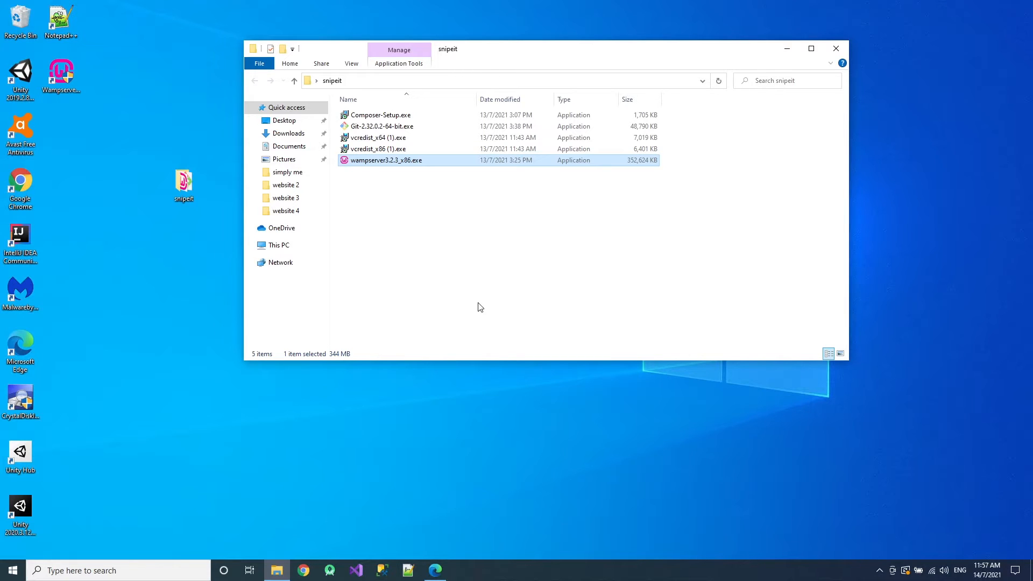
- Launch Composer-Setup.exe for all users without developer mode
click(378, 114)
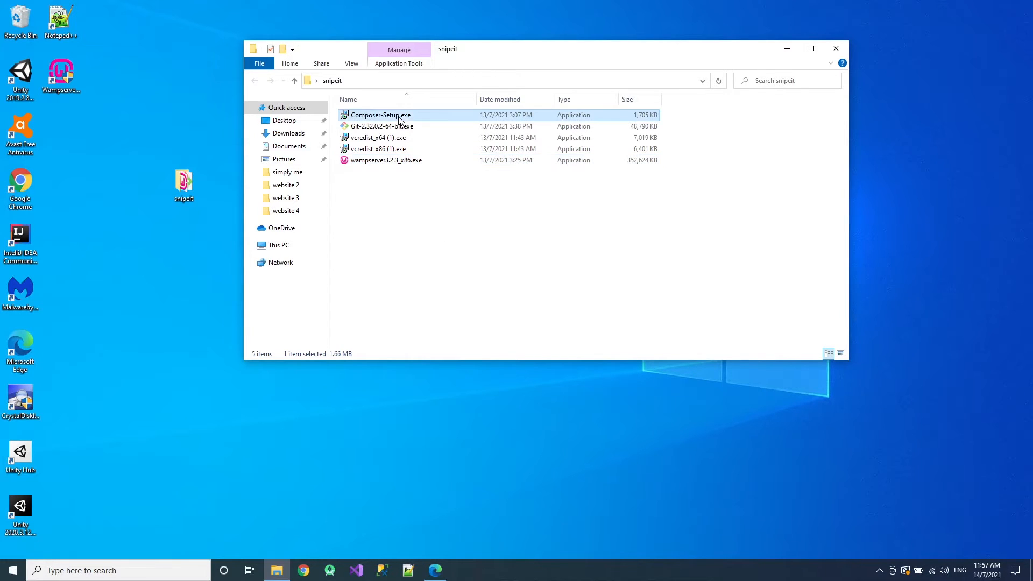
double_click(380, 115)
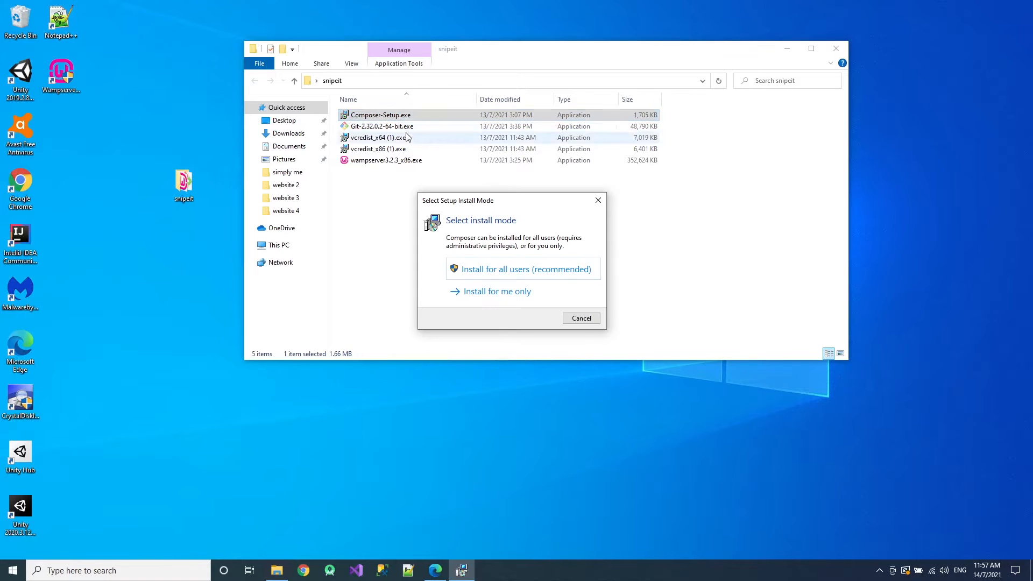
click(521, 269)
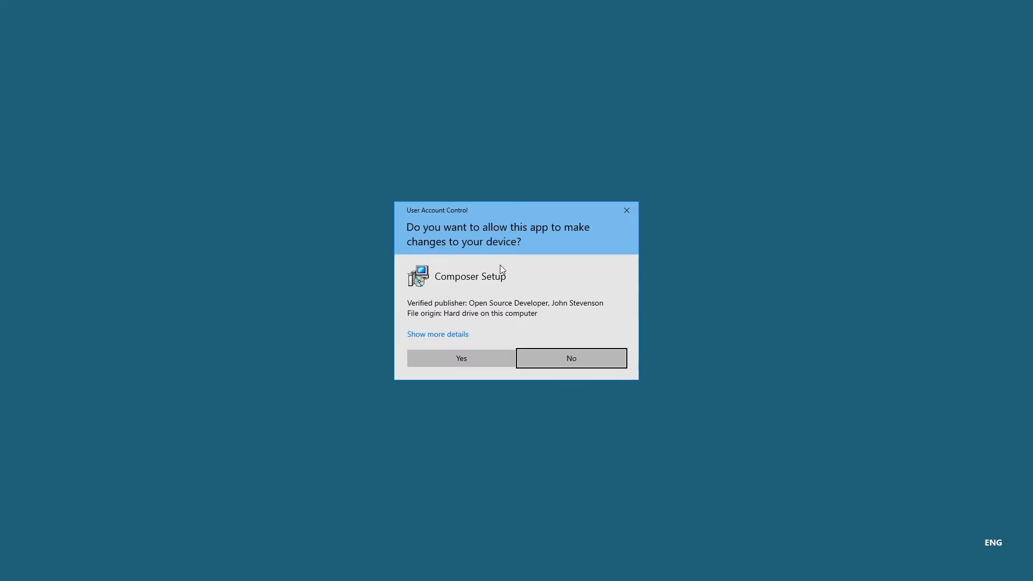
click(461, 358)
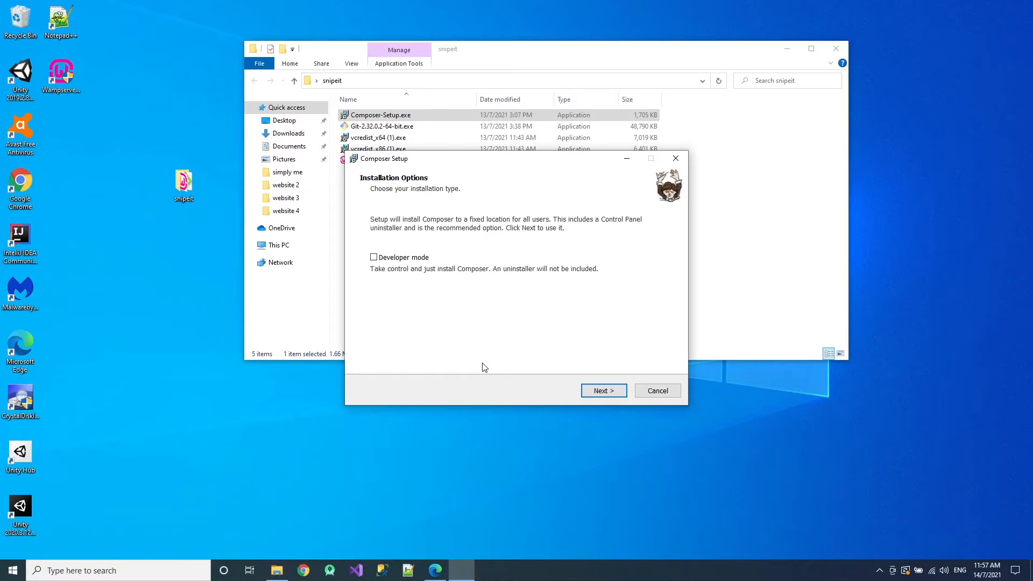
mouse_move(588, 384)
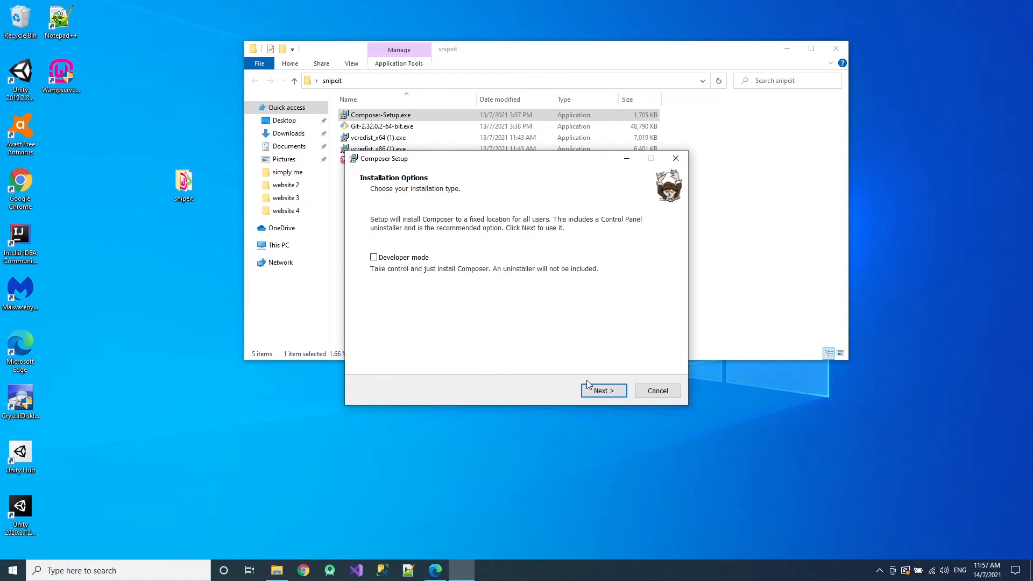
click(602, 390)
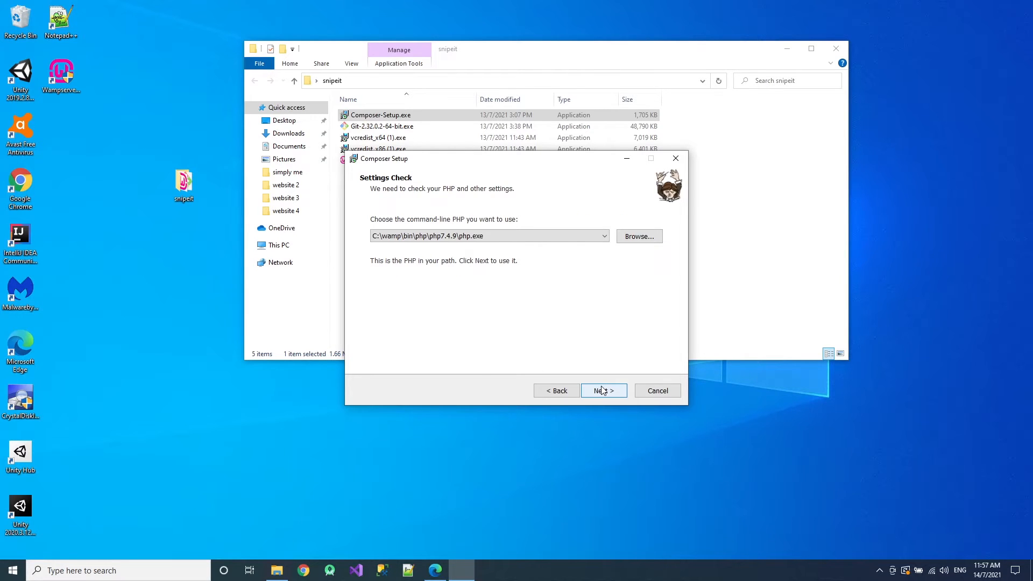
- Use C:\wamp\bin\php\php7.4.9\php.exe as command-line PHP and continue with no proxy
click(602, 235)
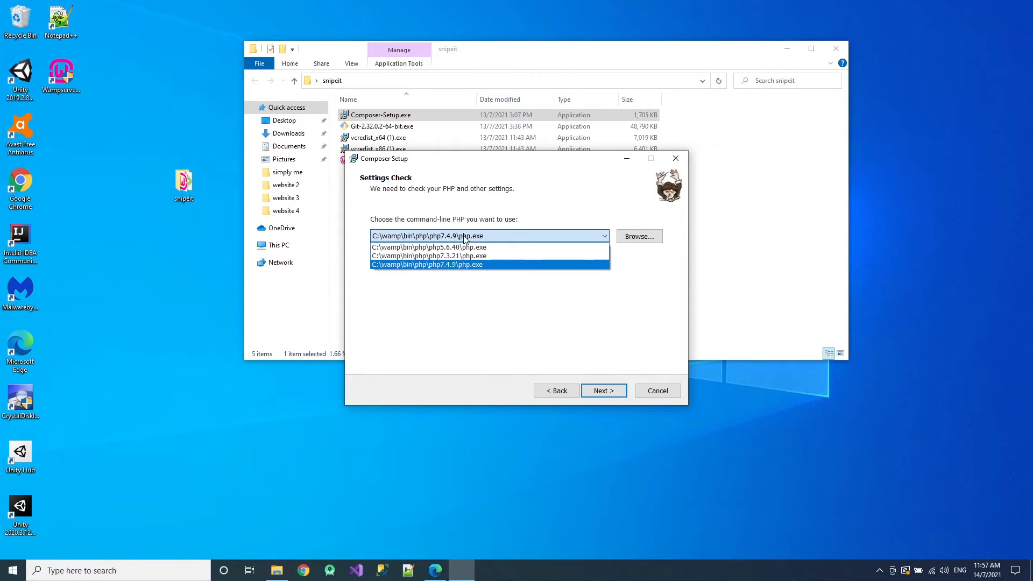
click(426, 264)
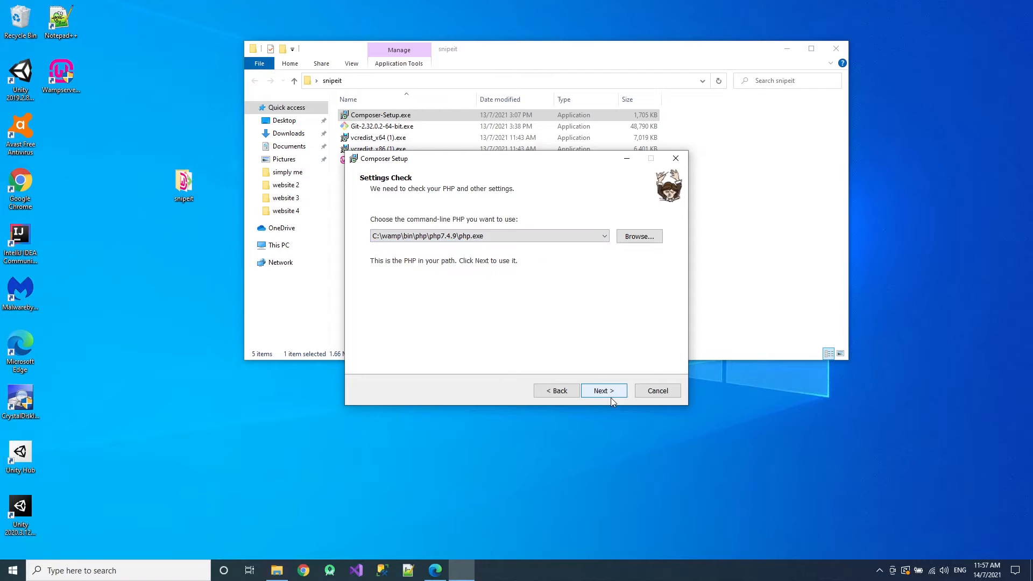
click(602, 390)
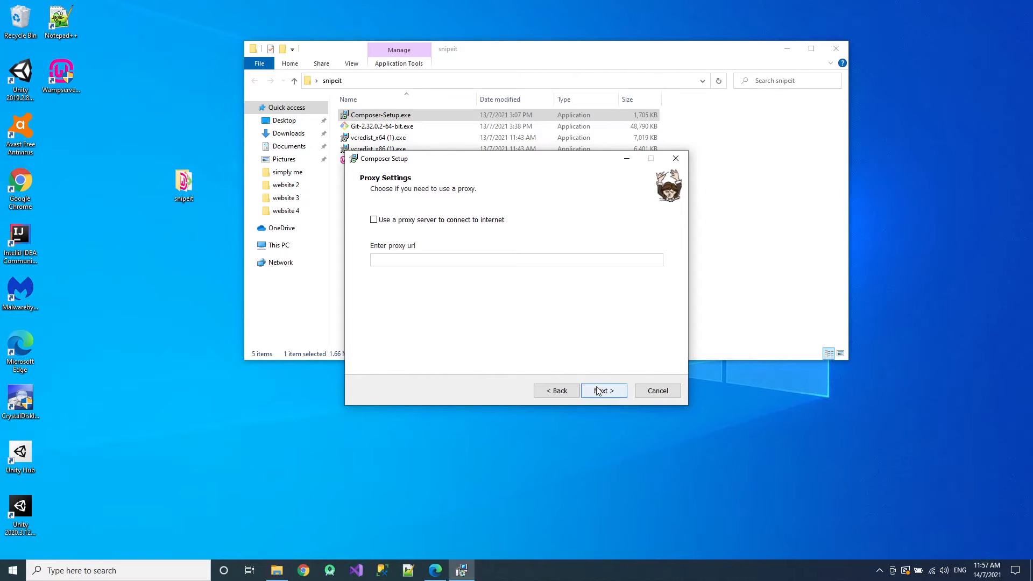
click(602, 390)
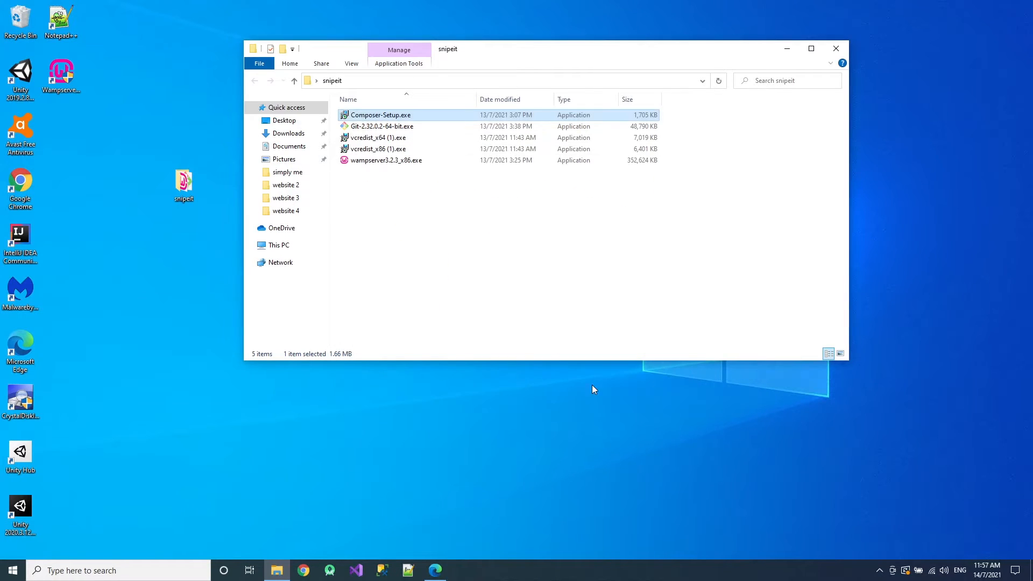
mouse_move(570, 344)
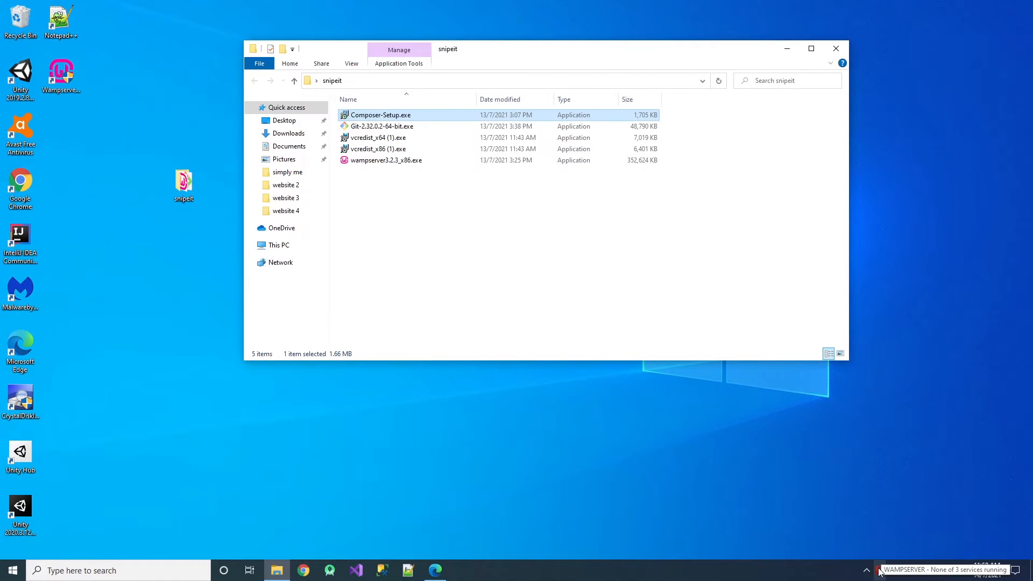
- Switch WampServer's PHP version from 7.3.21 to 7.4.9 via the tray menu
click(867, 569)
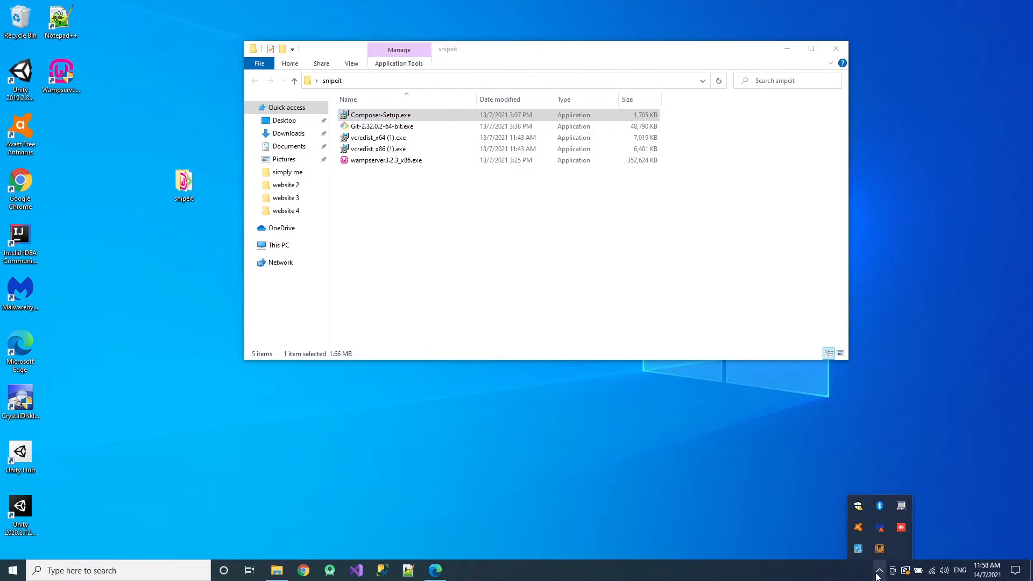
mouse_move(880, 549)
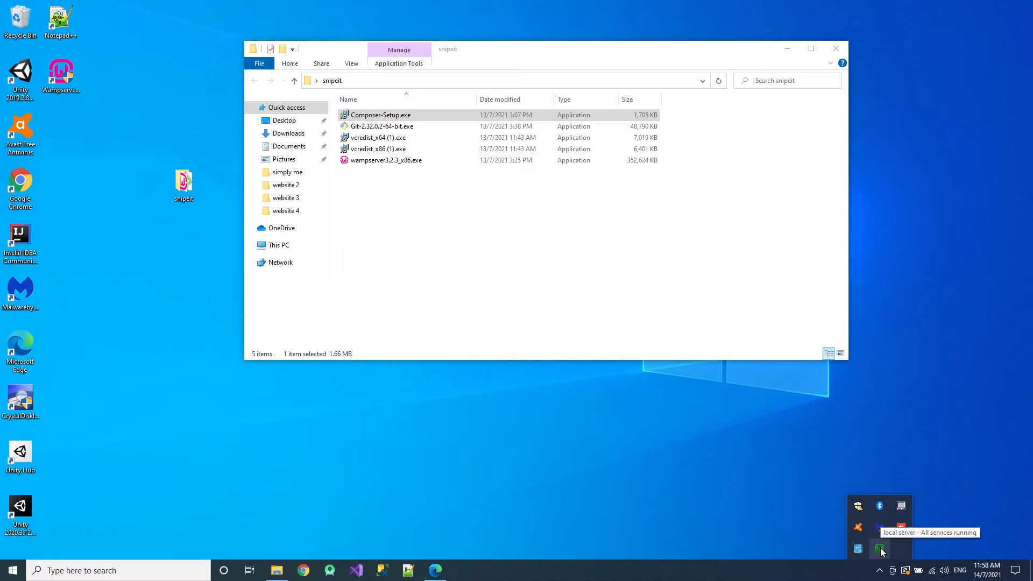
click(879, 549)
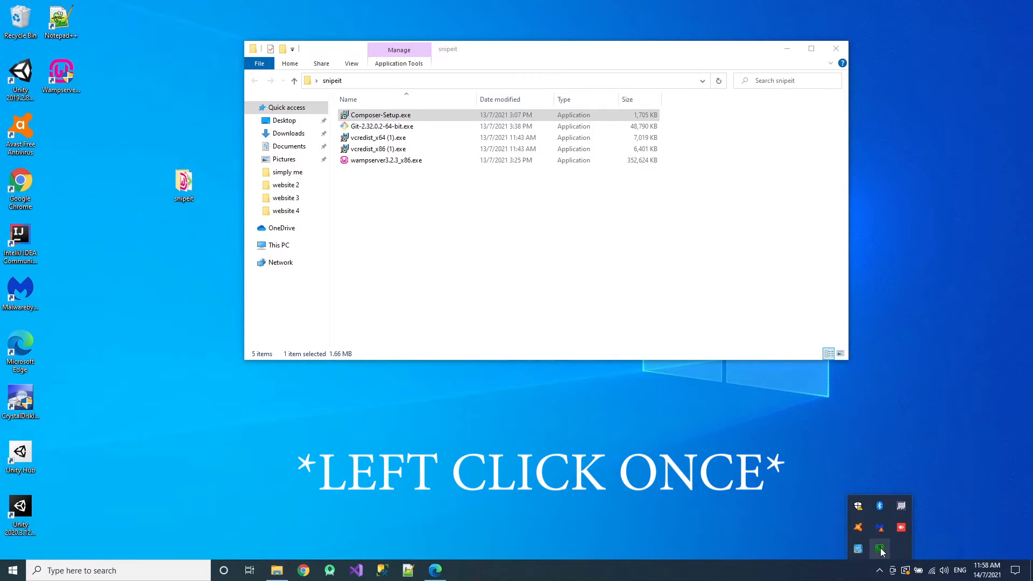
click(880, 548)
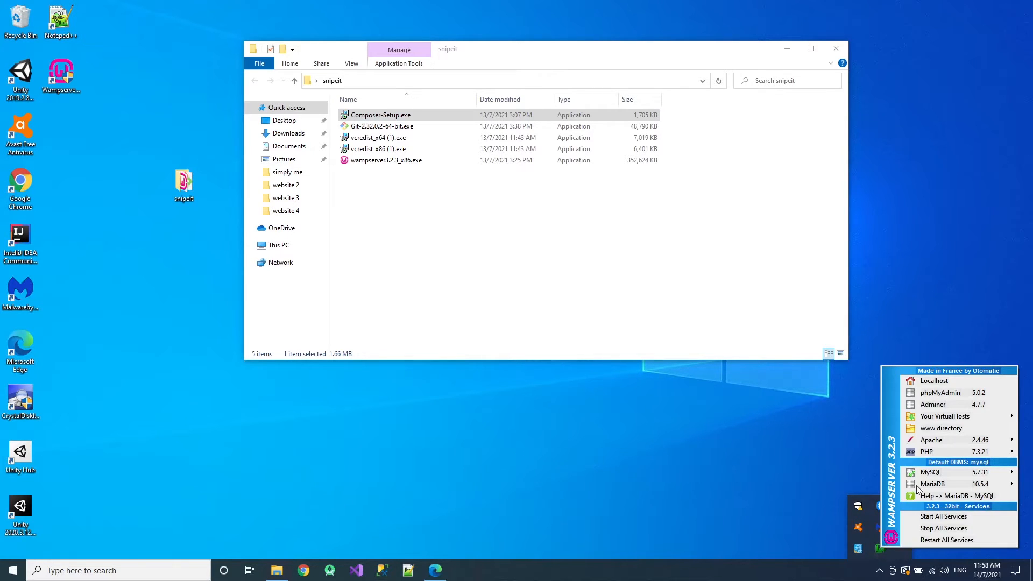
click(933, 483)
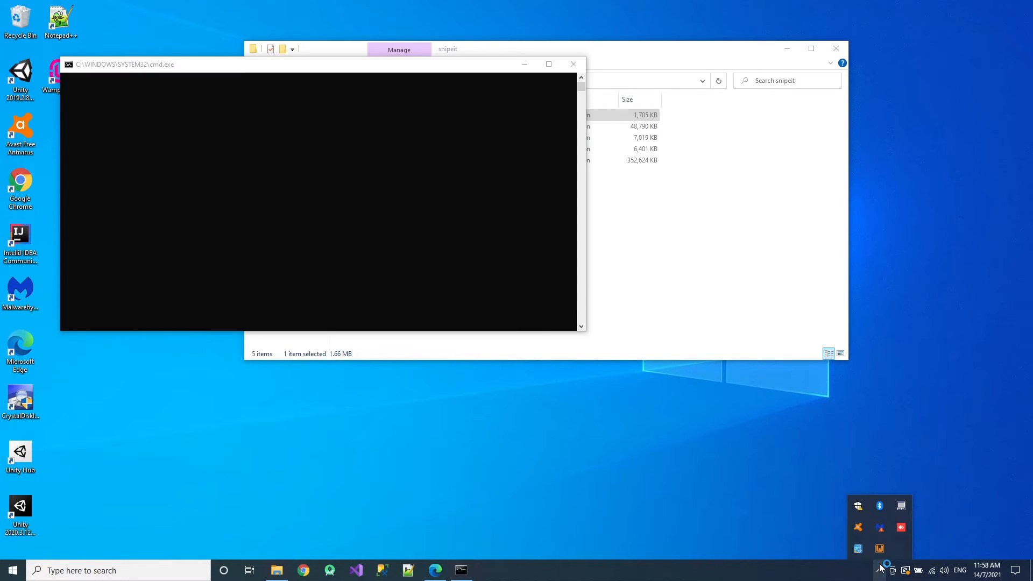
click(572, 64)
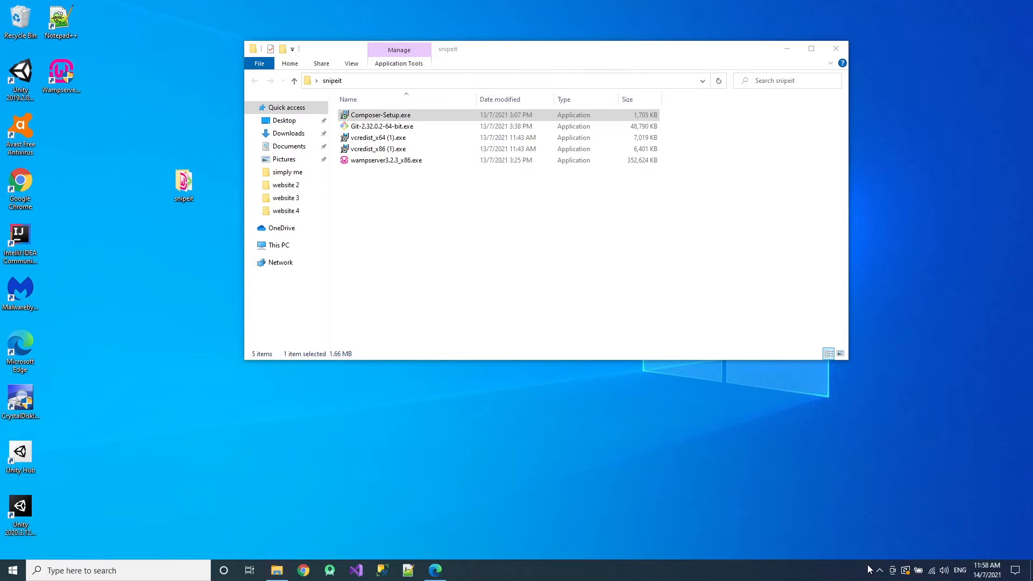
- Reopen the WampServer tray menu and show the MySQL 5.7.31 options
click(878, 569)
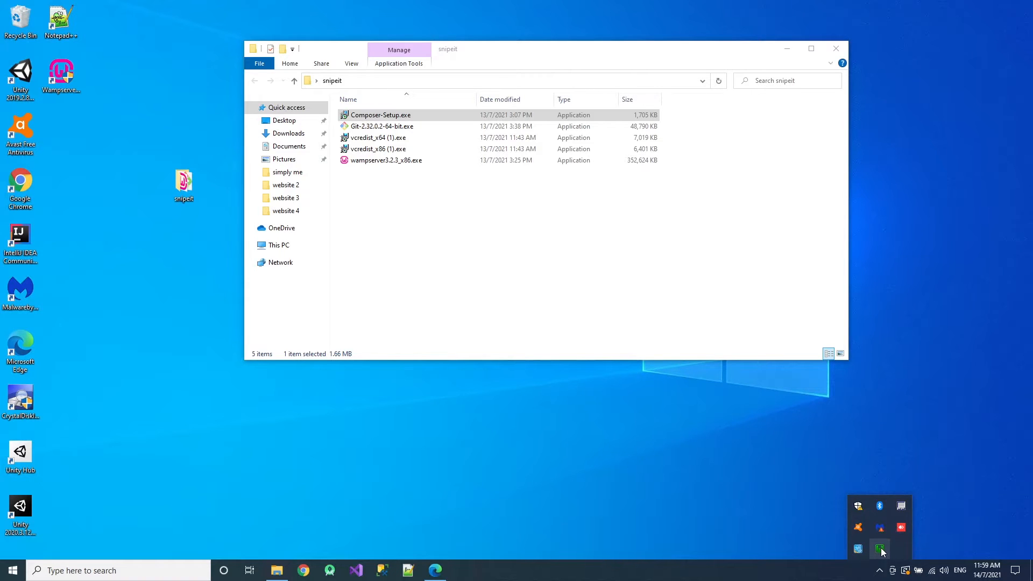
click(891, 536)
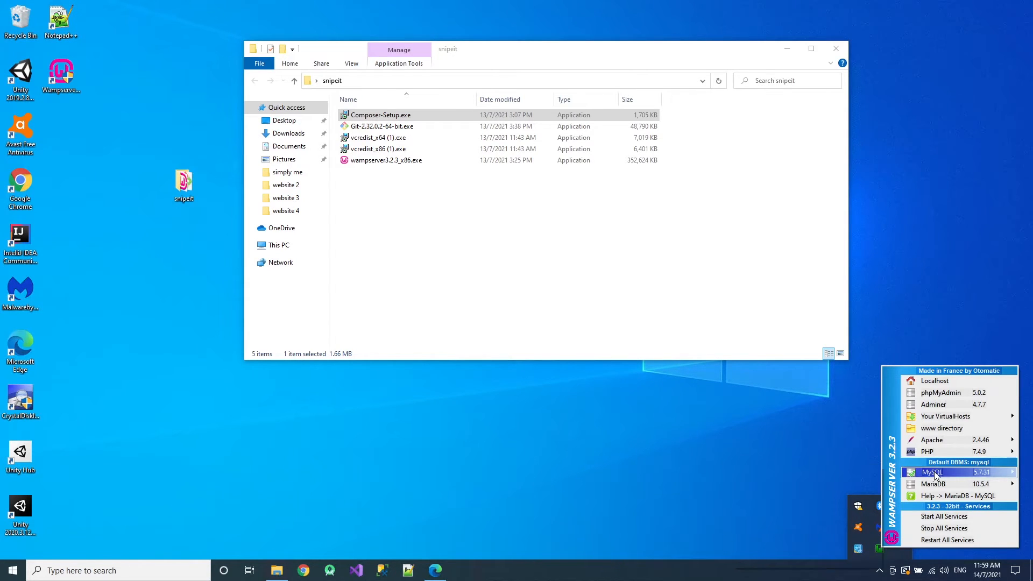
mouse_move(927, 451)
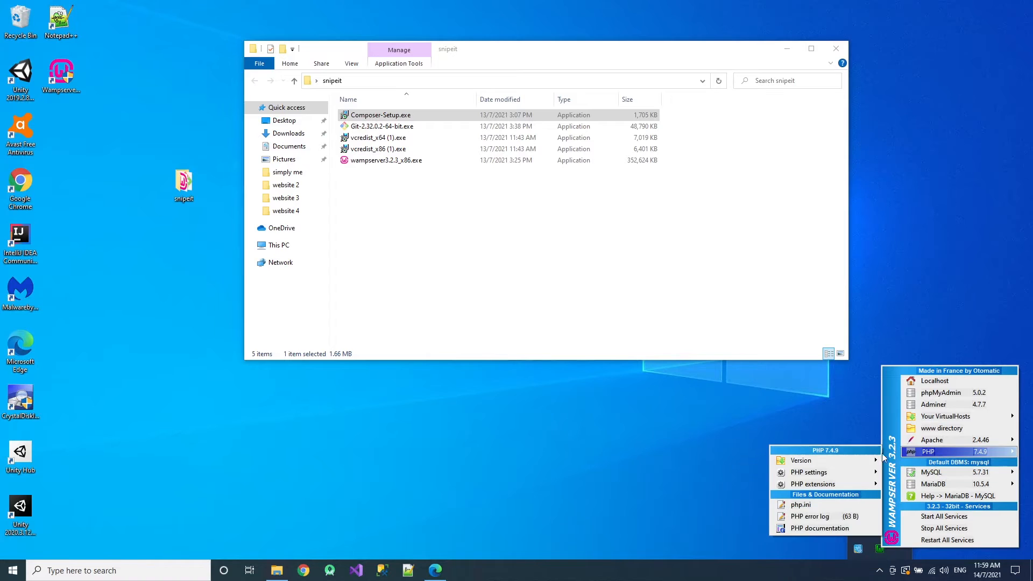
click(801, 460)
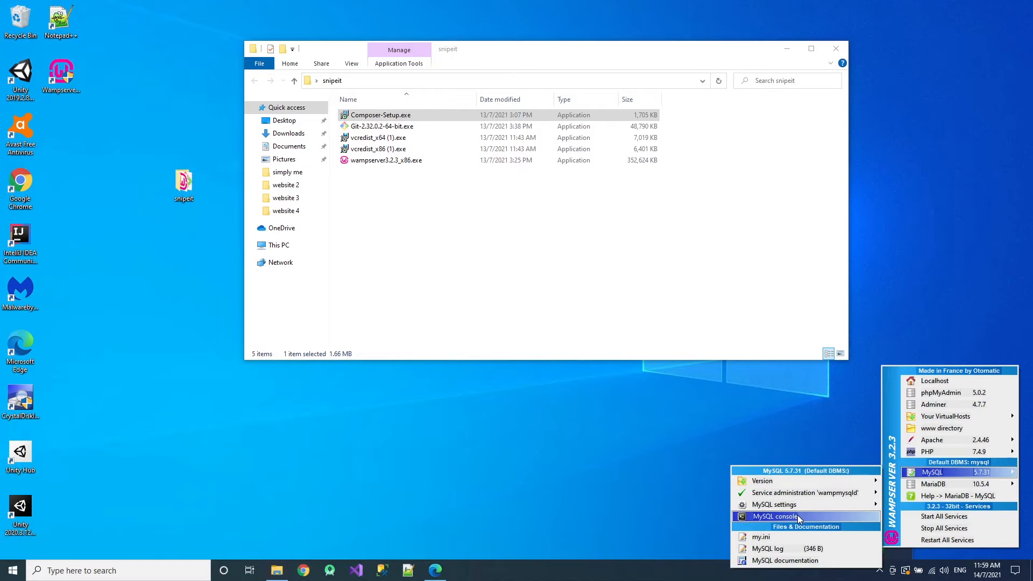
- Log in to the MySQL console as root with an empty password
click(774, 516)
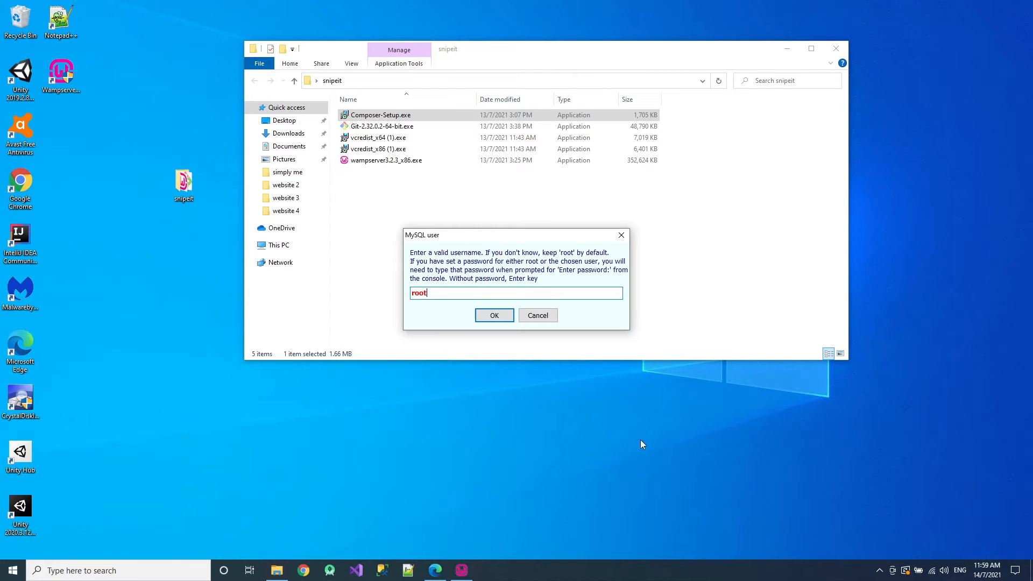
mouse_move(602, 332)
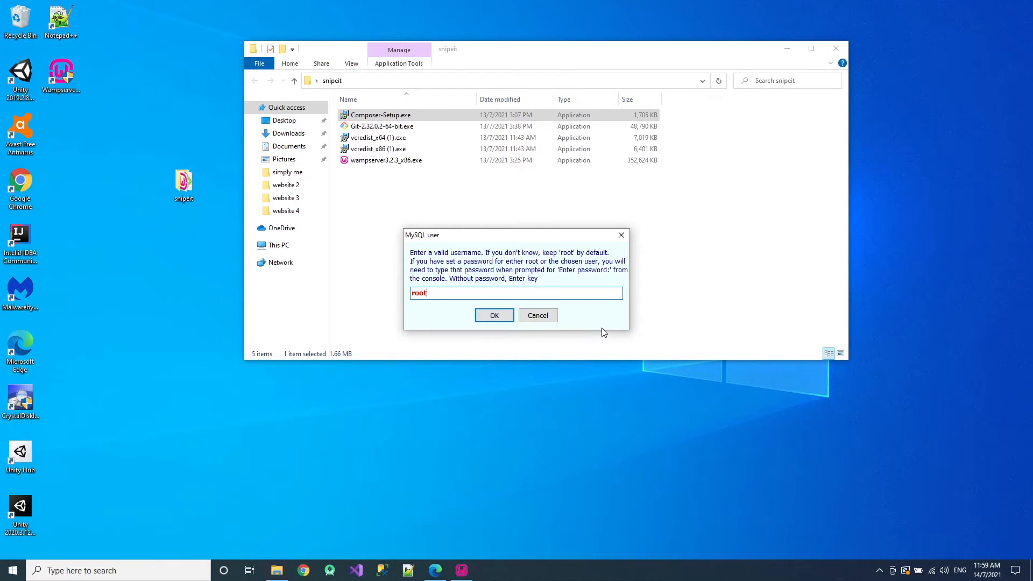
click(494, 315)
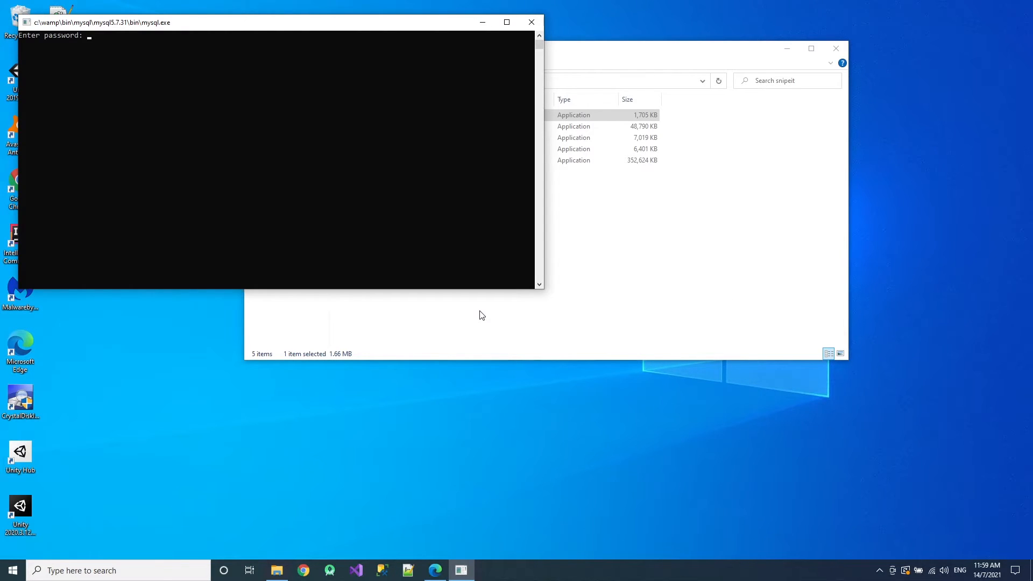
key(Enter)
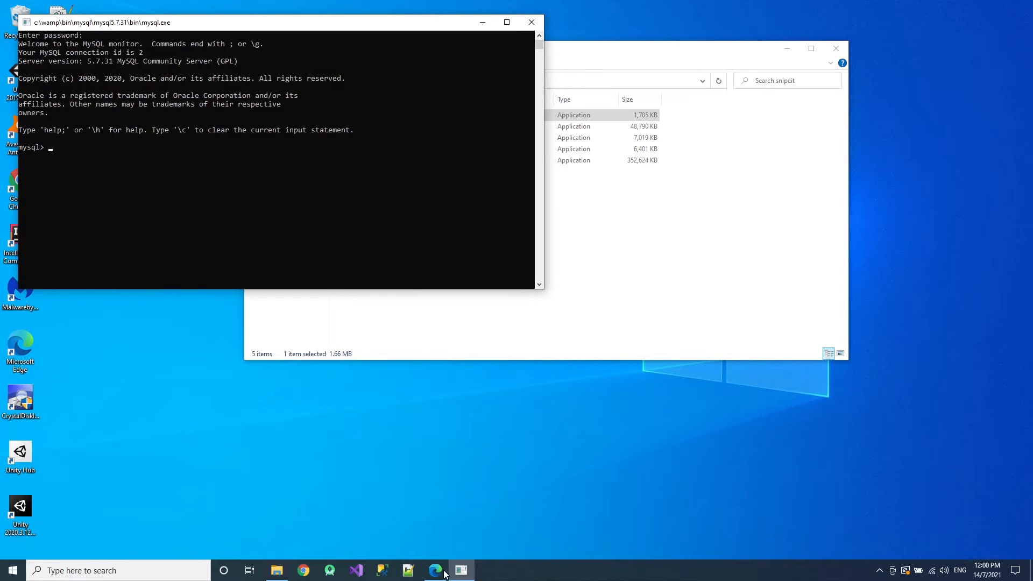
- Check the WAMP guide's database commands, then return to the MySQL console to create snipeit
click(434, 570)
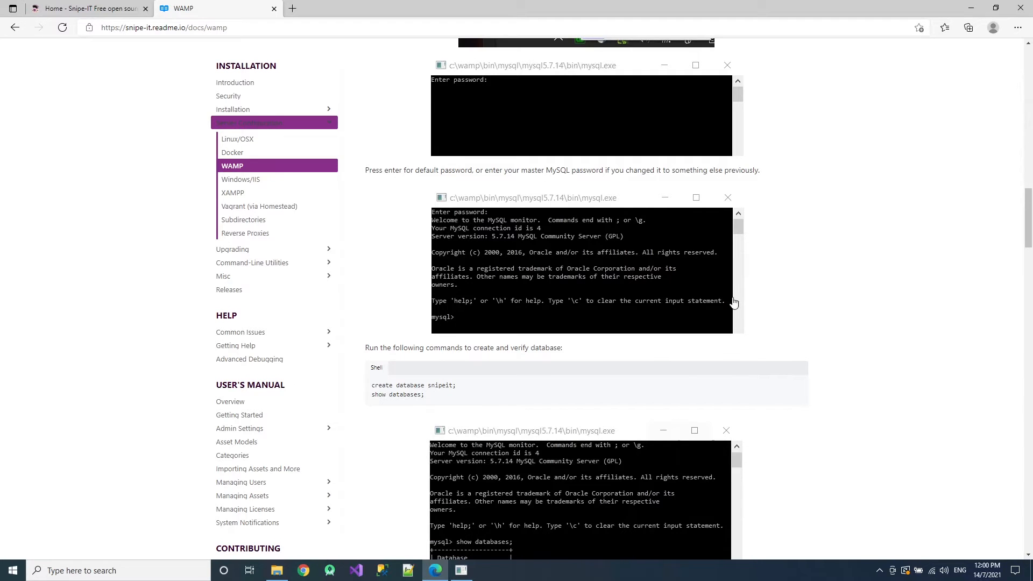
scroll(down, 3)
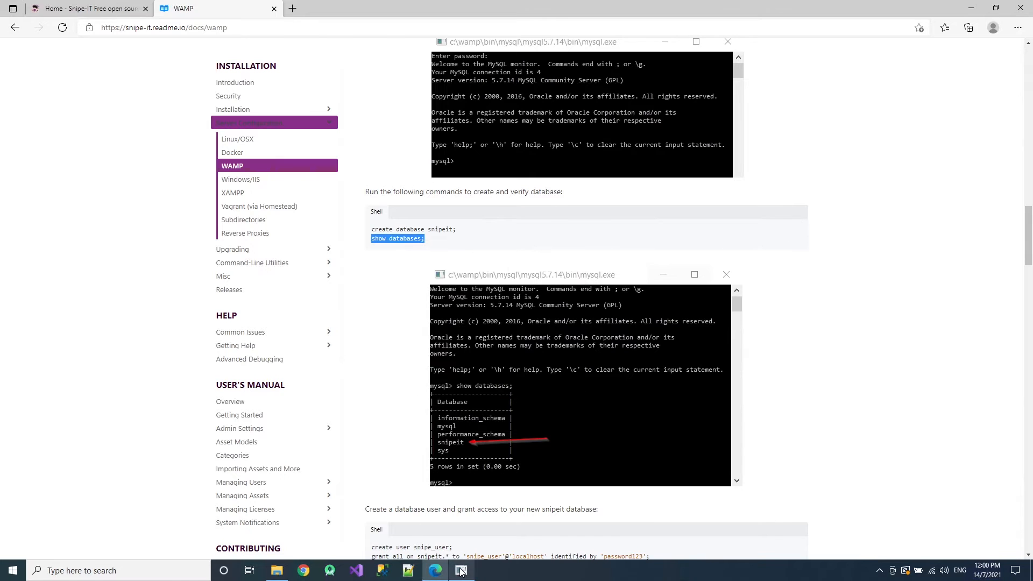
click(461, 571)
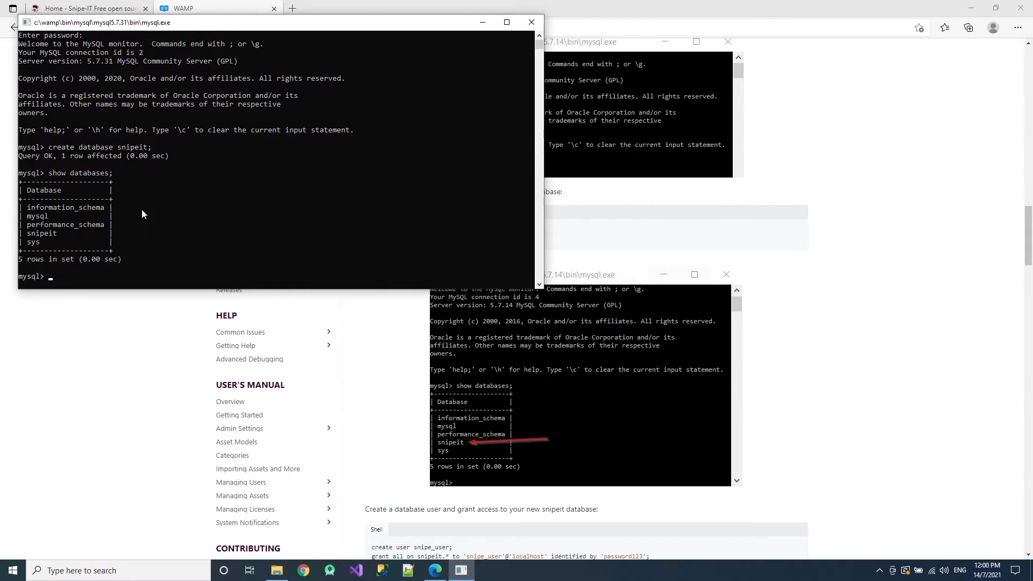
mouse_move(54, 240)
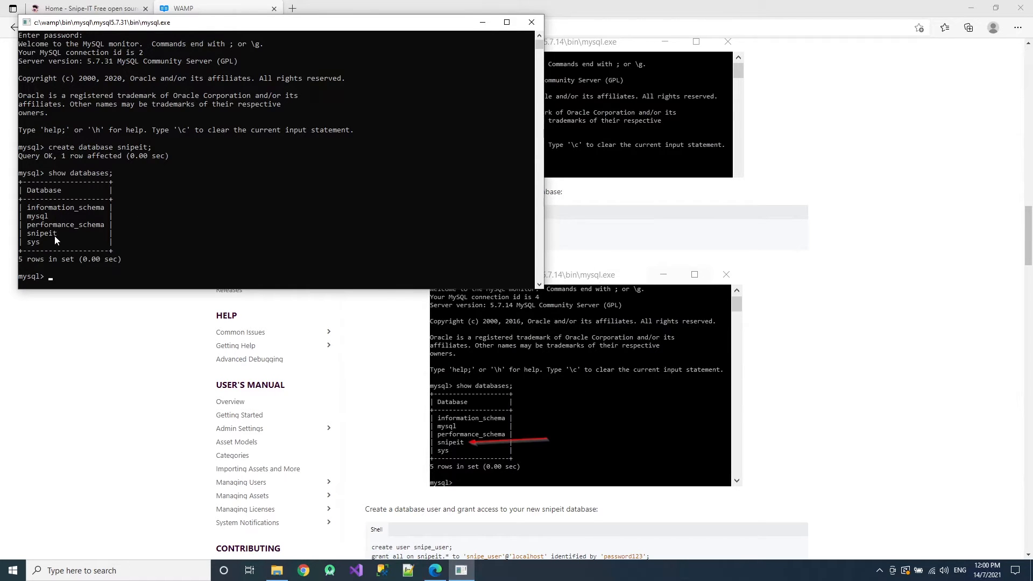
mouse_move(631, 320)
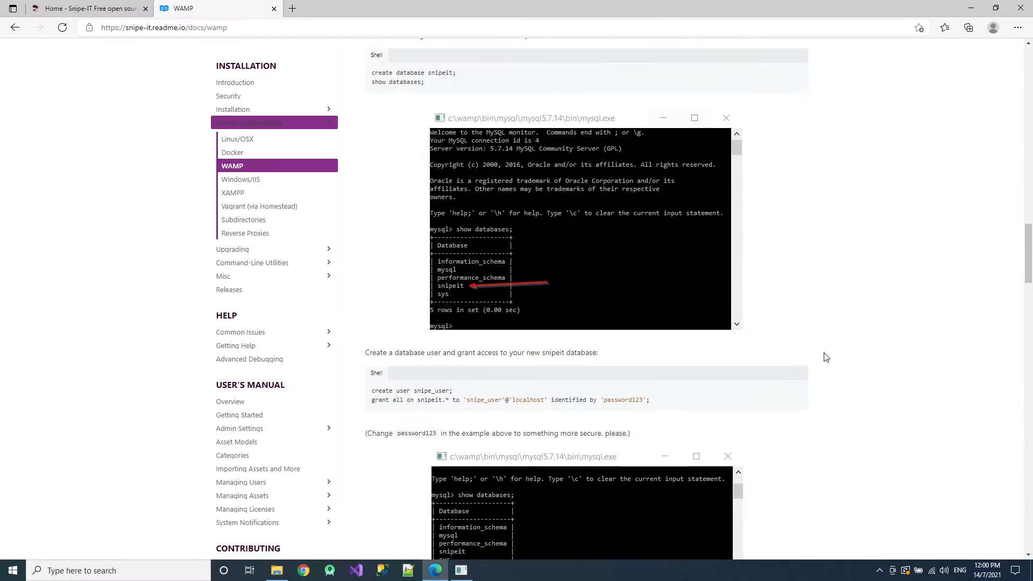
- Create the MySQL account with 'create user snipe_user;' in the console
scroll(down, 3)
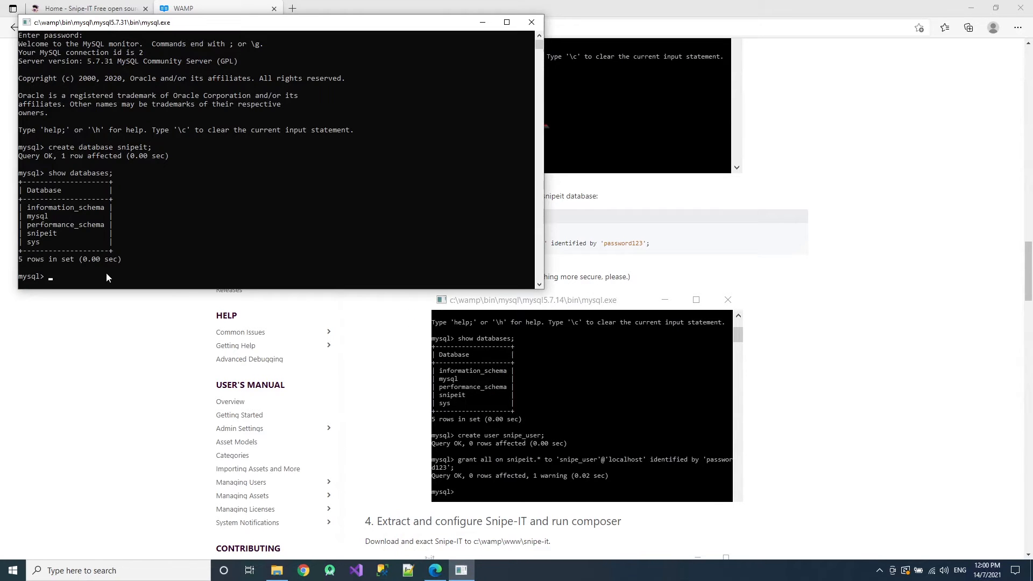
text(create user snipe_user;)
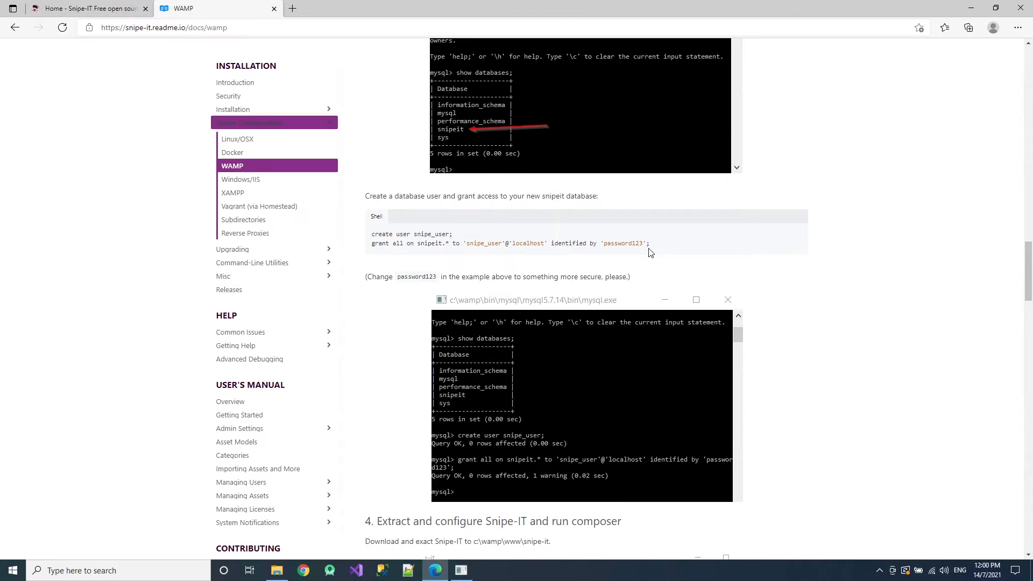
- Copy the GRANT ALL ON snipeit.* statement from the guide and run it for snipe_user
drag(372, 243, 648, 243)
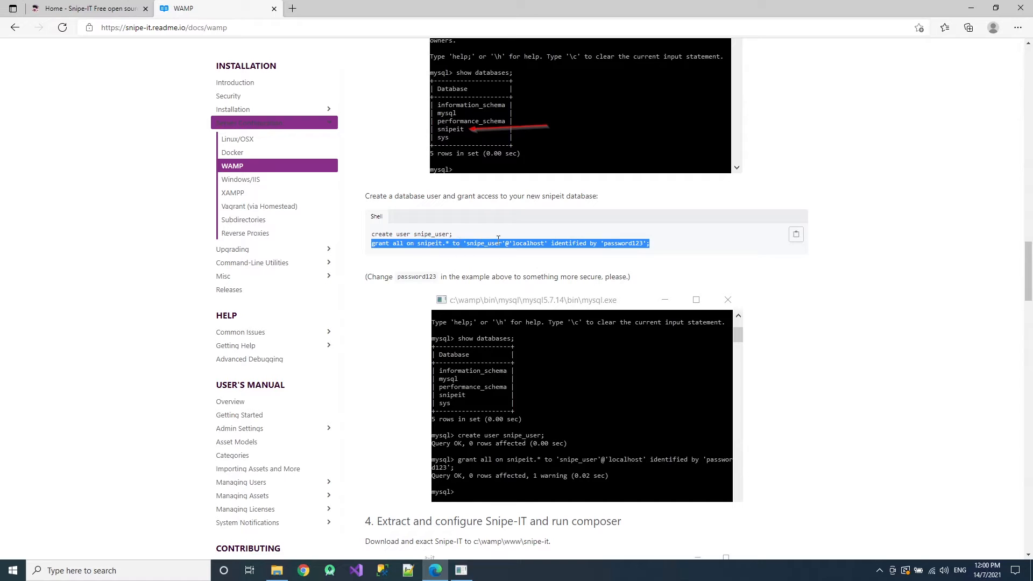
mouse_move(607, 243)
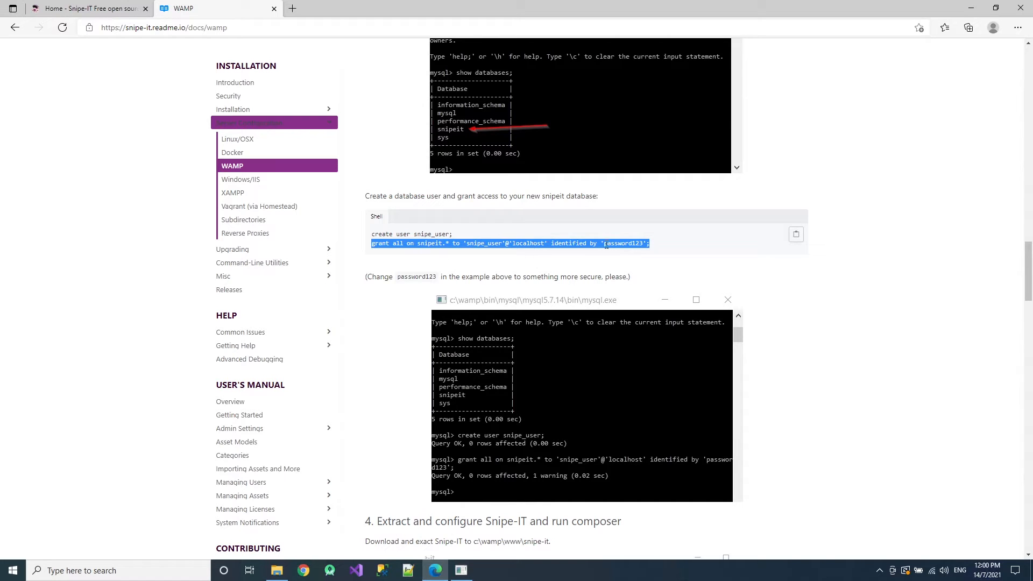
right_click(631, 245)
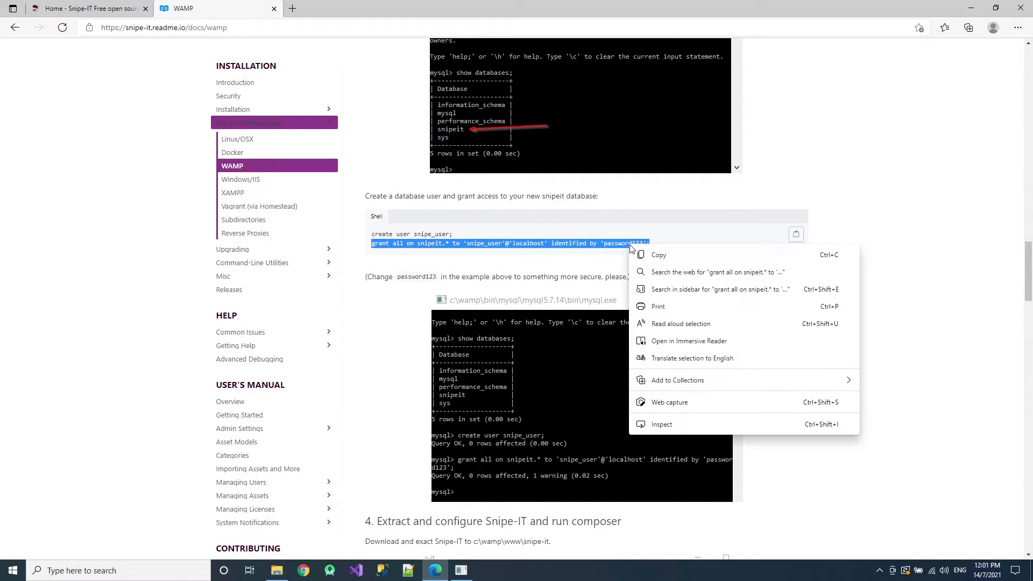
click(473, 569)
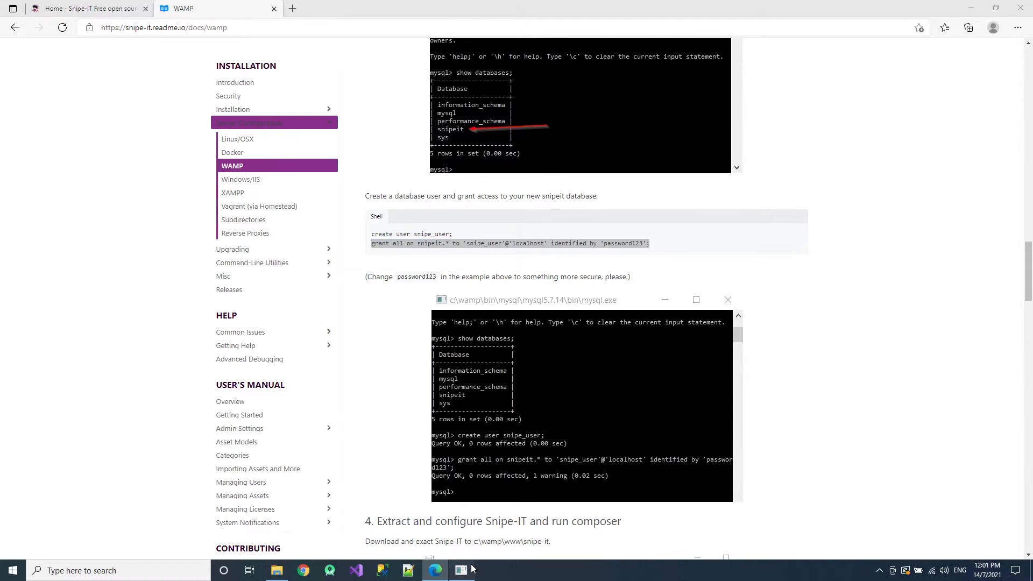
click(461, 571)
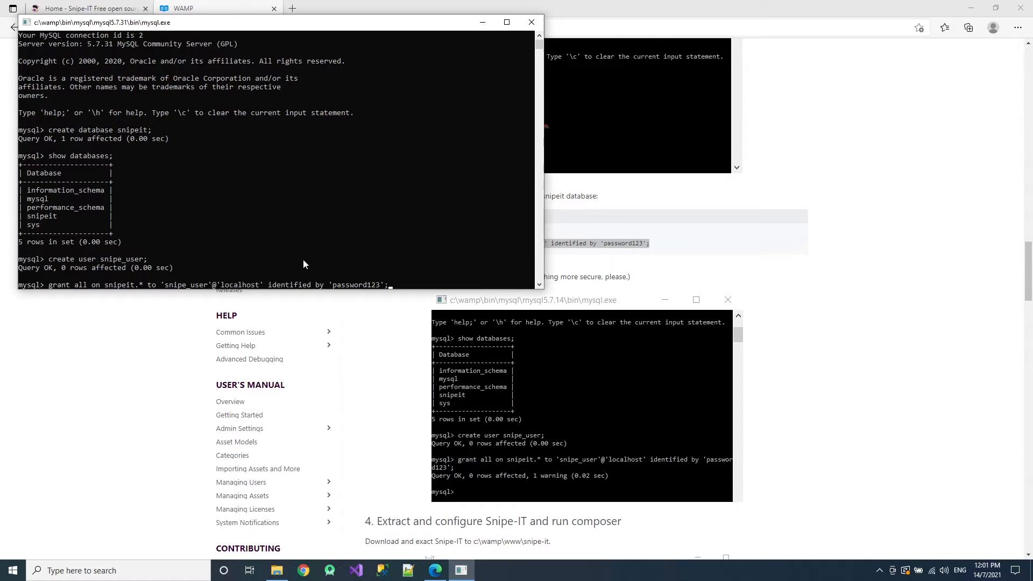
key(enter)
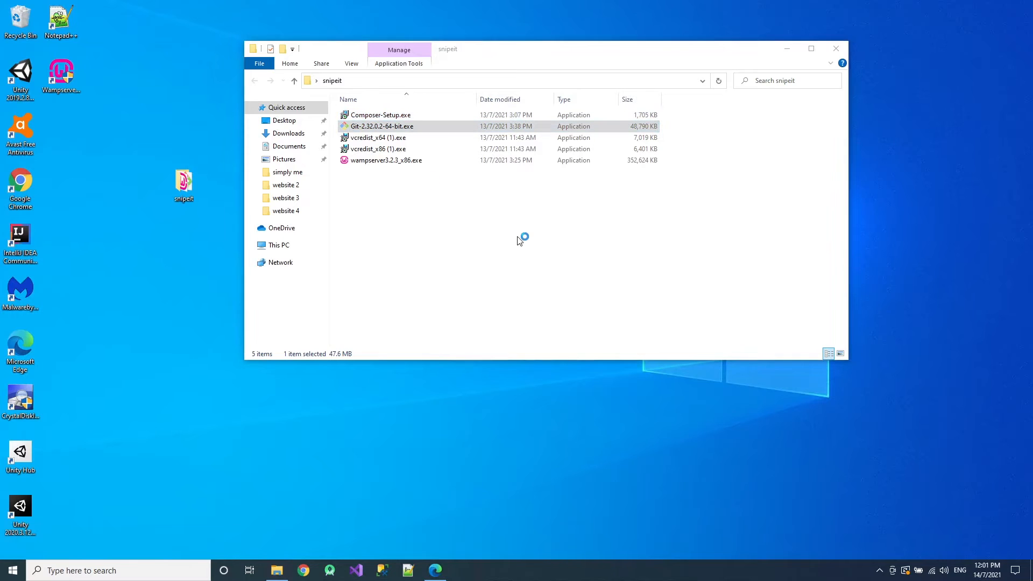
- Start the Git-2.32.0.2 installer and accept defaults, installing into the existing Git folder
double_click(381, 126)
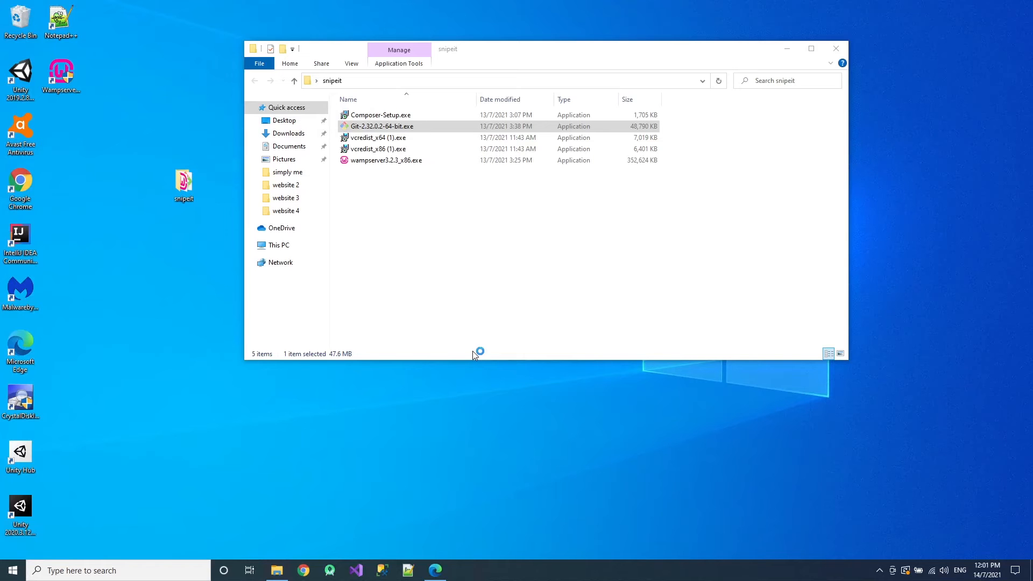
double_click(379, 126)
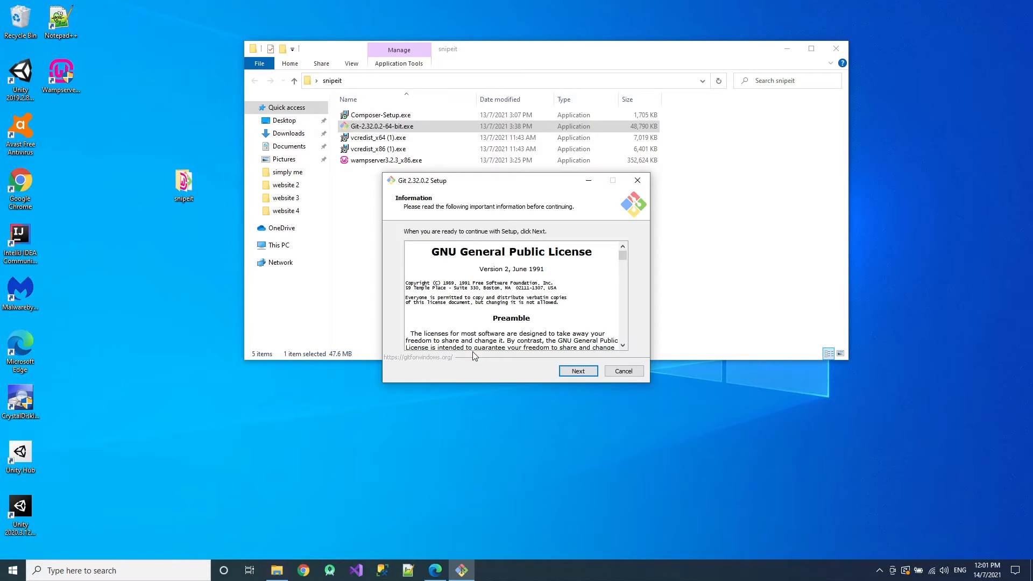
click(577, 371)
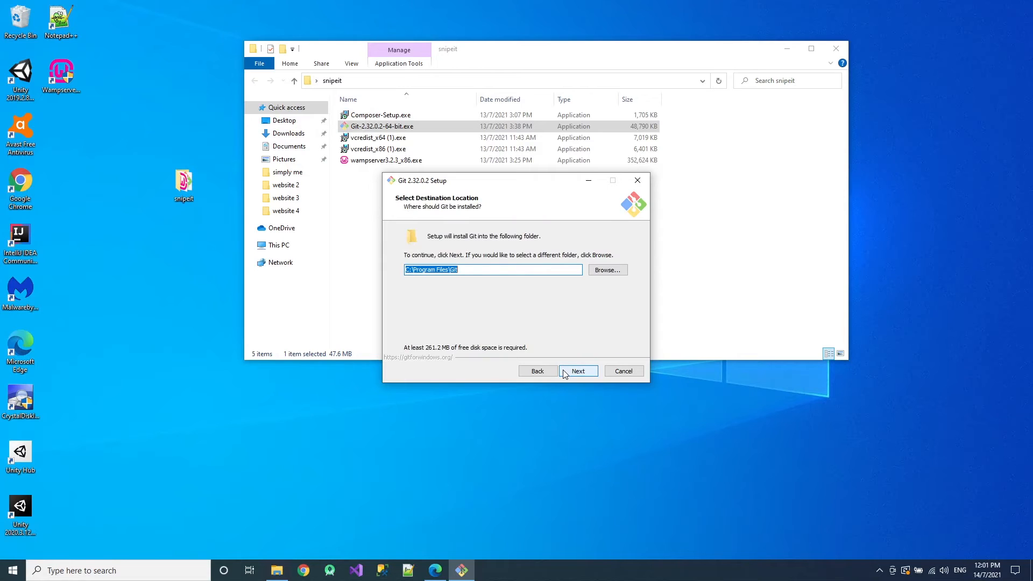
click(578, 370)
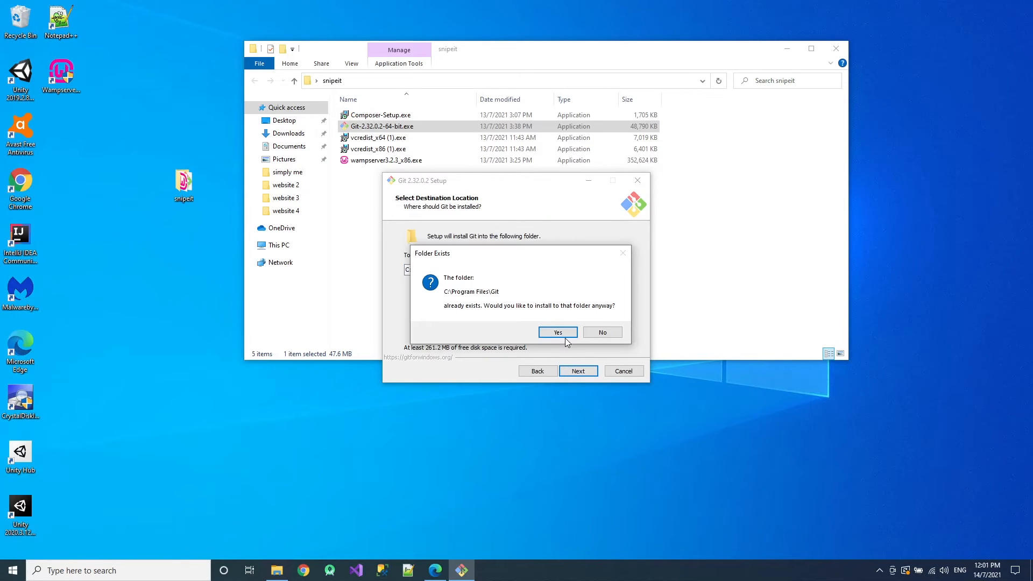
click(557, 332)
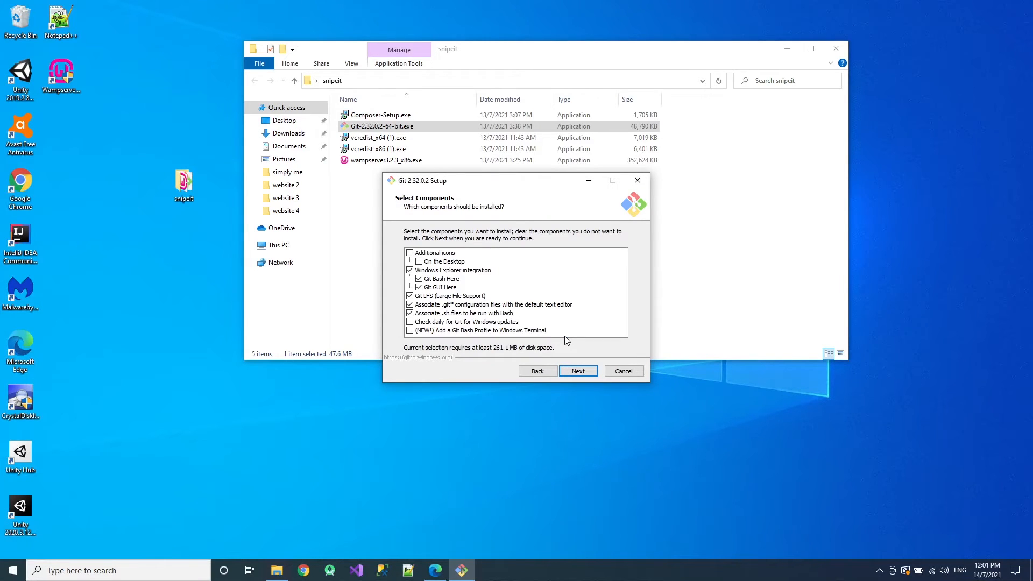
click(578, 371)
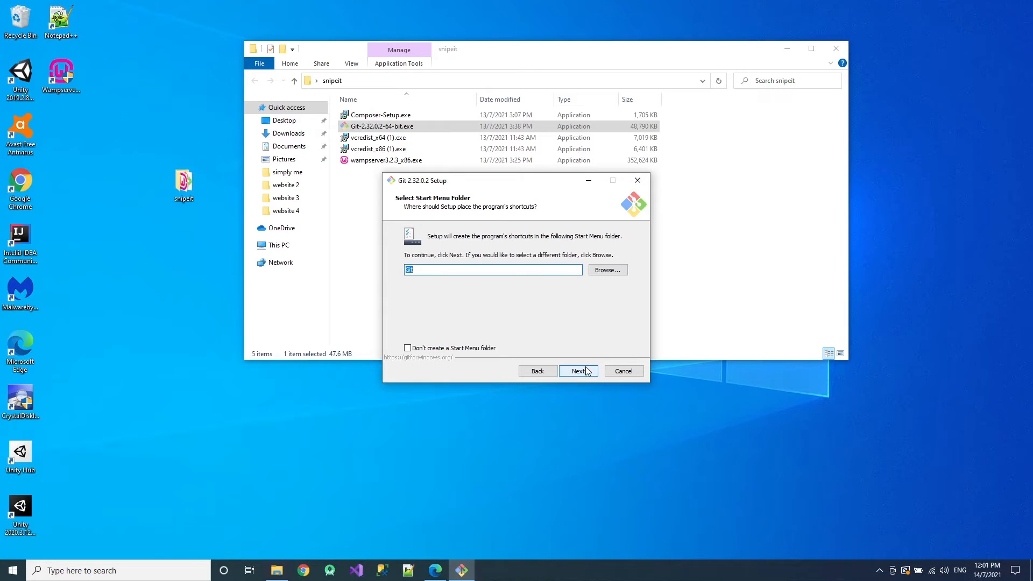
click(578, 370)
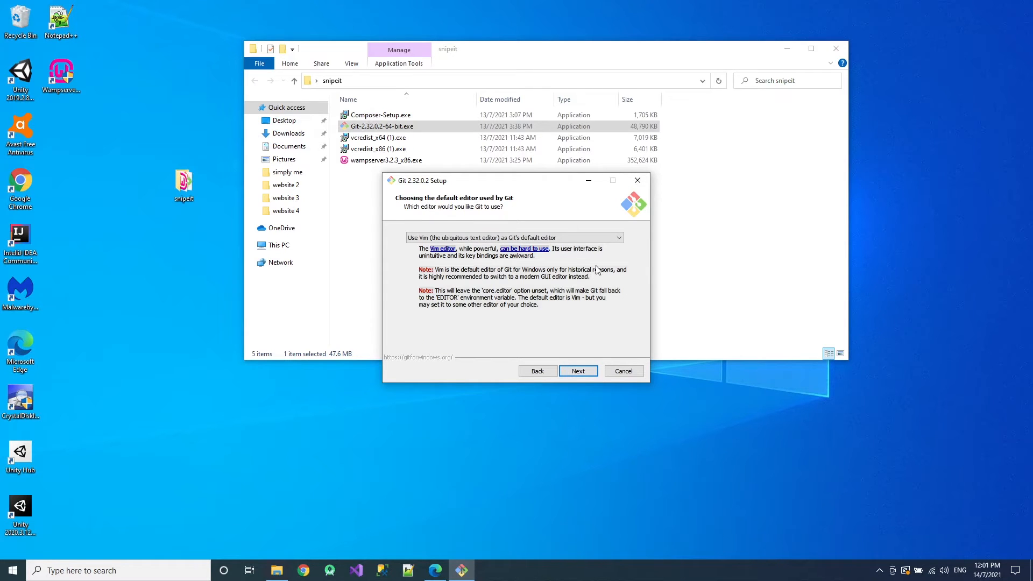
- Choose Notepad++ as Git's default editor and keep the remaining recommended options
click(514, 237)
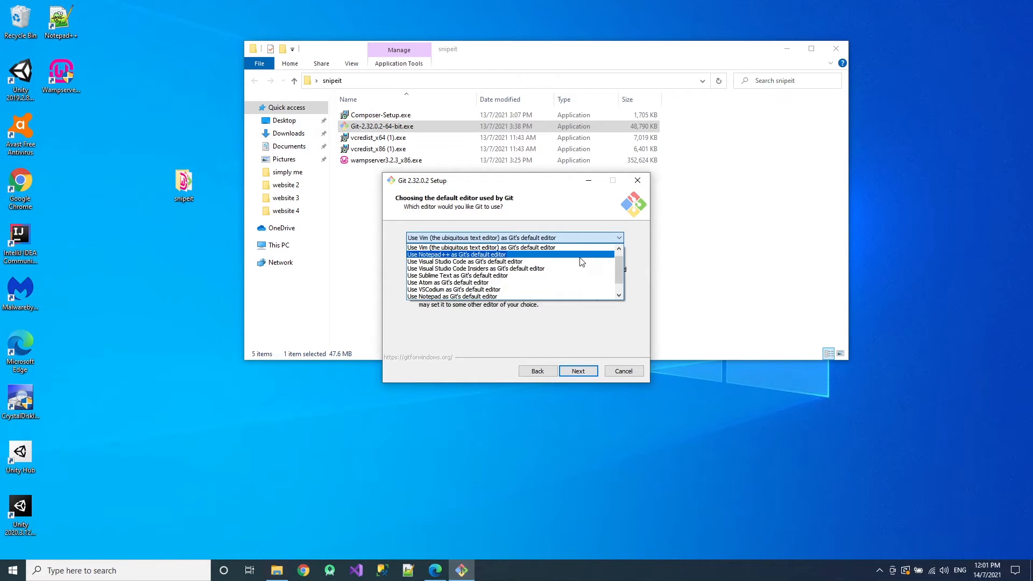
click(458, 255)
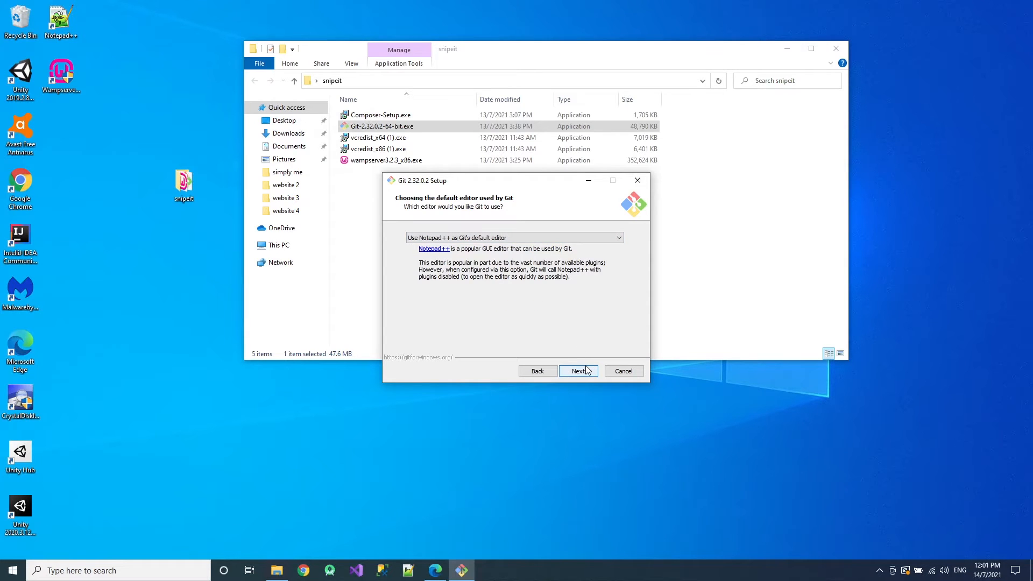
click(576, 370)
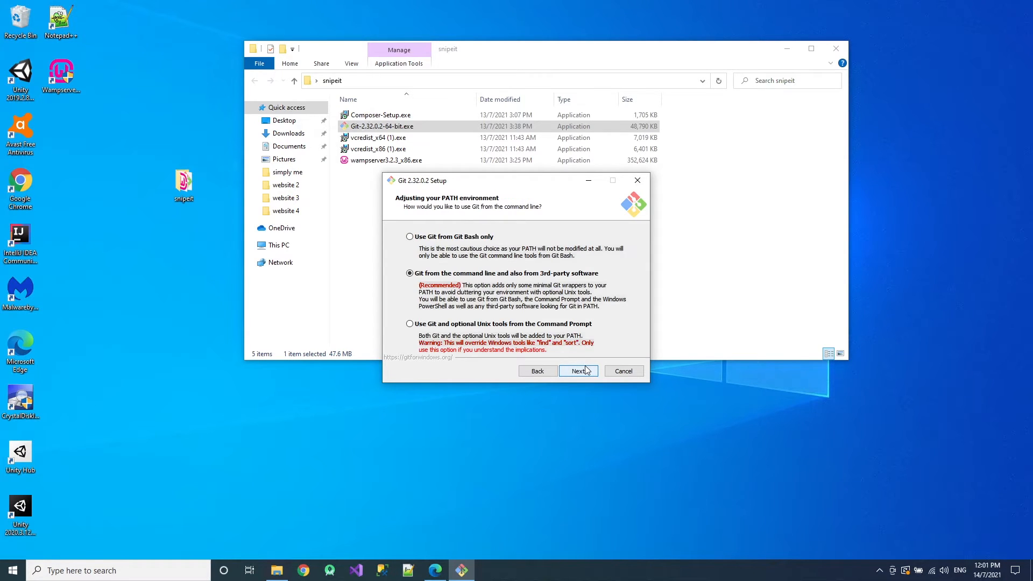
click(578, 370)
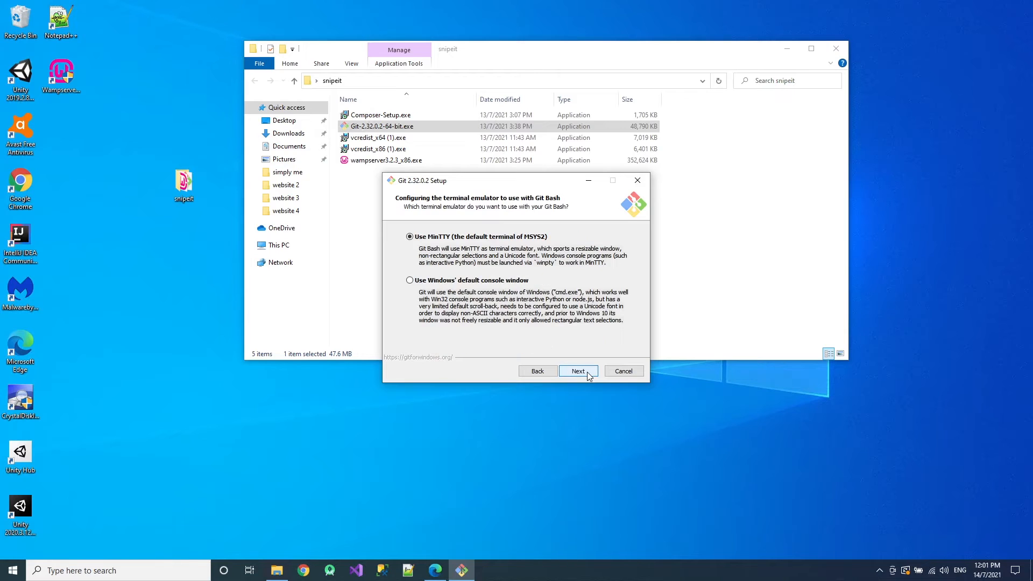
click(578, 371)
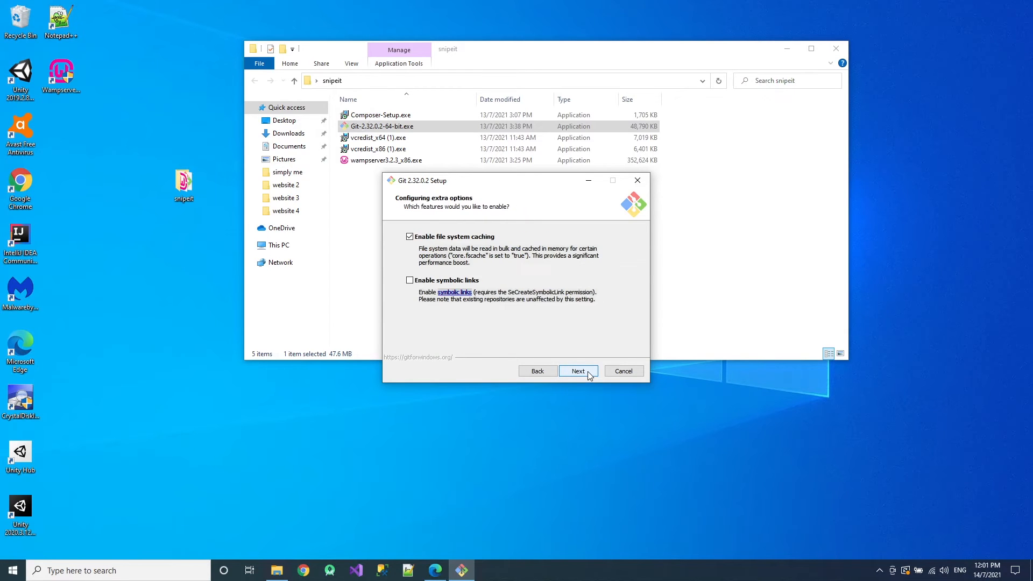
click(578, 370)
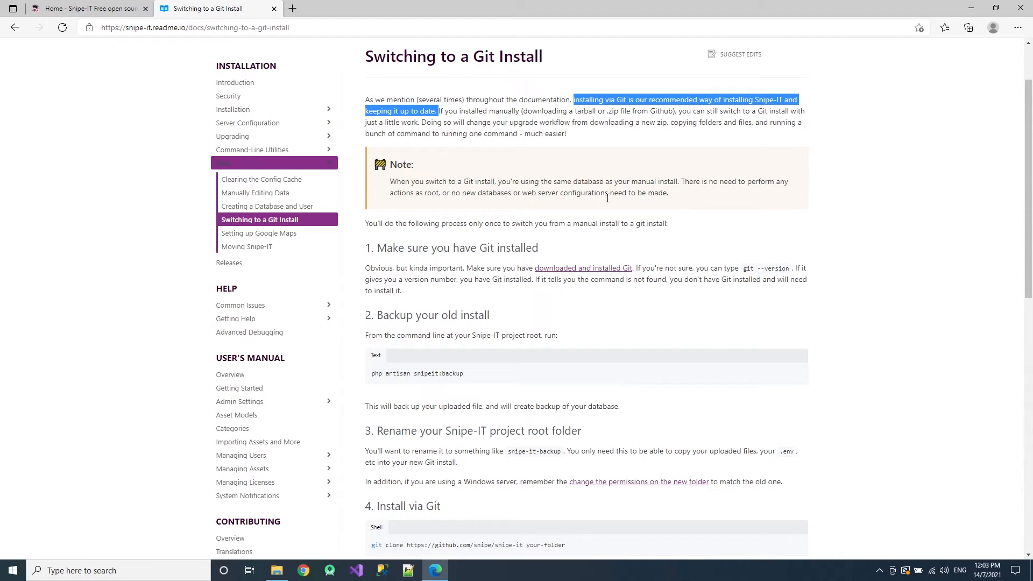
- Scroll the 'Switching to a Git Install' guide to the git clone and composer steps
scroll(down, 3)
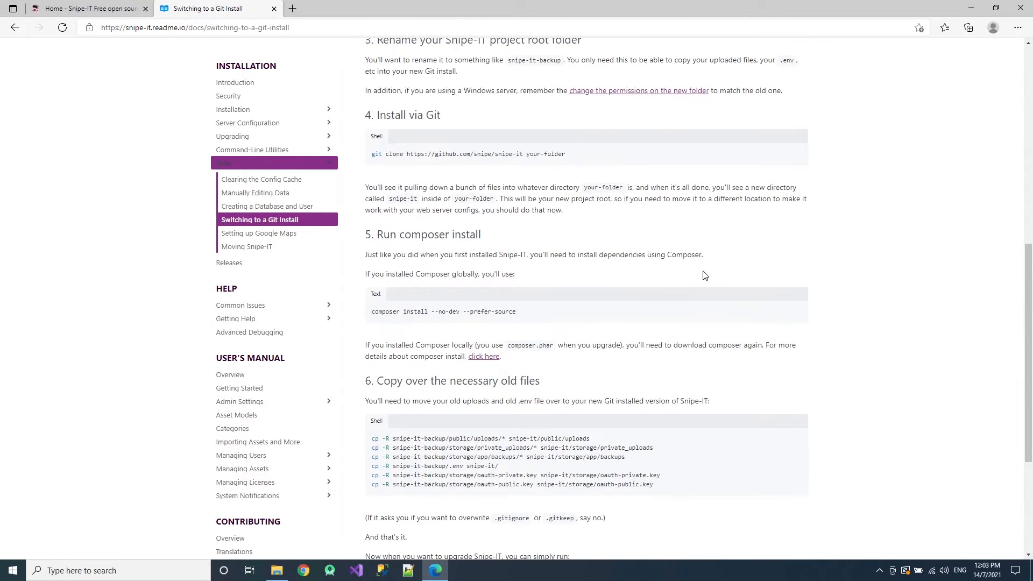
mouse_move(372, 160)
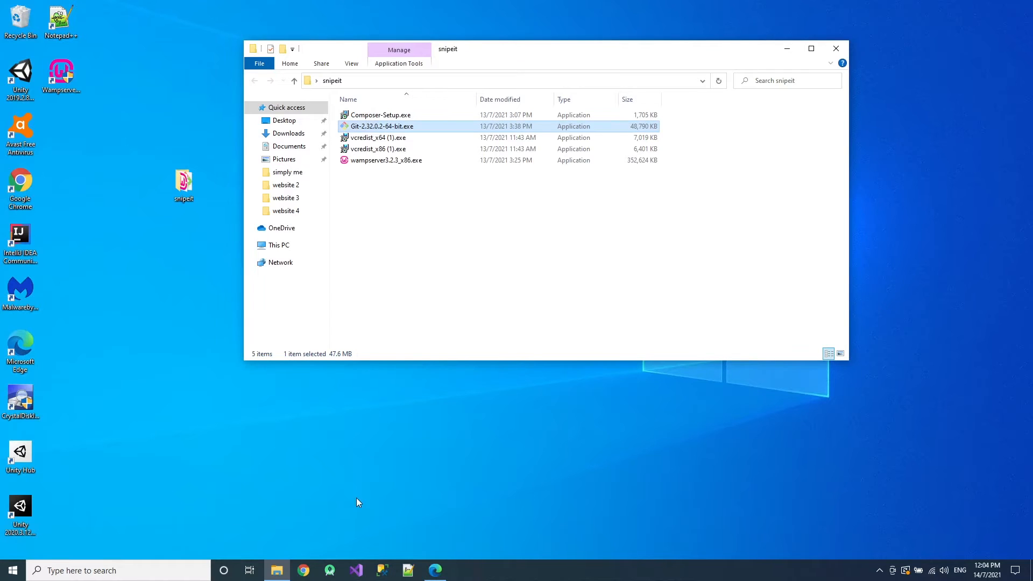
mouse_move(341, 250)
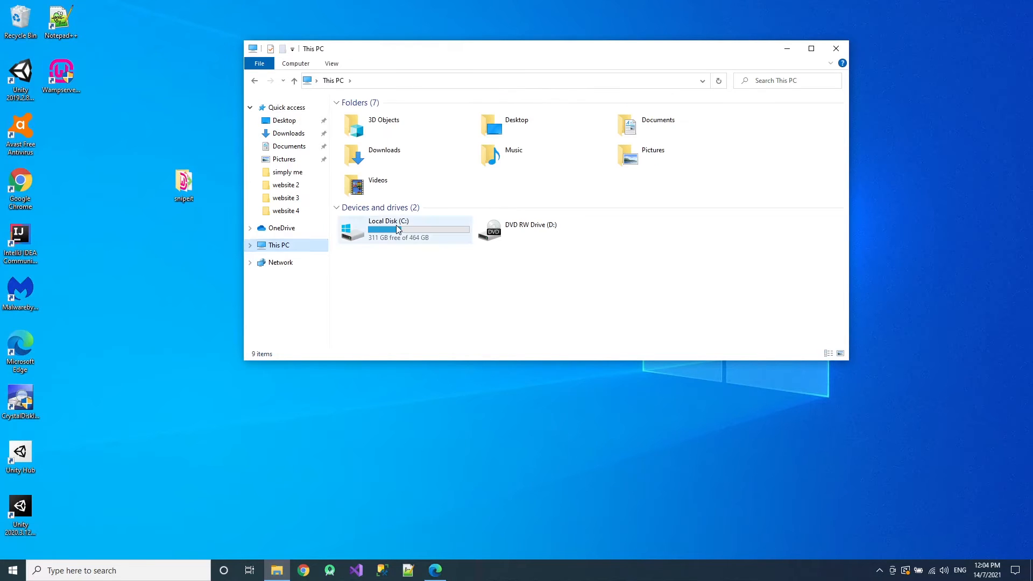
- Empty C:\wamp\www of its default files and start Git Bash in that folder
double_click(387, 225)
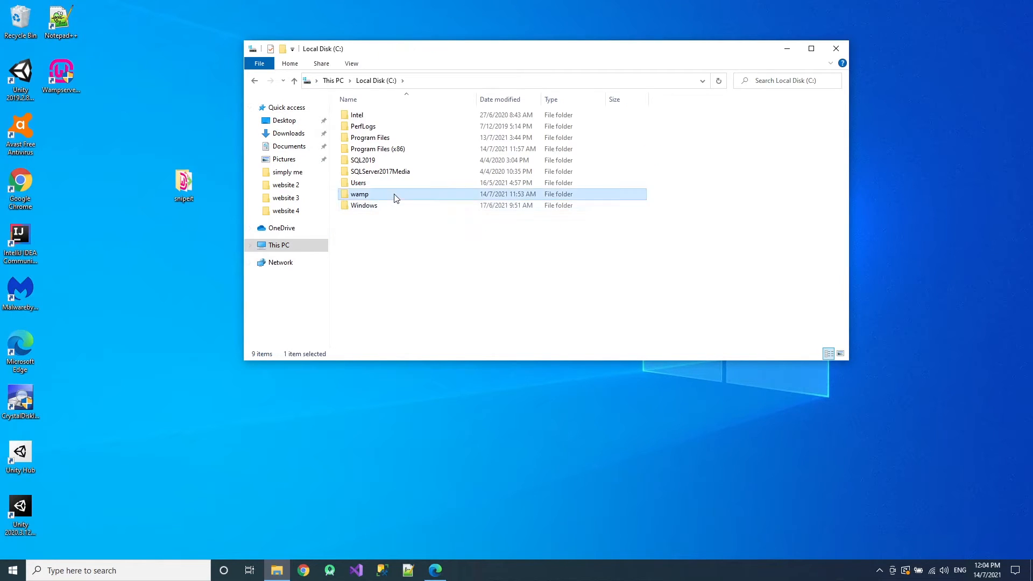
double_click(360, 193)
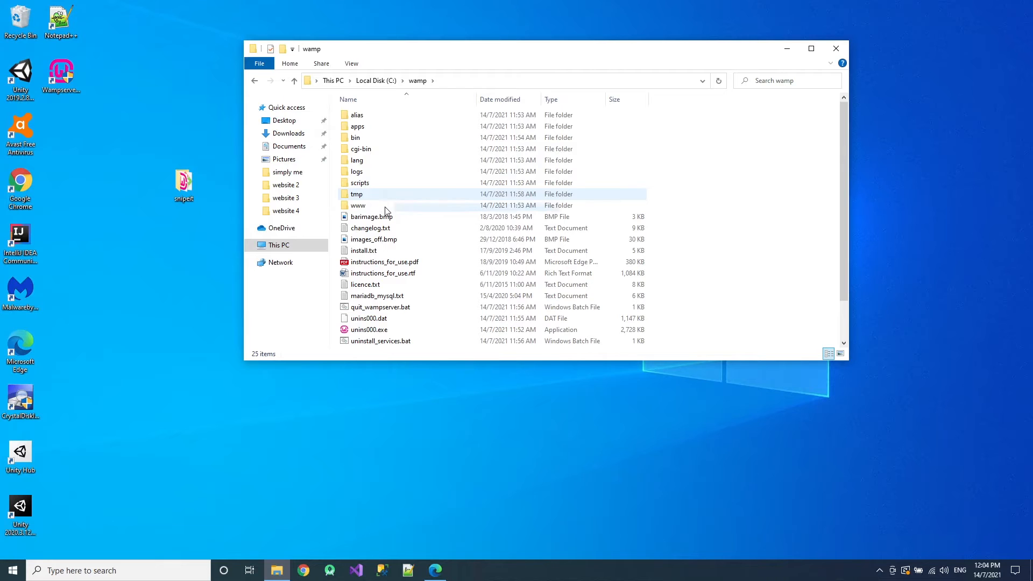
double_click(357, 205)
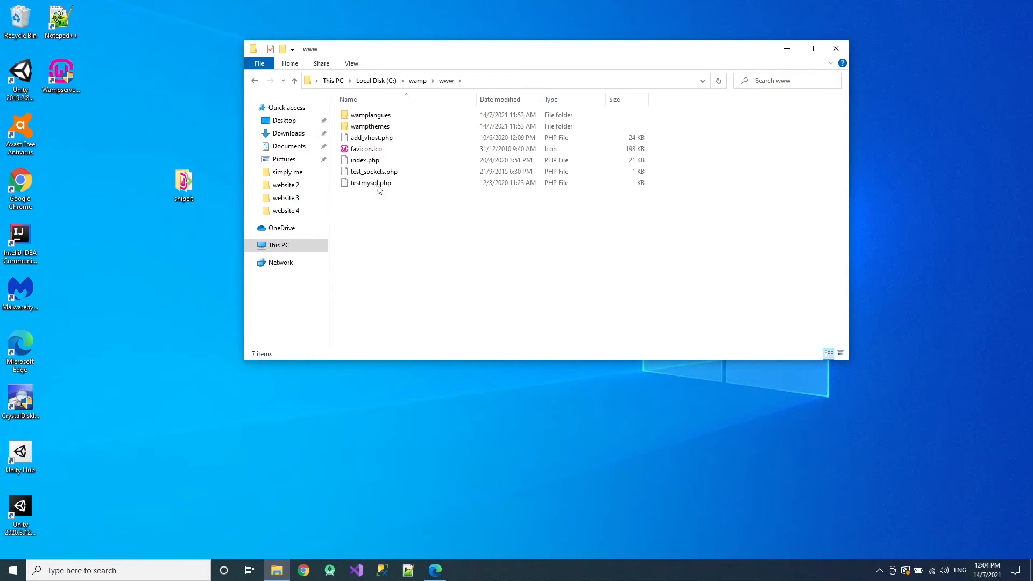
key(ctrl+a)
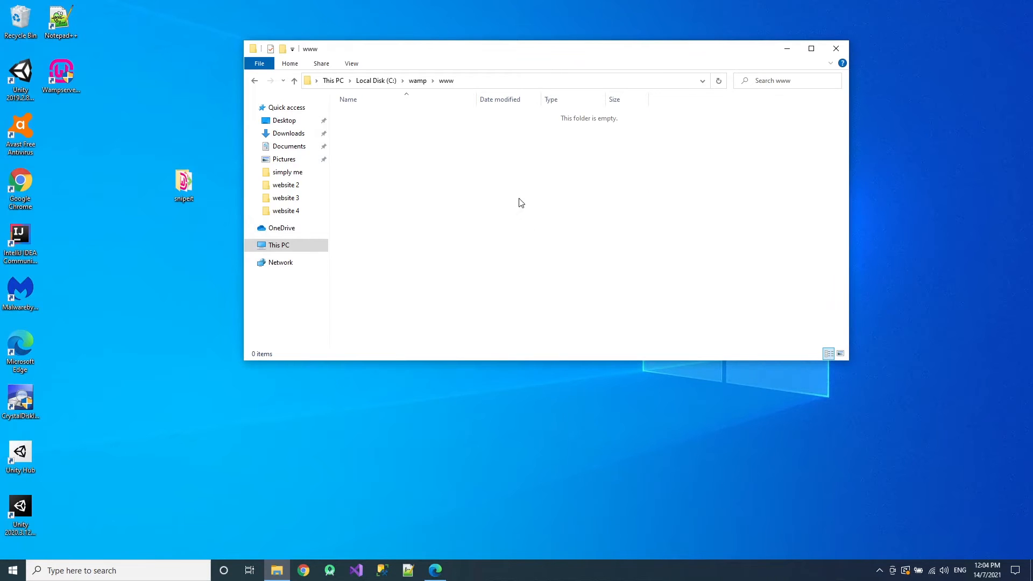
mouse_move(461, 191)
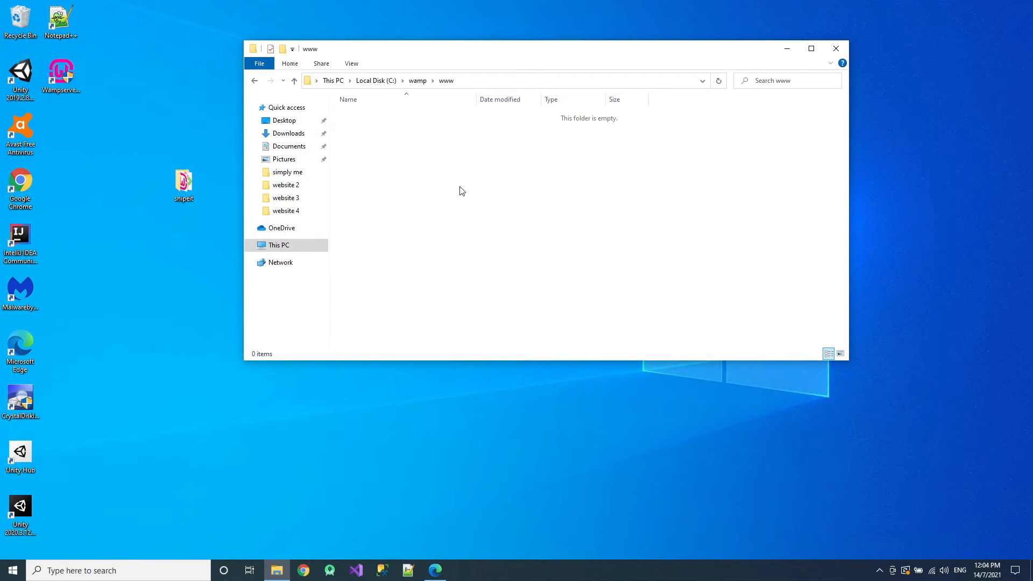
mouse_move(444, 187)
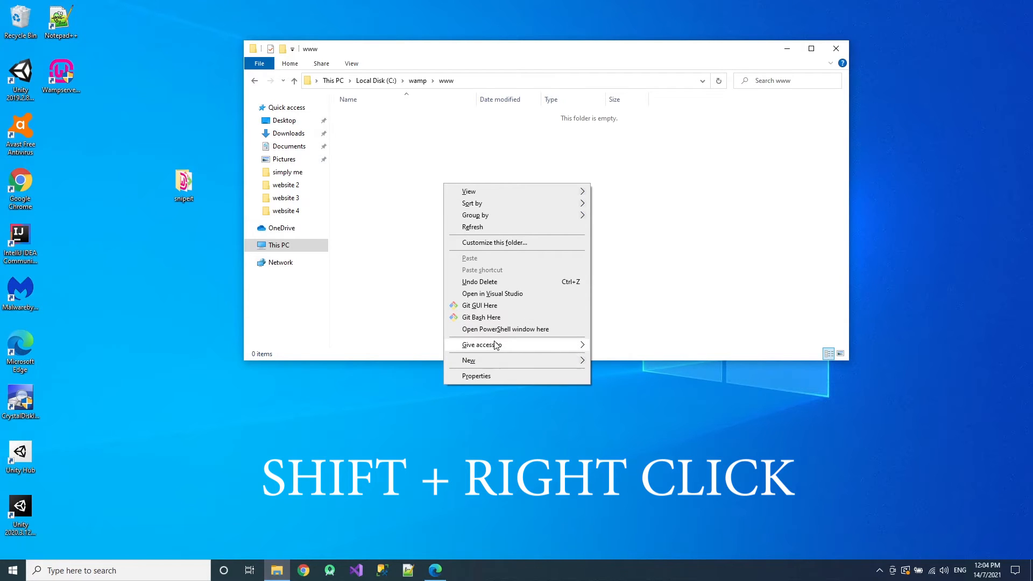
mouse_move(481, 317)
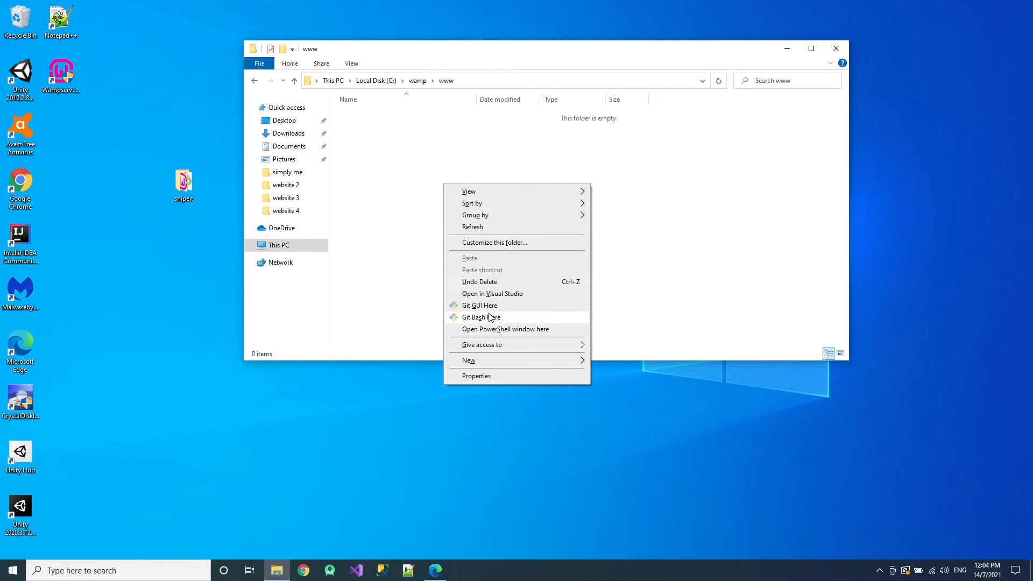
click(480, 317)
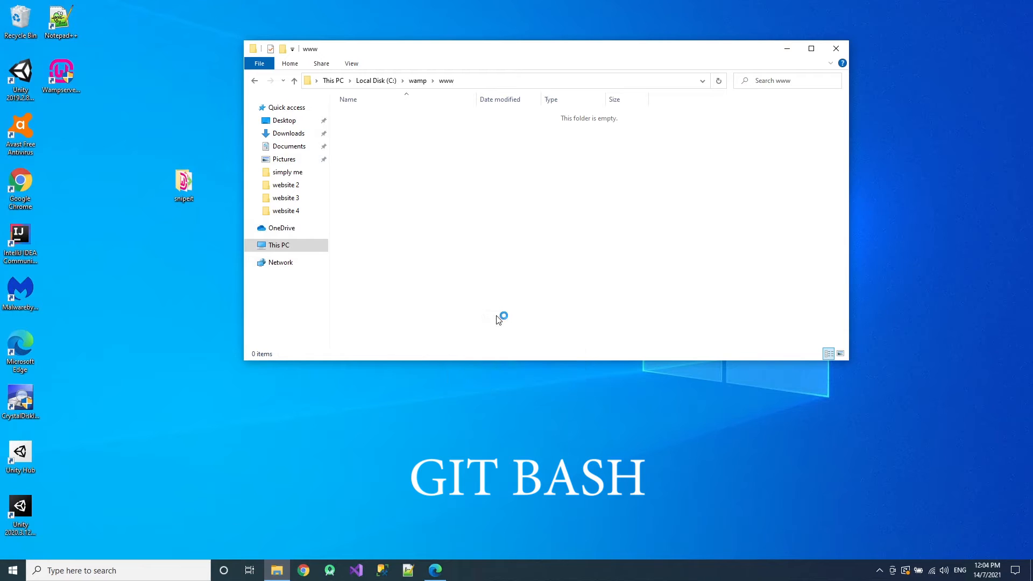
click(437, 570)
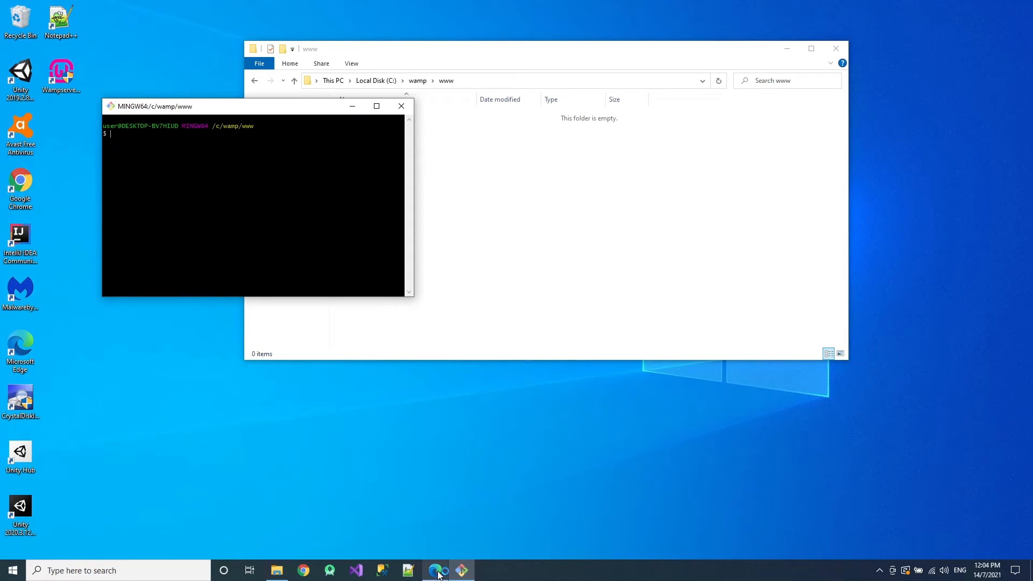
right_click(191, 174)
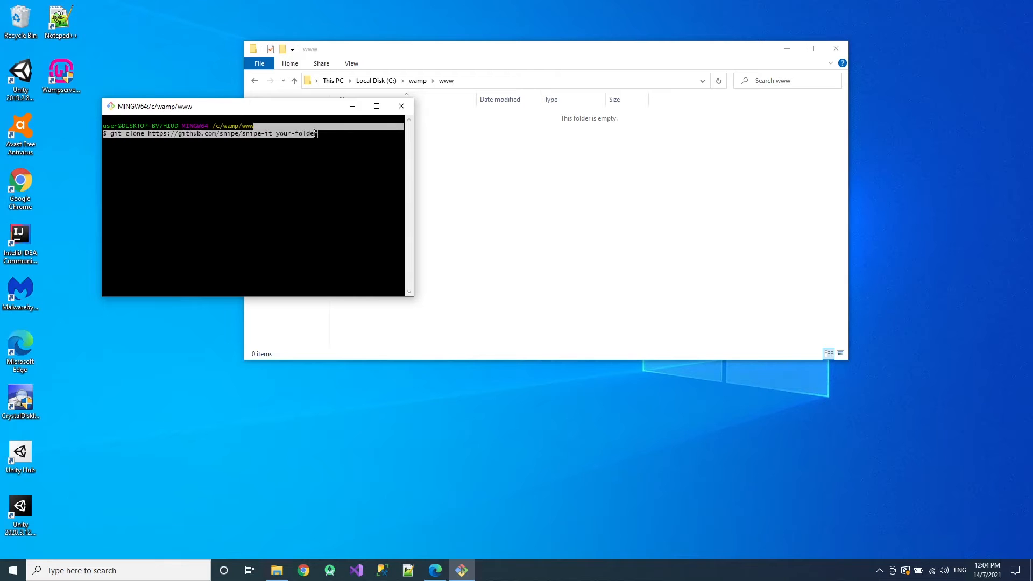
double_click(296, 133)
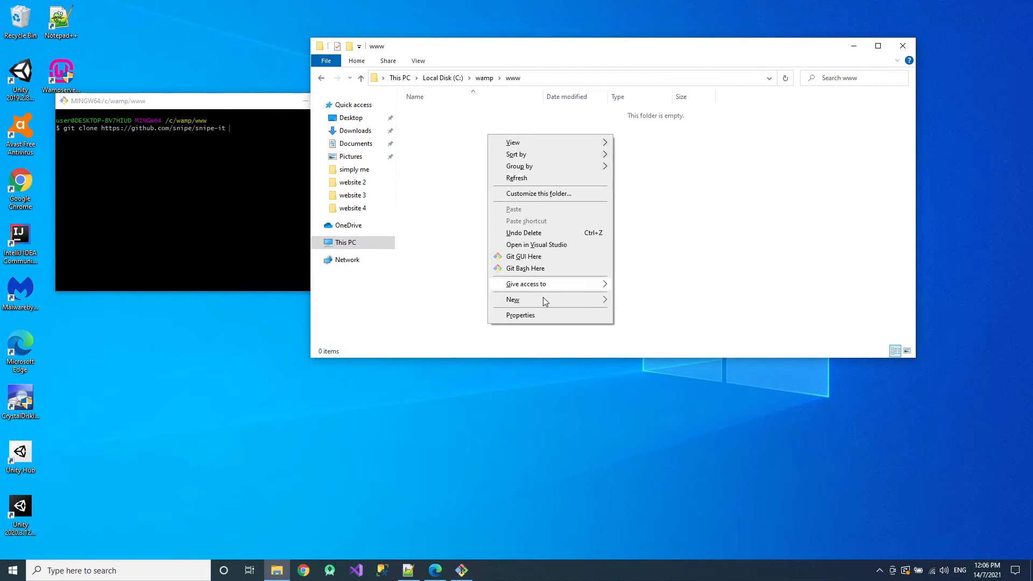
click(513, 299)
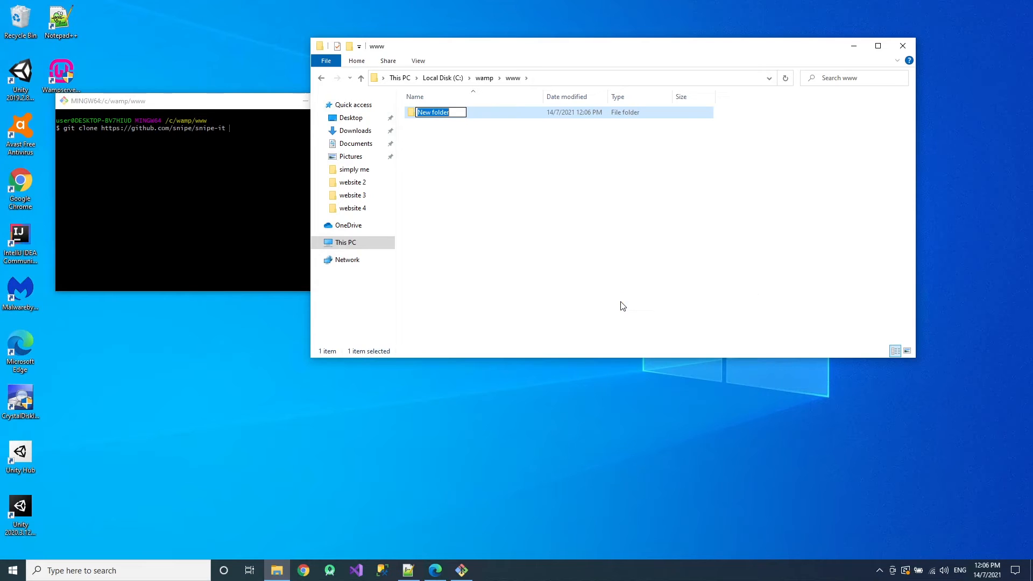
text(snipeit)
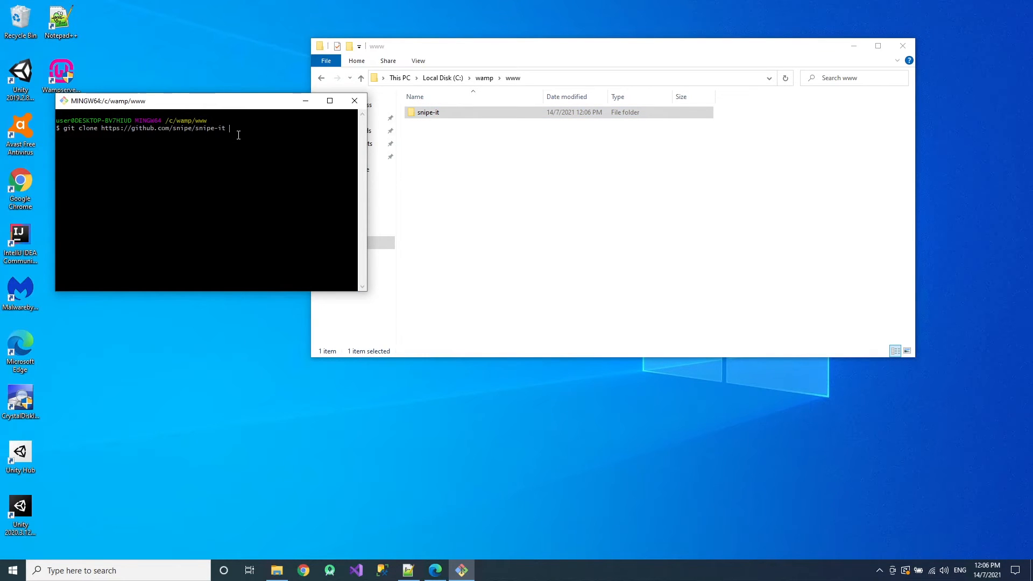
text(snipe)
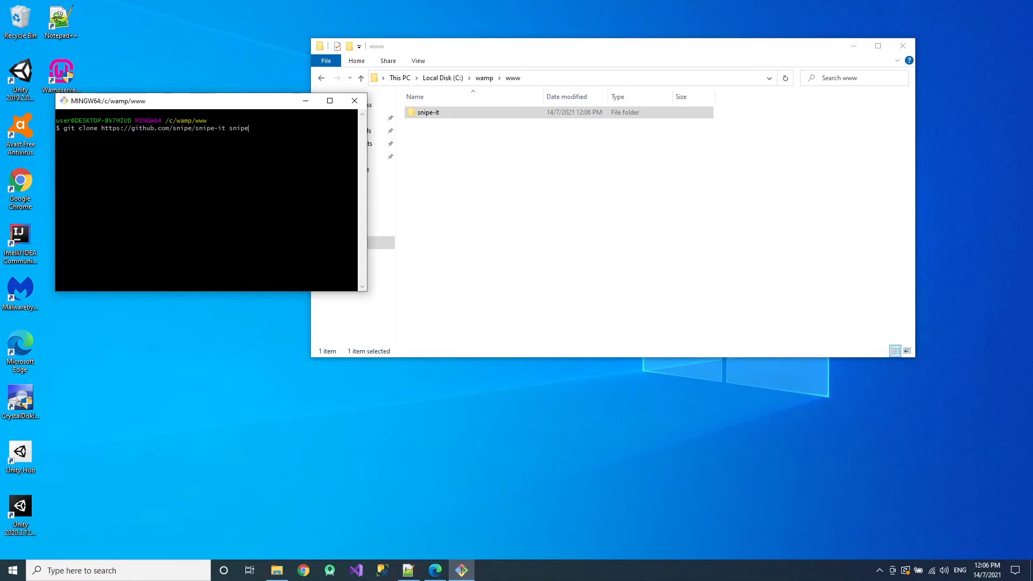
text(-it)
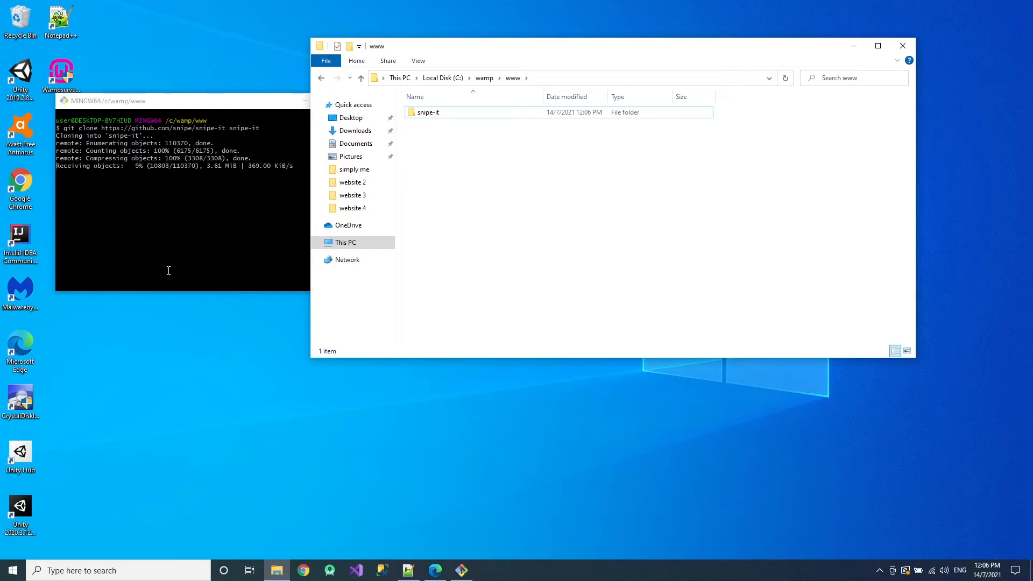
- Browse into the cloned snipe-it folder to view app, config and .env.example
click(428, 112)
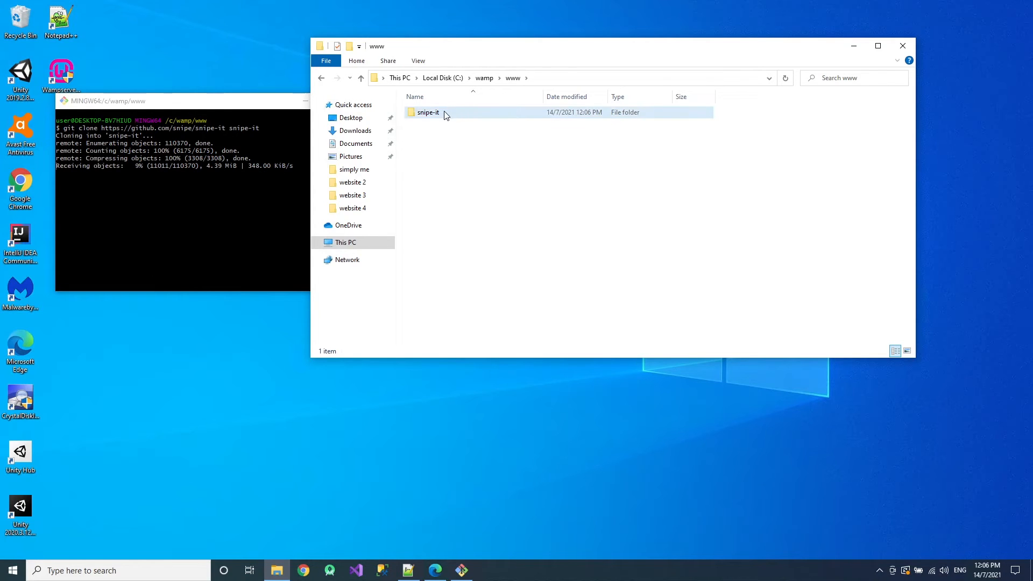
double_click(428, 112)
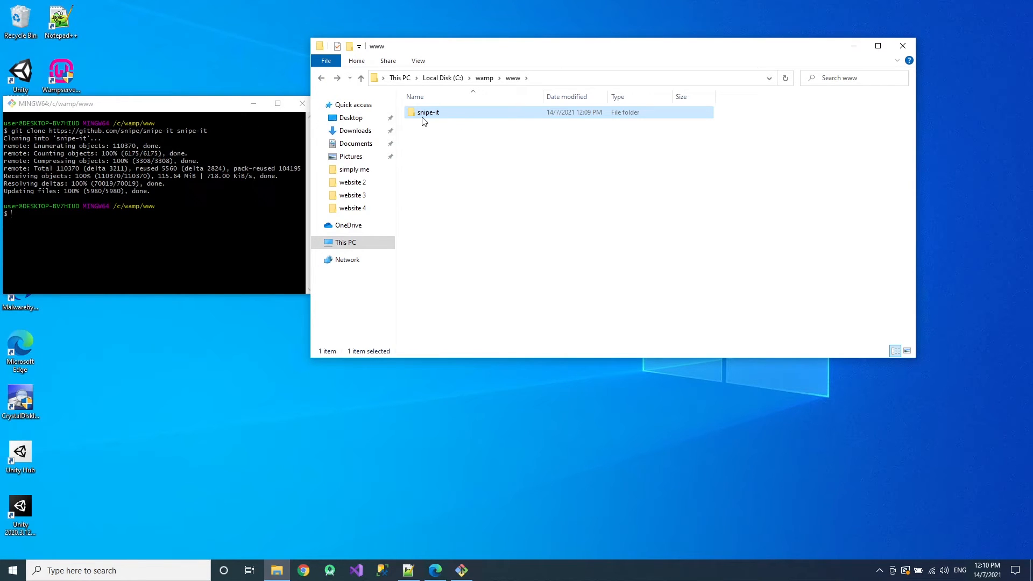
double_click(428, 112)
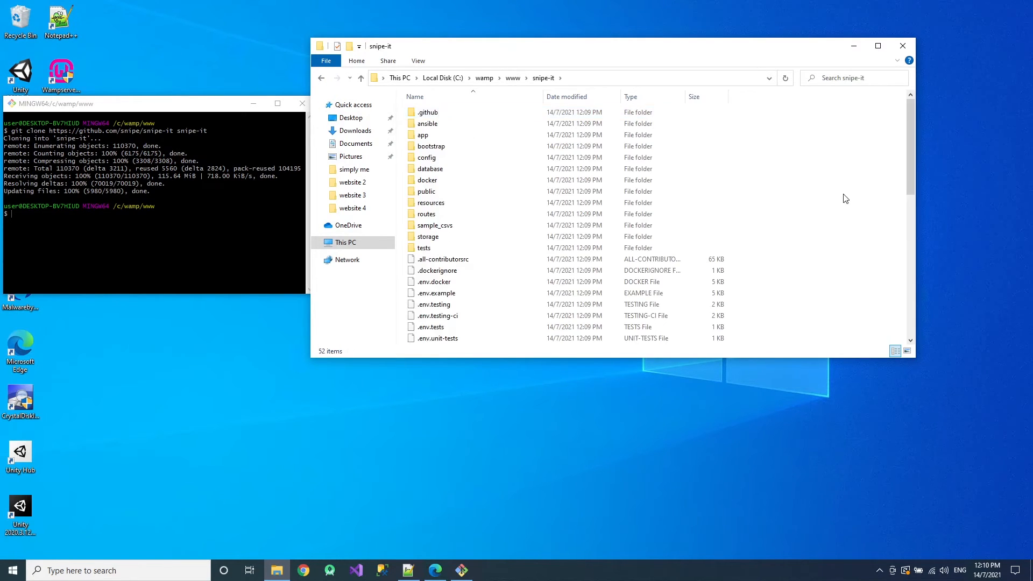
scroll(down, 3)
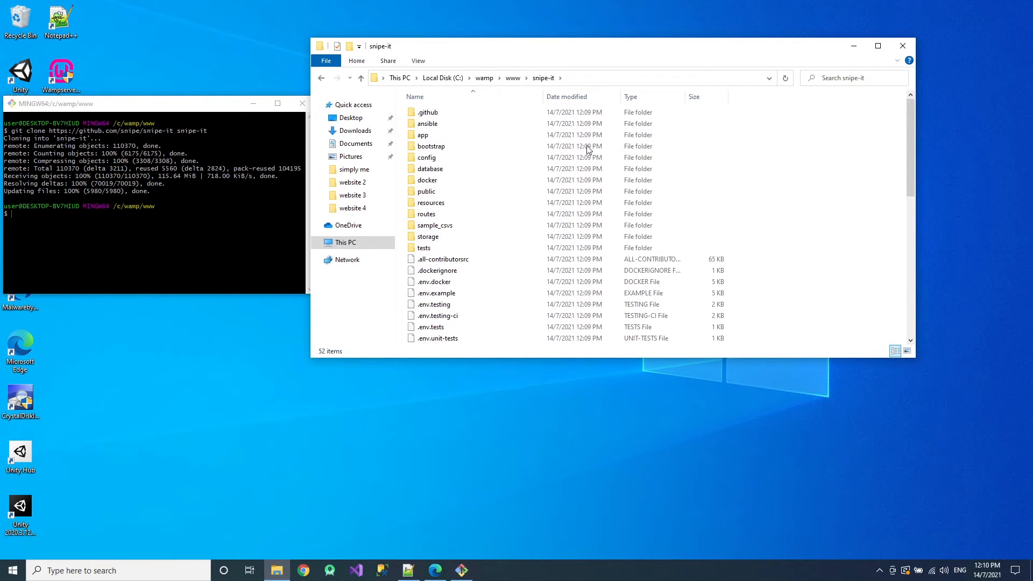
mouse_move(208, 225)
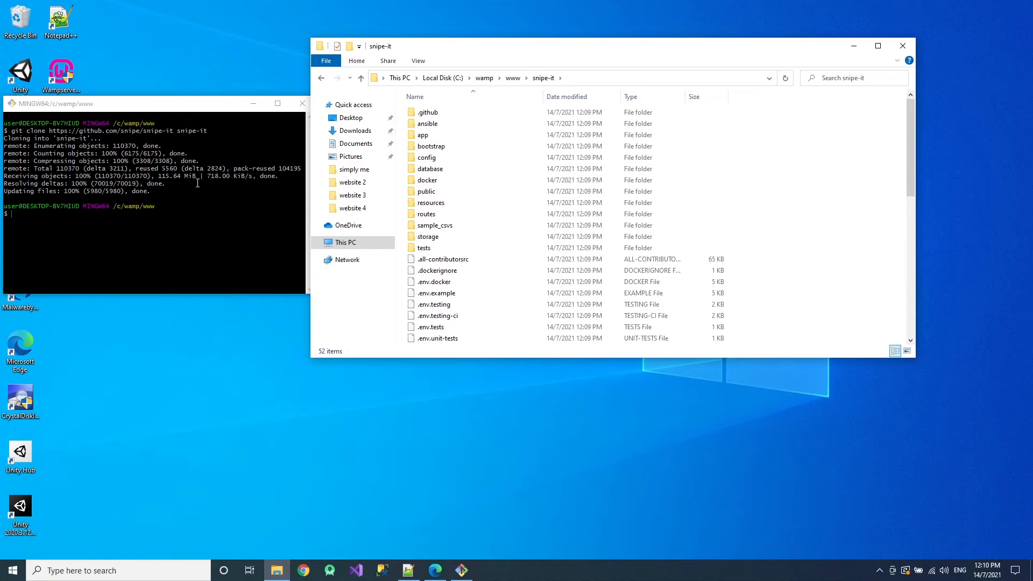
mouse_move(235, 187)
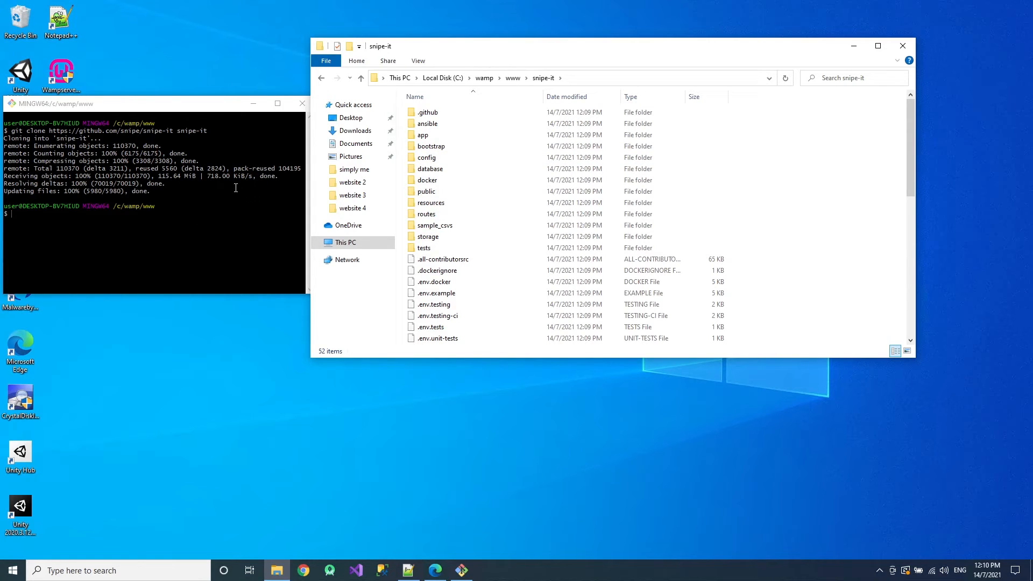
mouse_move(158, 124)
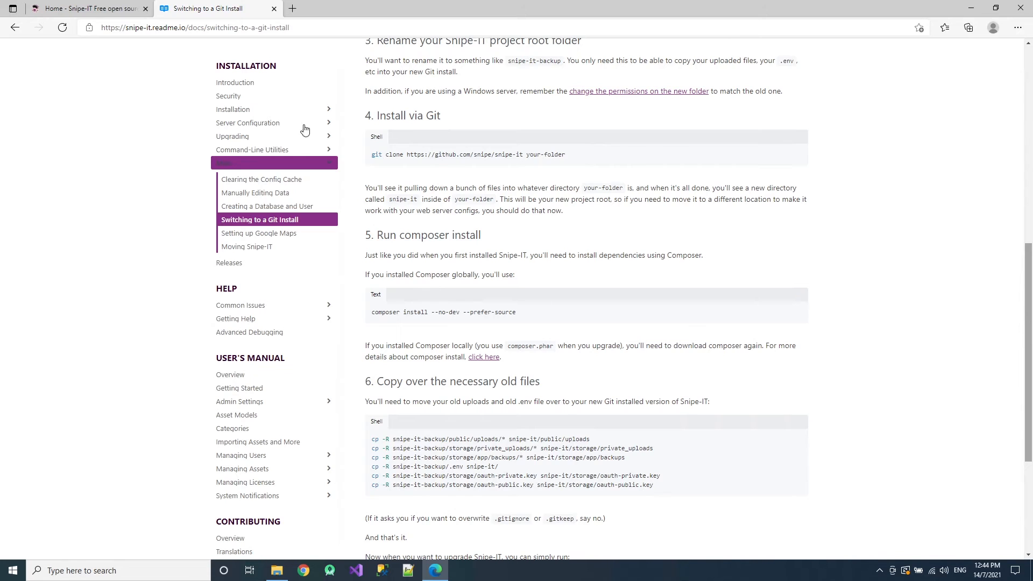
- Load the WAMP page under Server Configuration in the Snipe-IT docs
click(249, 123)
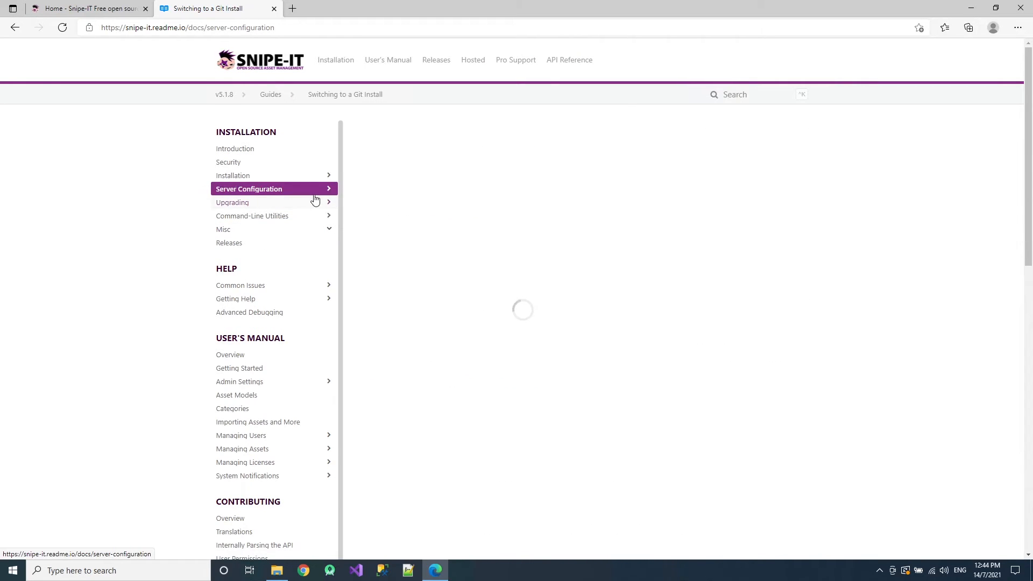
click(249, 188)
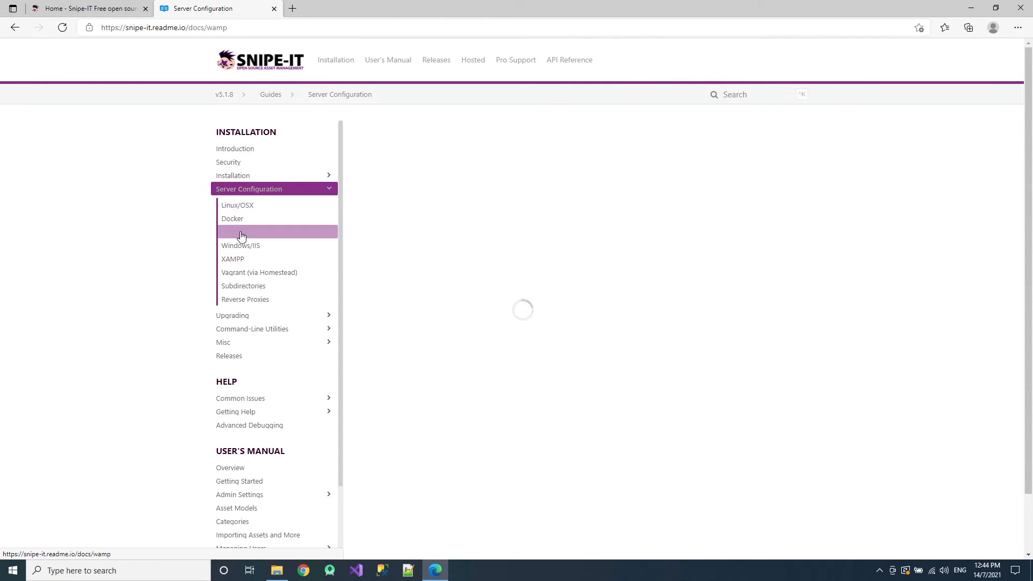
click(238, 232)
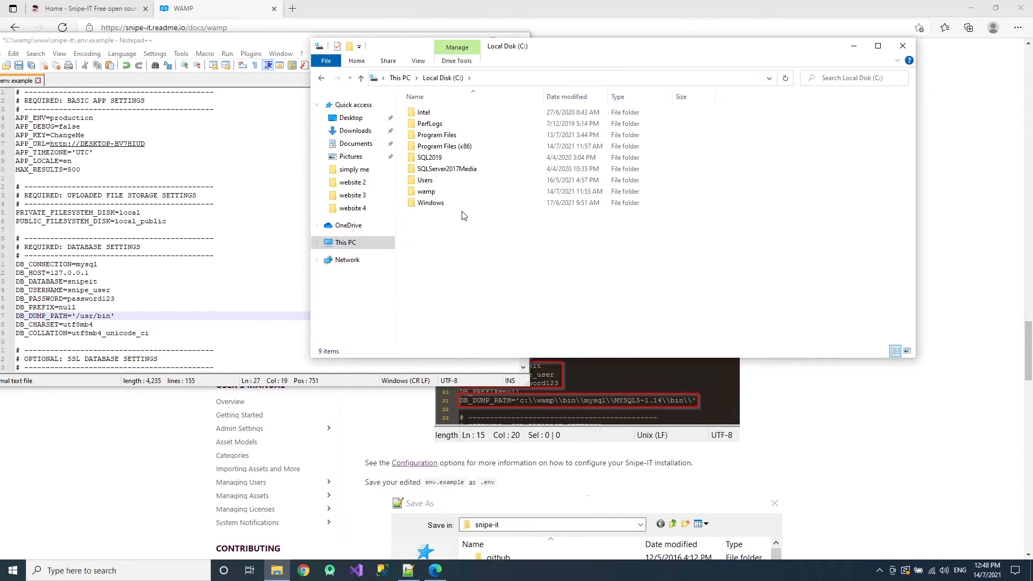
- Navigate to C:\wamp\bin\mysql\mysql5.7.31\bin and expose the full path in the address bar
double_click(426, 191)
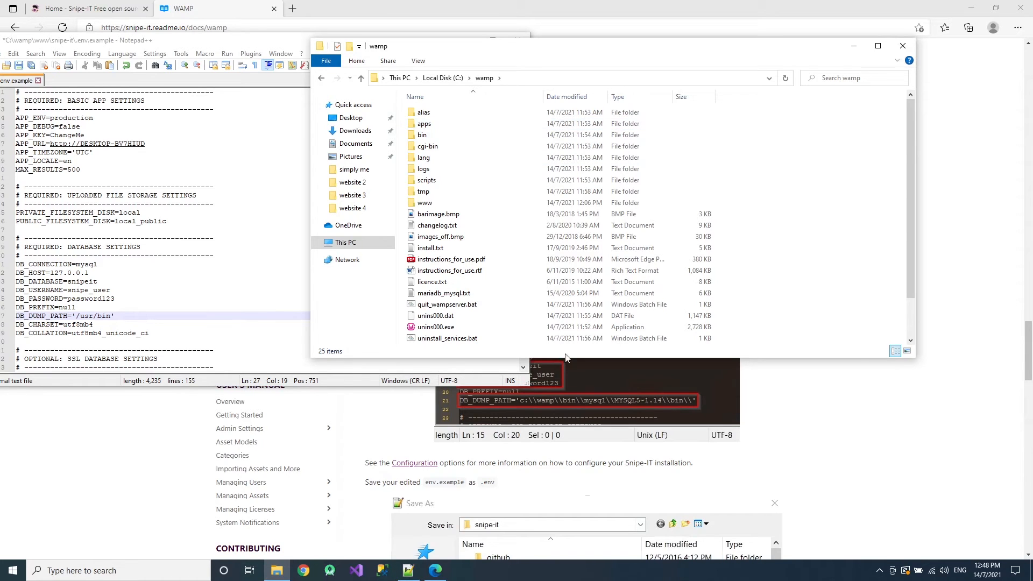
click(422, 135)
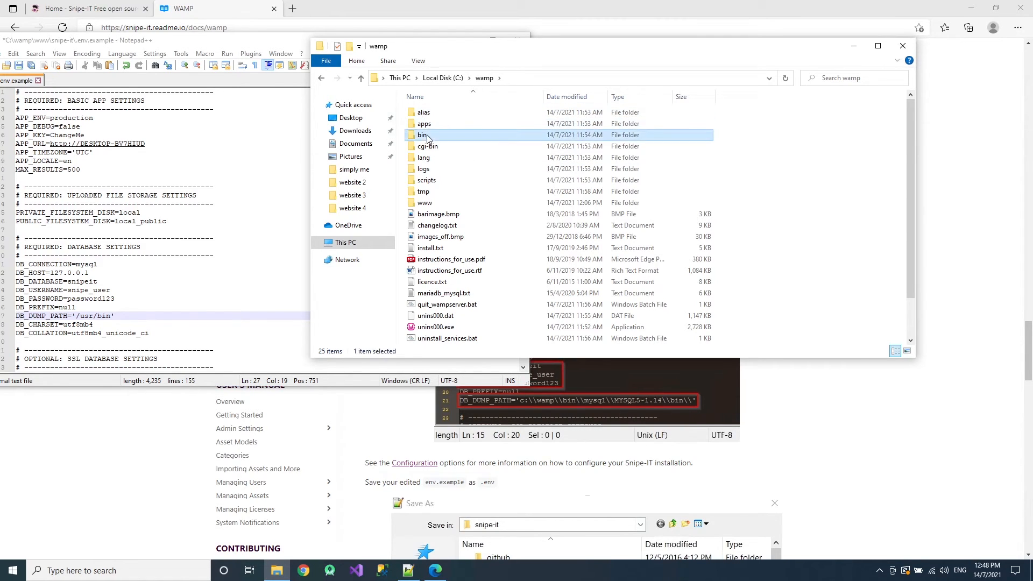
double_click(422, 134)
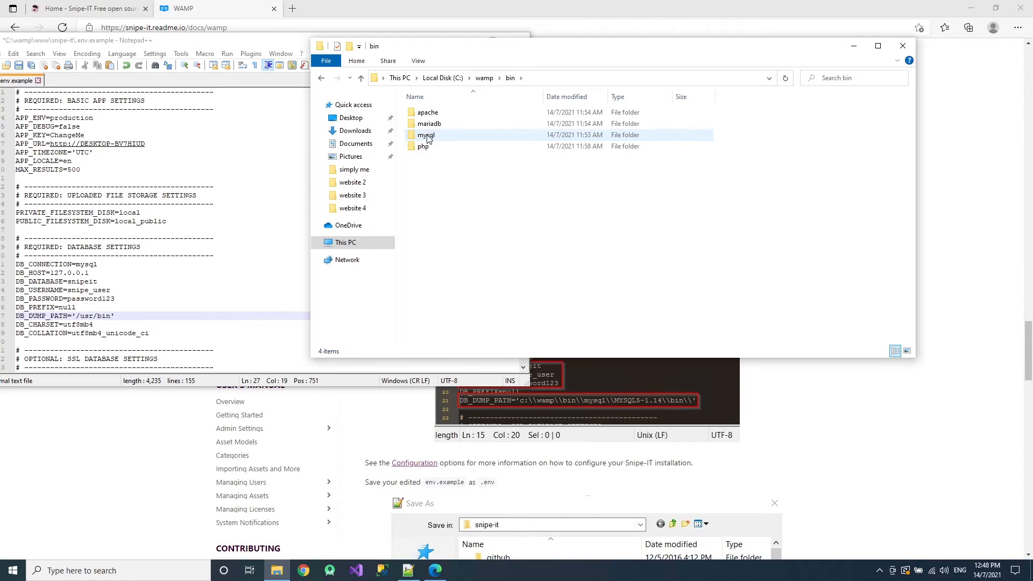
double_click(426, 135)
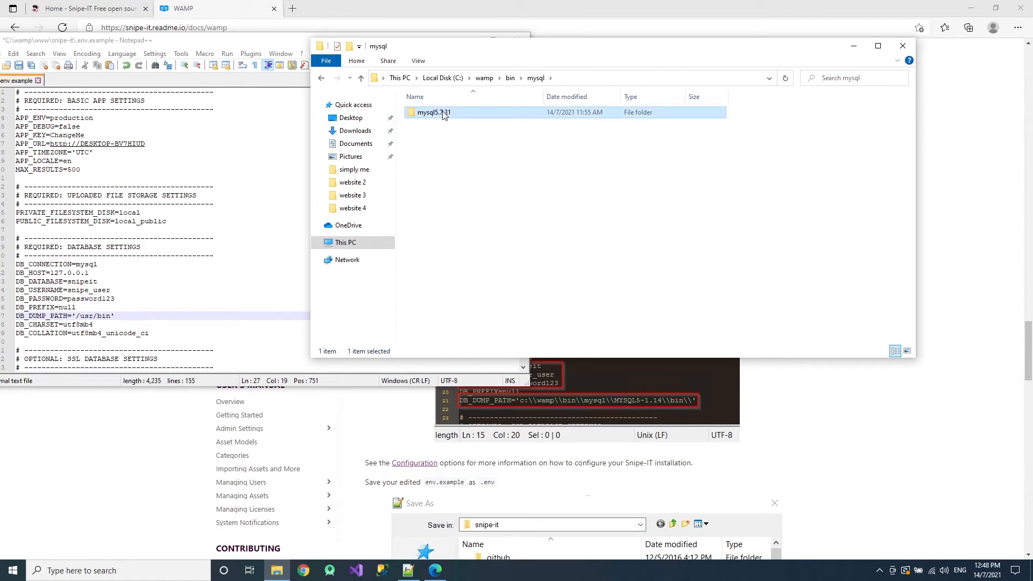
double_click(433, 112)
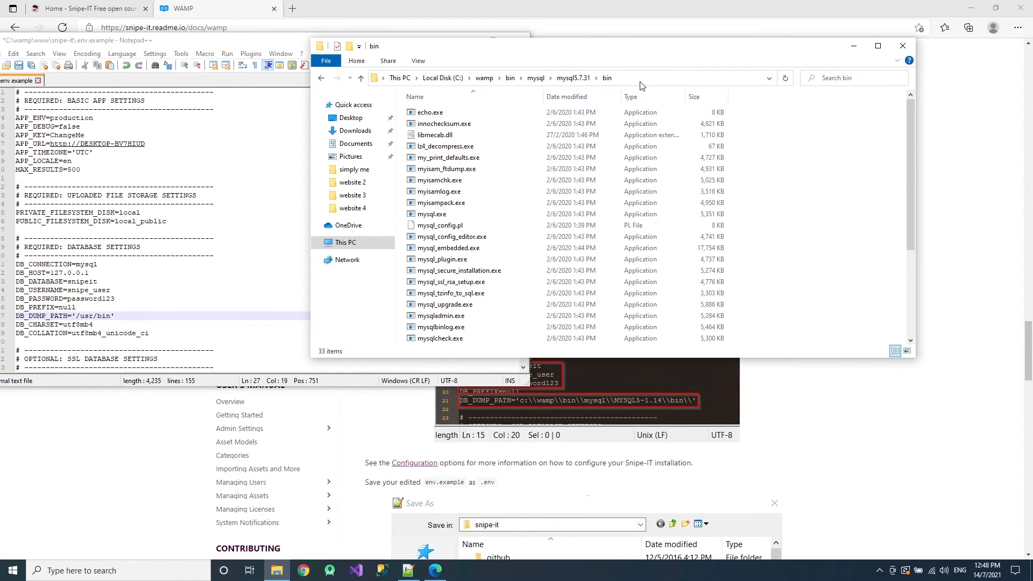
click(593, 78)
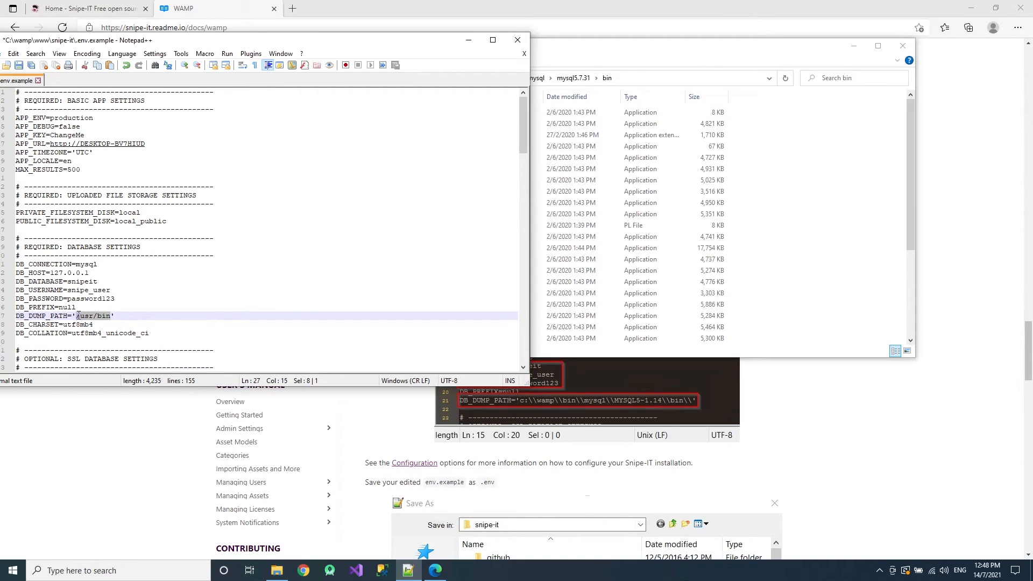
- Enter DB_DUMP_PATH as 'C:\\wamp\\bin\\mysql\\mysql5.7.31\\bin\\' with doubled backslashes
text(c:\wamp\bin\mysql\mysql5.7.31\bin)
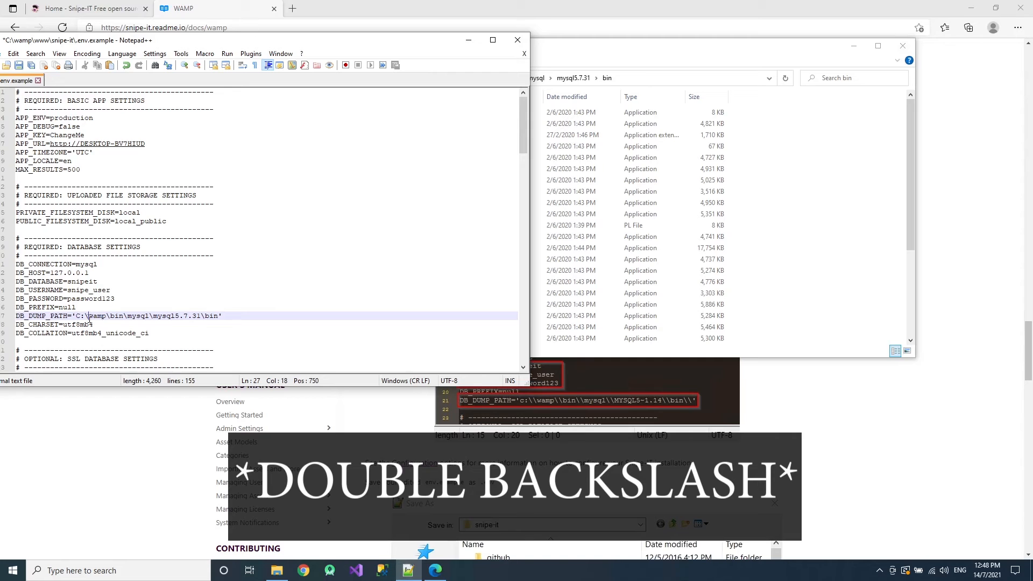
text(\)
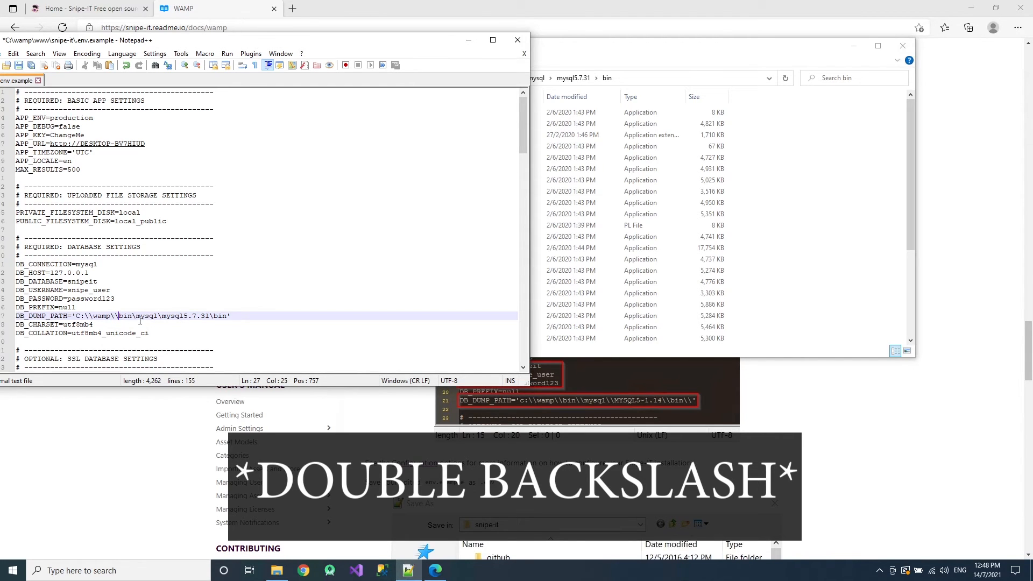
text(\\)
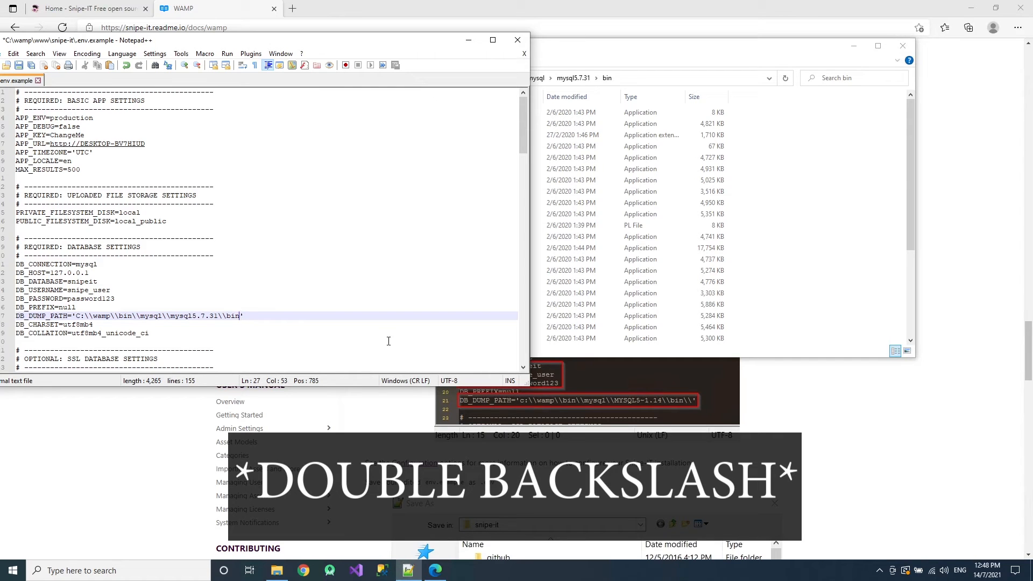
text(\\)
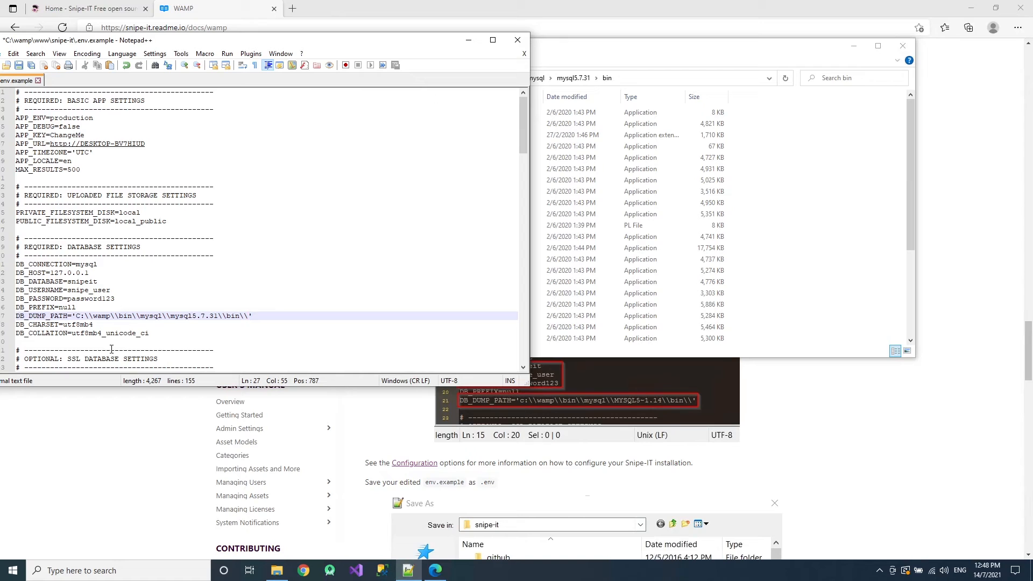
click(114, 299)
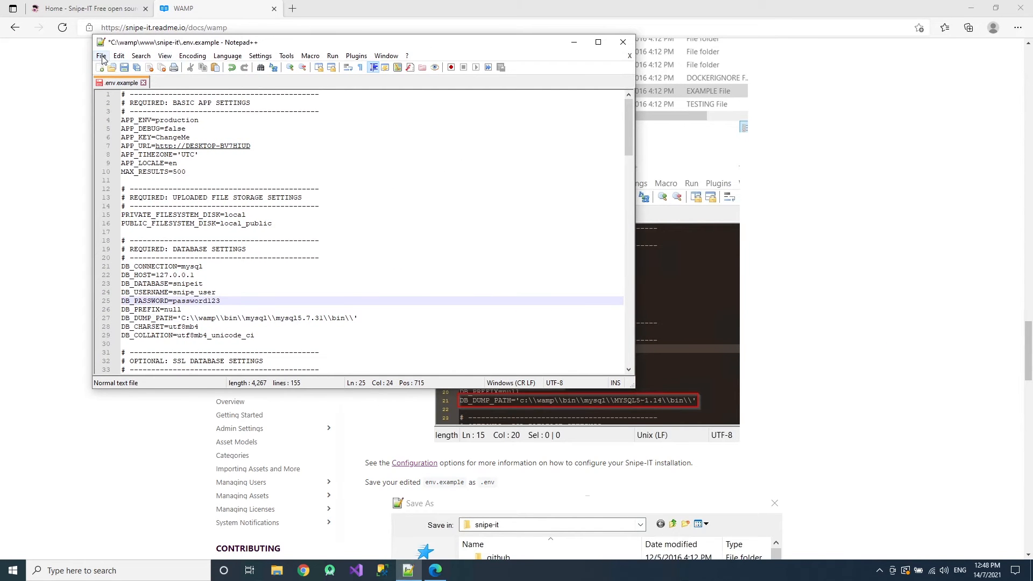
- Save the edited configuration as .env in the snipe-it folder and return to the WAMP guide
click(100, 55)
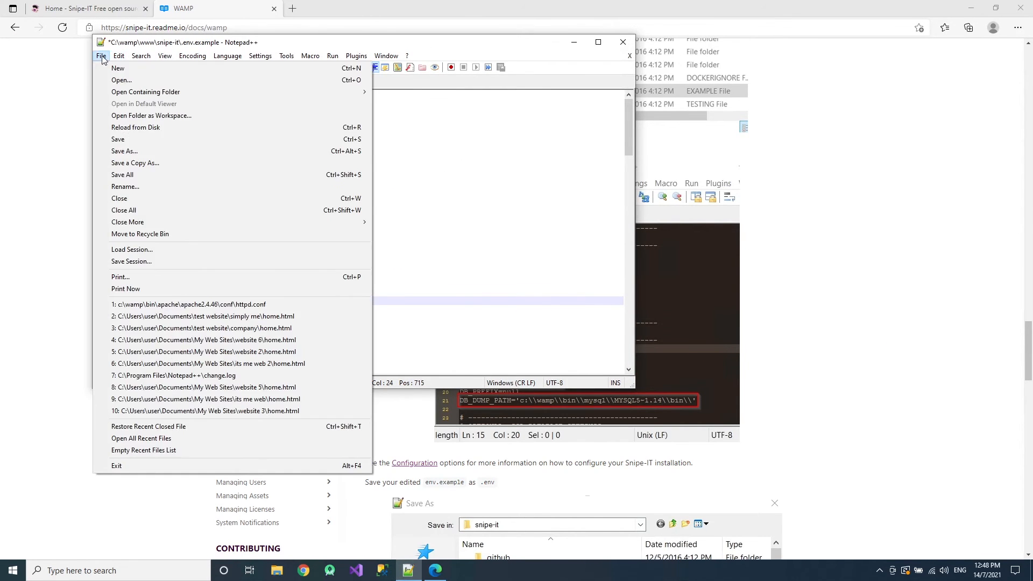
click(124, 151)
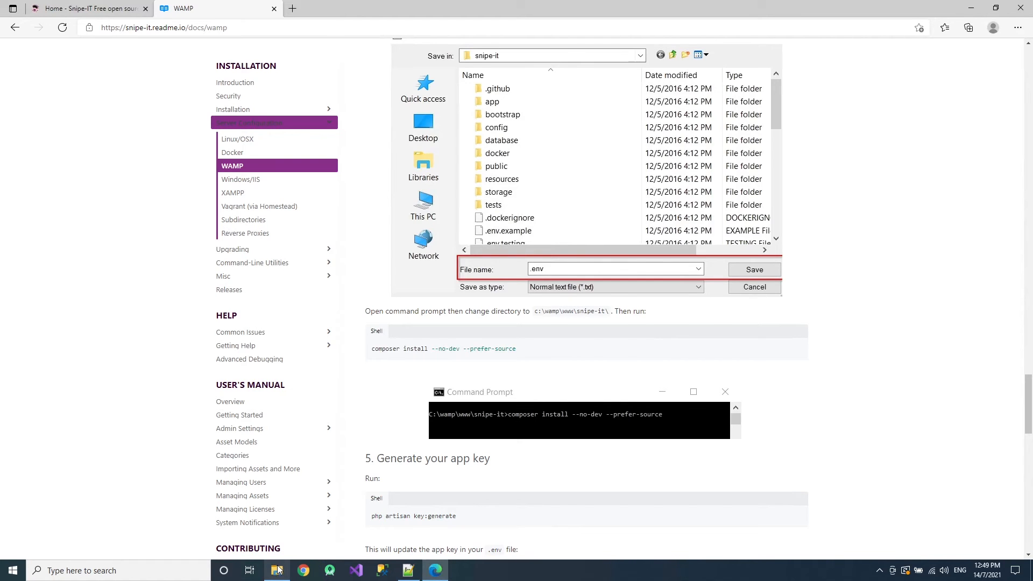
click(754, 270)
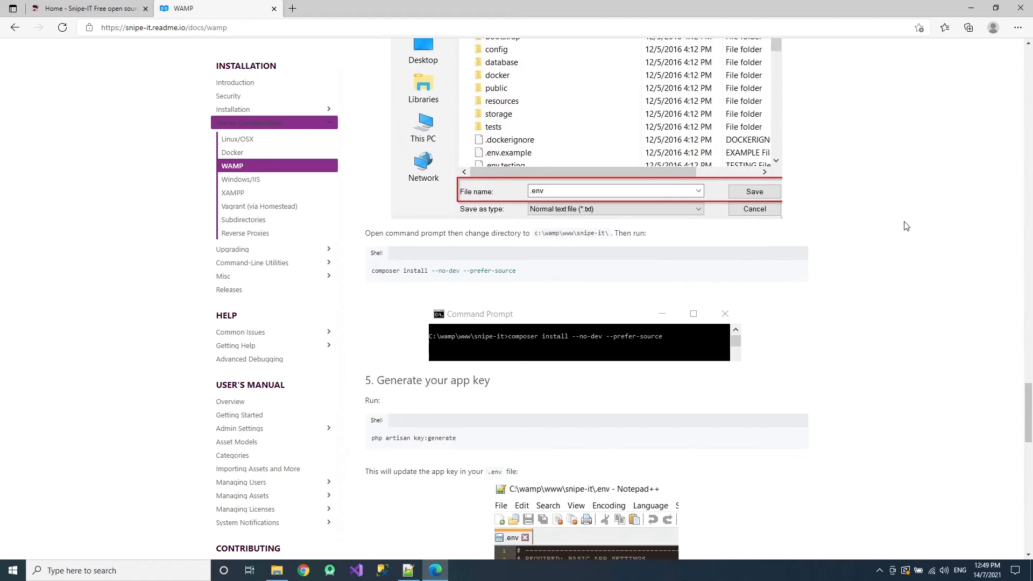
scroll(down, 3)
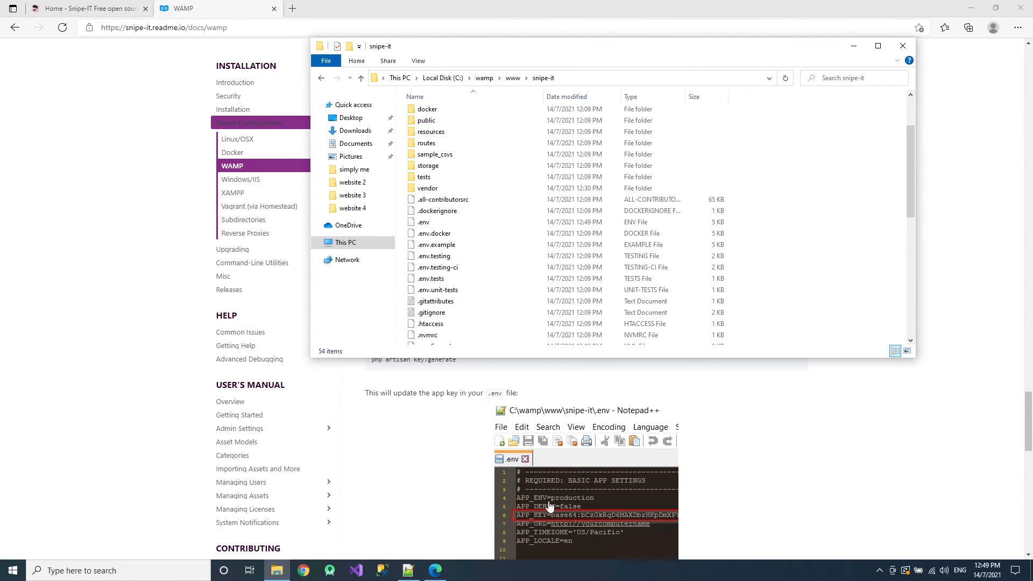
mouse_move(827, 235)
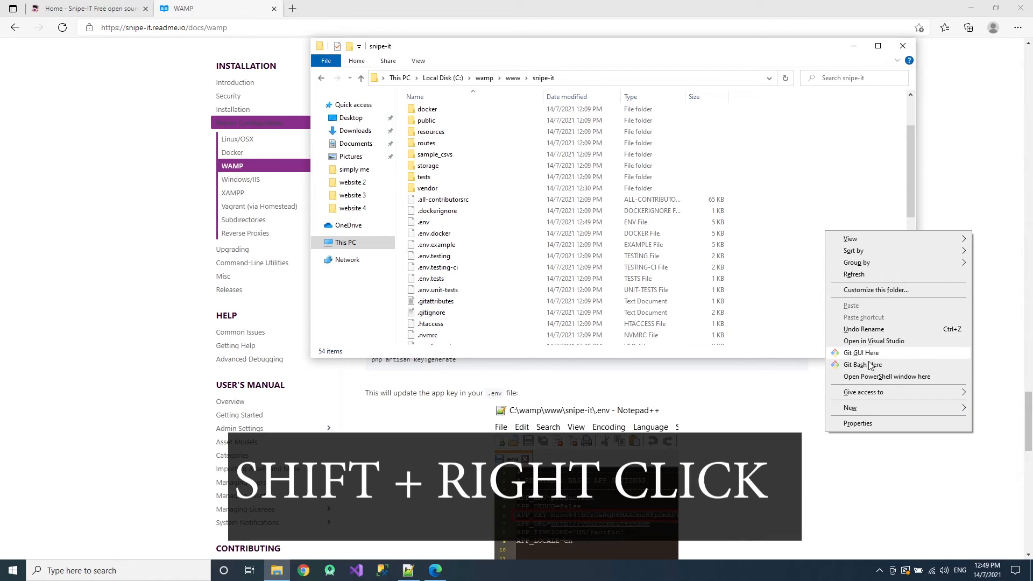
- Launch a PowerShell window inside the snipe-it project folder
click(887, 376)
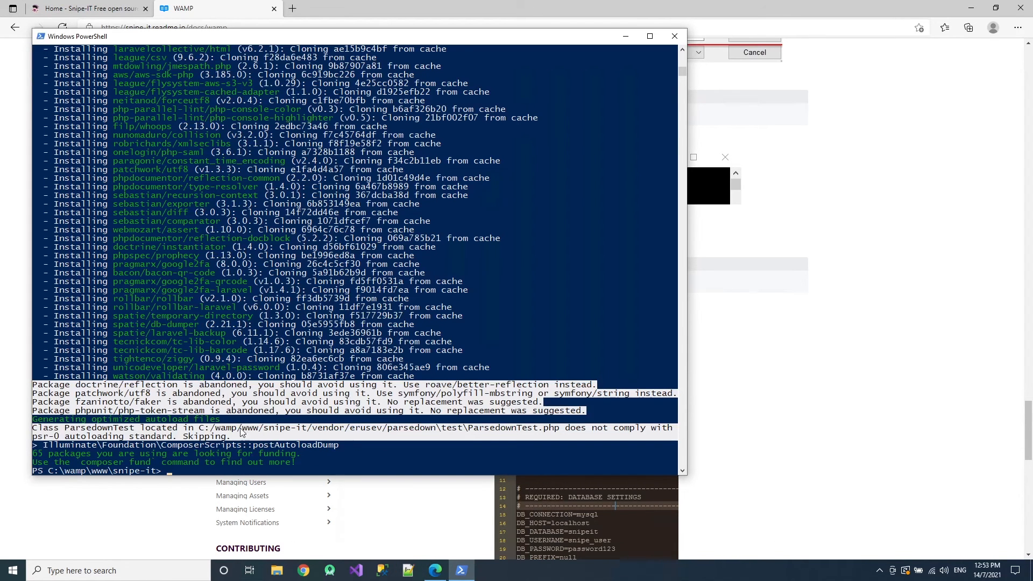
mouse_move(463, 570)
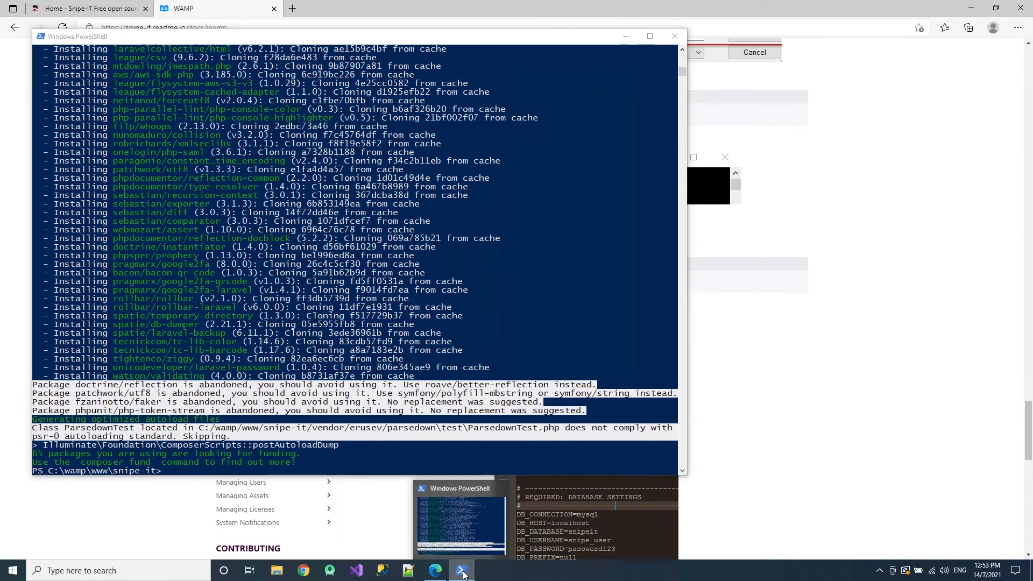
- Run 'php artisan key:generate' copied from the docs and confirm with 'yes'
click(461, 569)
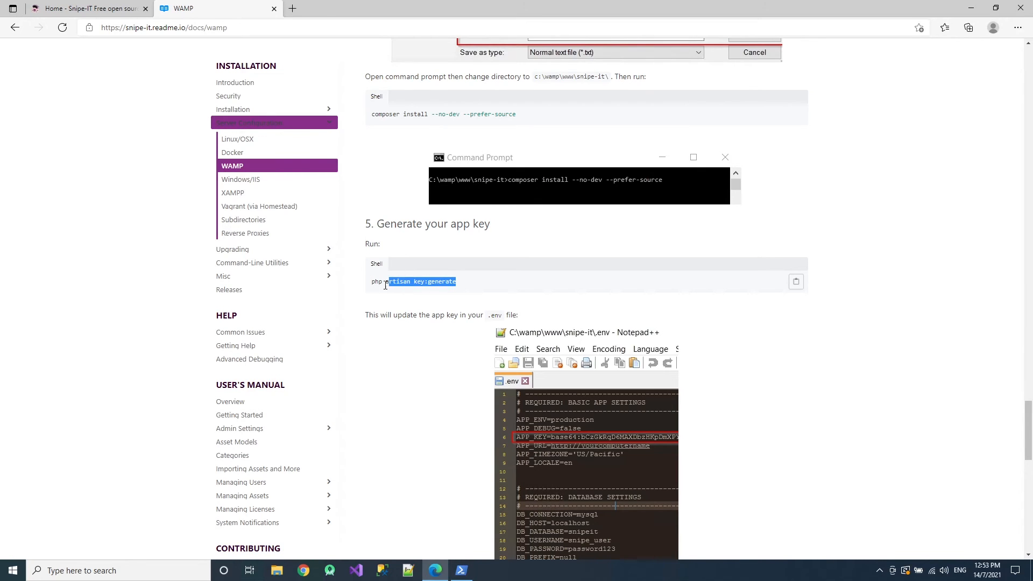
right_click(414, 282)
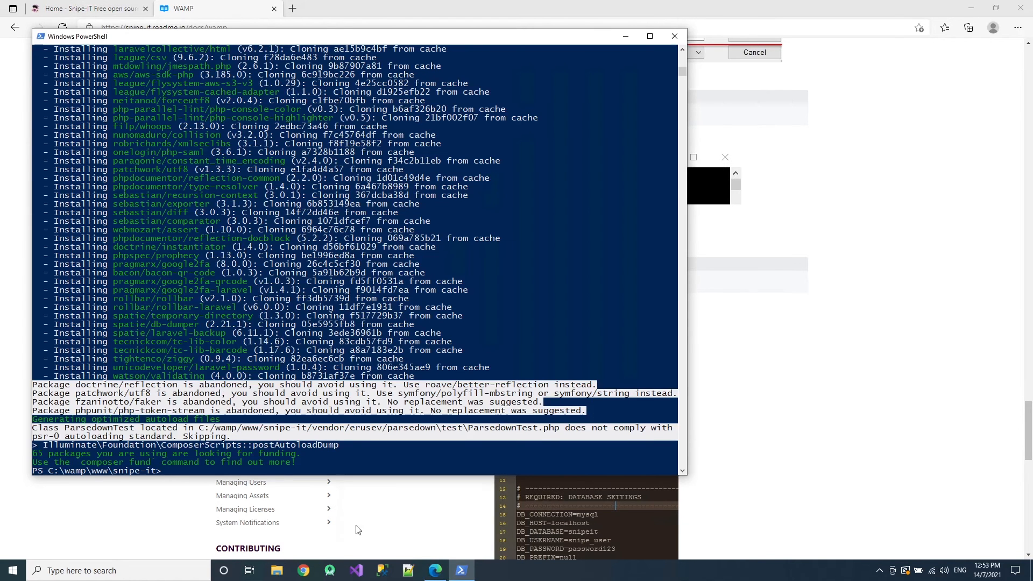
text(php artisan key:generate)
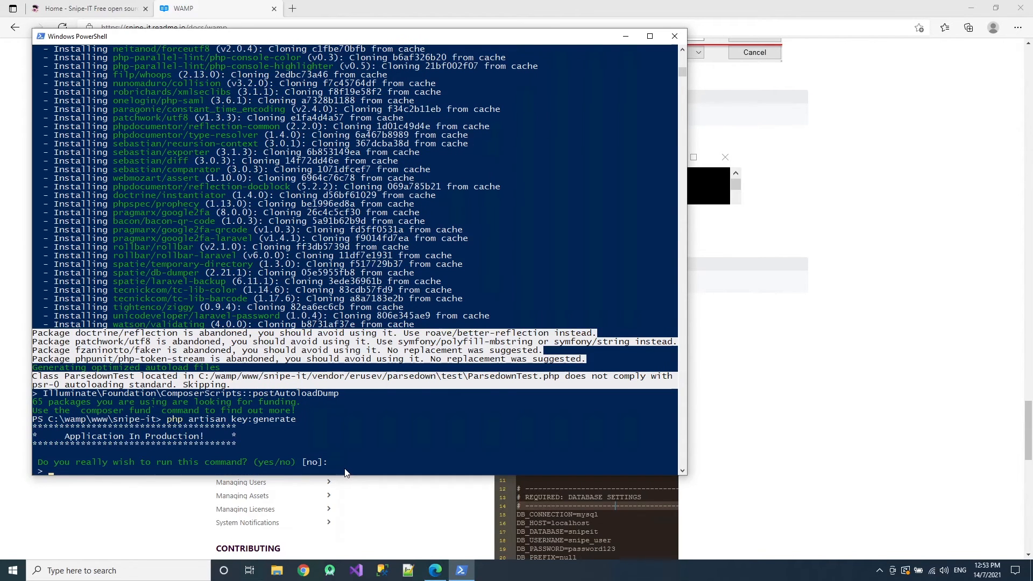
text(yes)
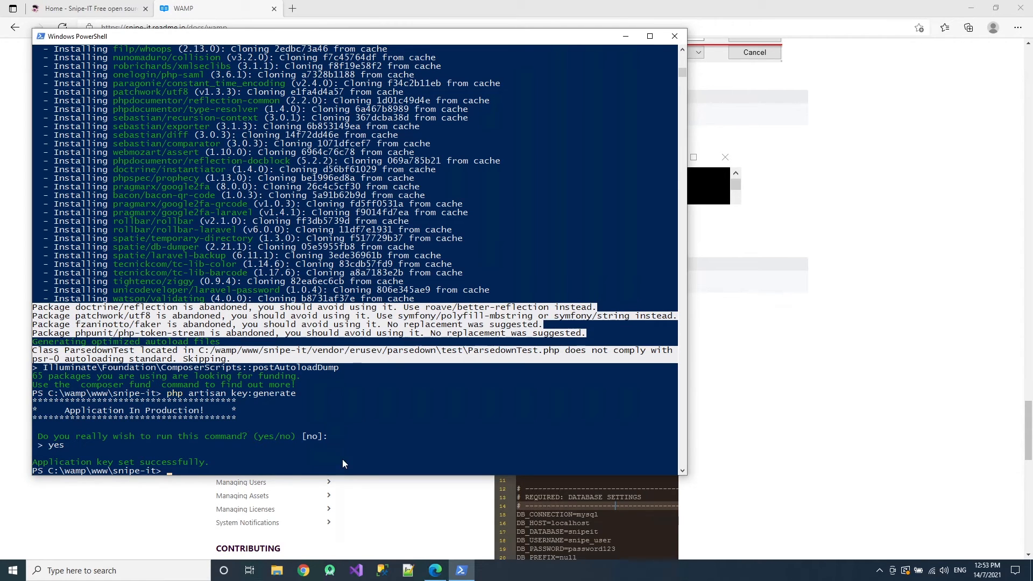
mouse_move(626, 36)
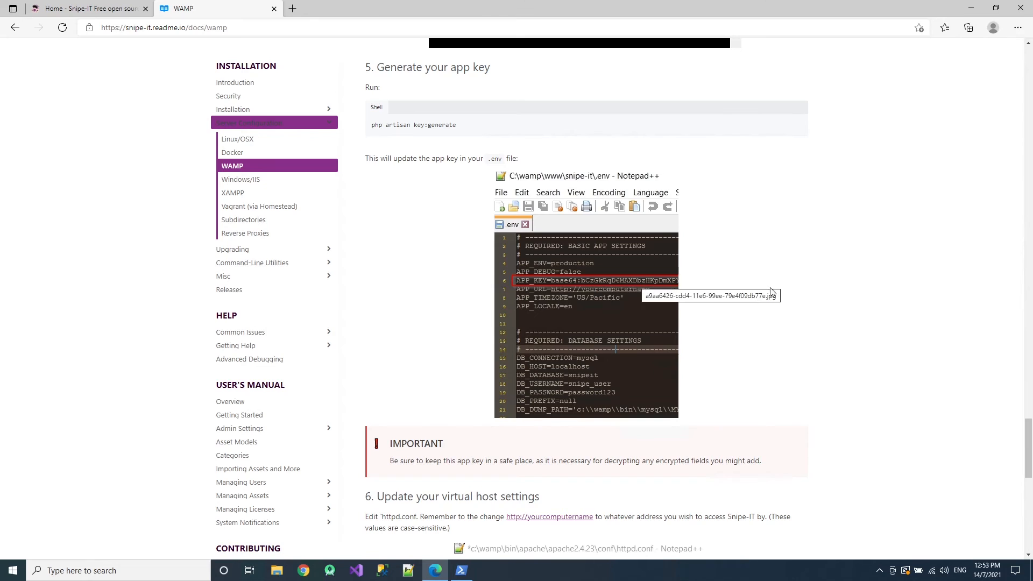
- Reach the docs' virtual host step and bring up WampServer's tray control menu
scroll(down, 3)
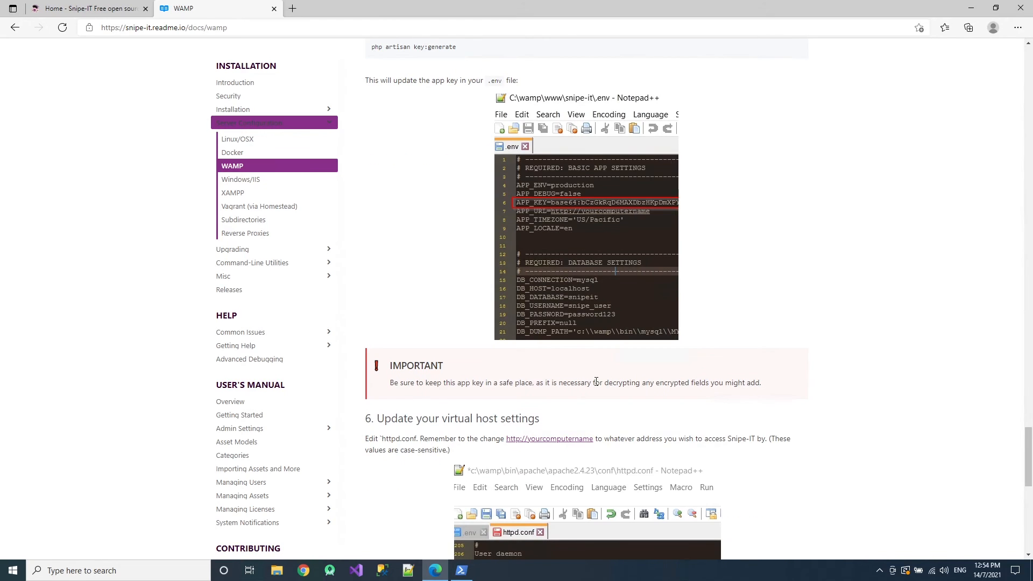
mouse_move(637, 272)
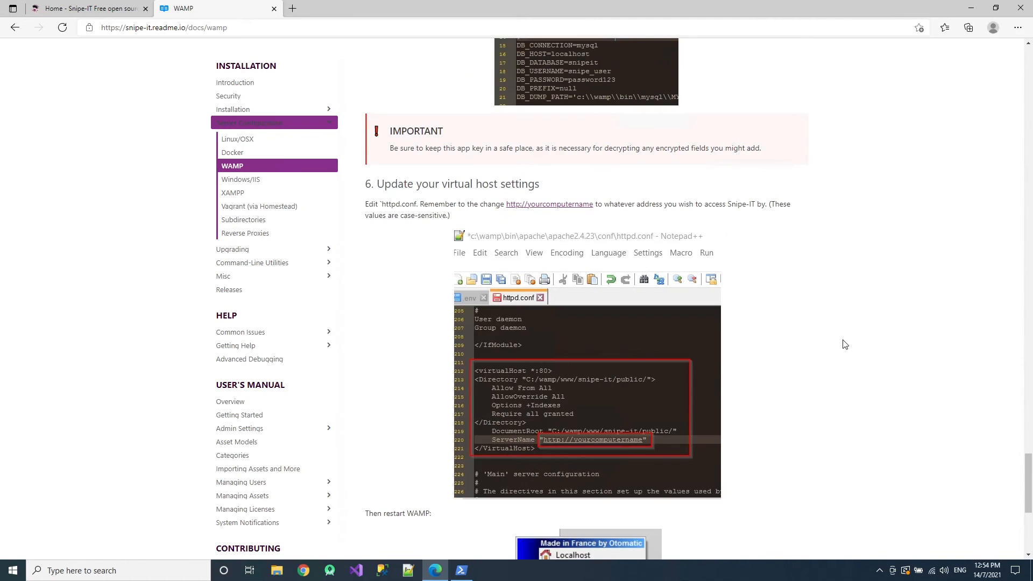
scroll(down, 3)
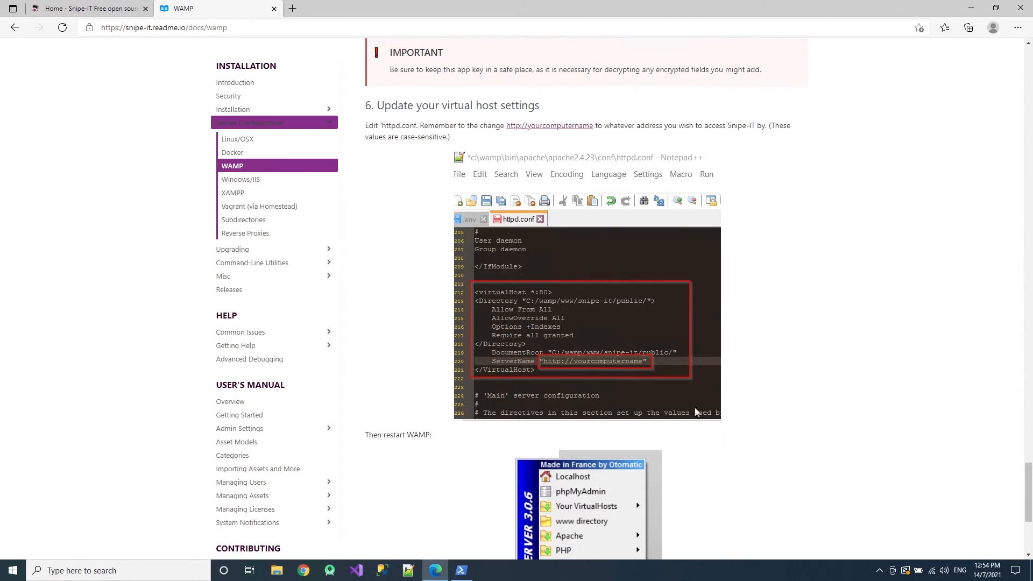
click(880, 570)
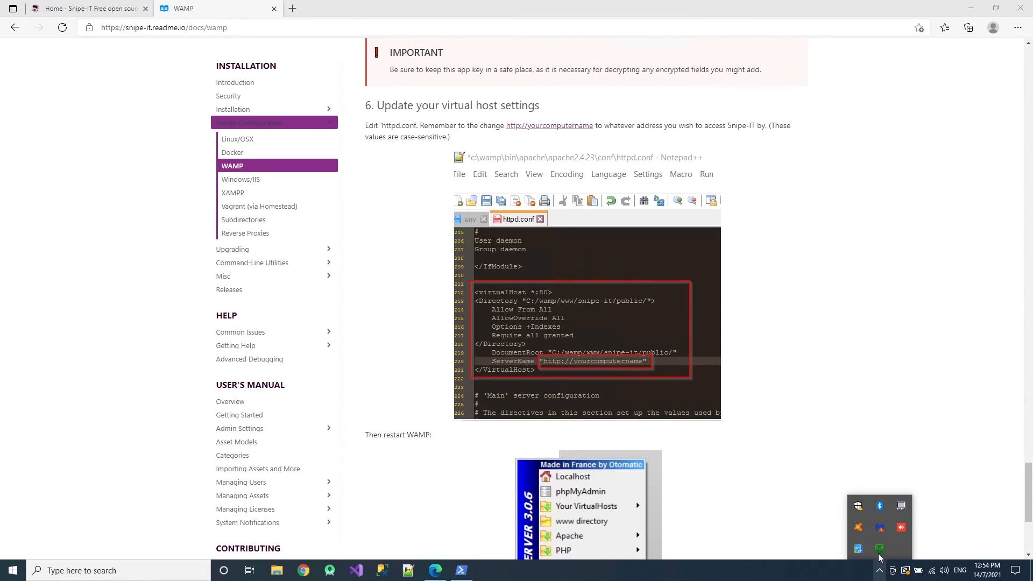
click(879, 549)
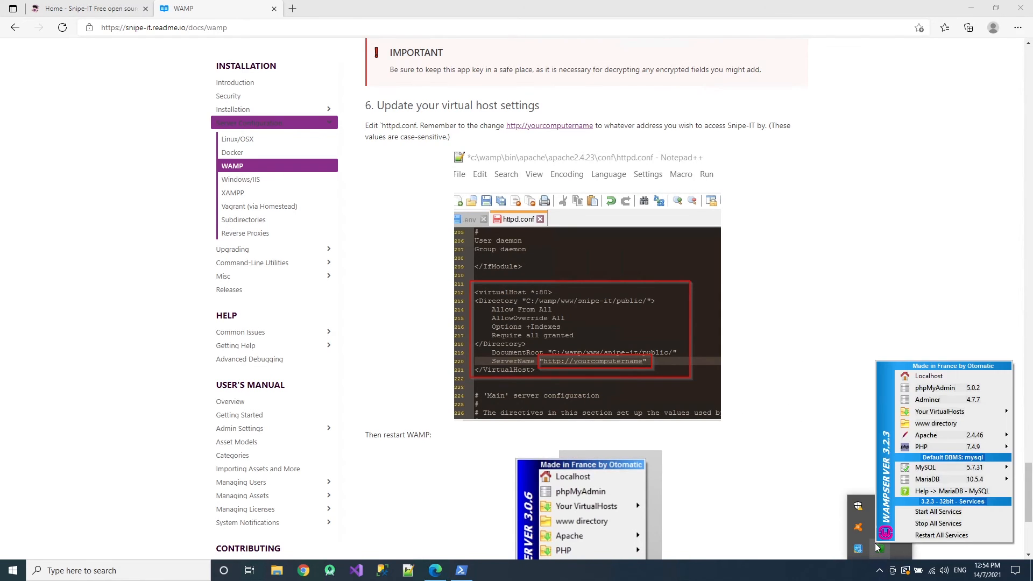
mouse_move(928, 435)
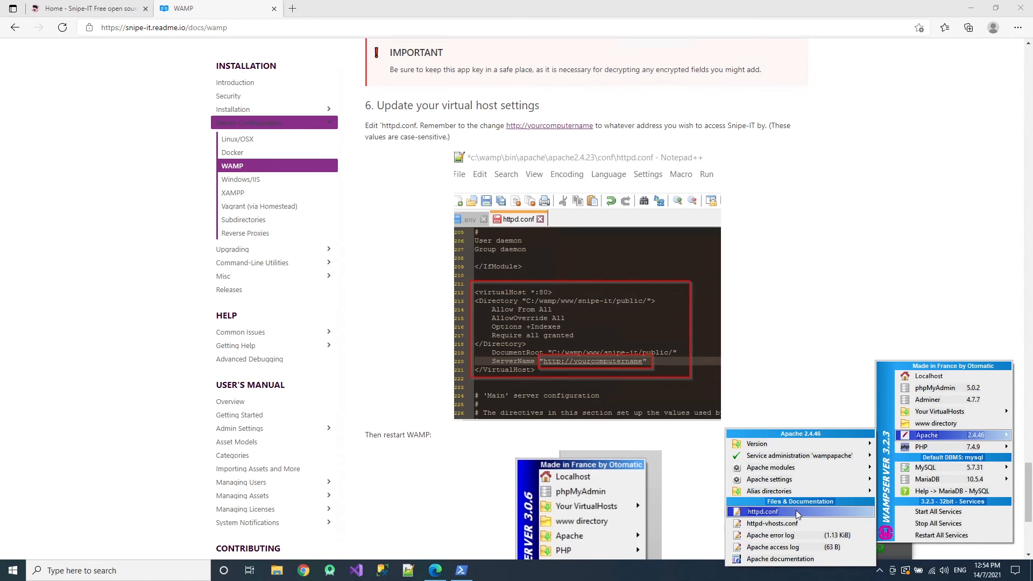
- Open Apache's httpd.conf in Notepad++ and locate the User daemon line
click(762, 512)
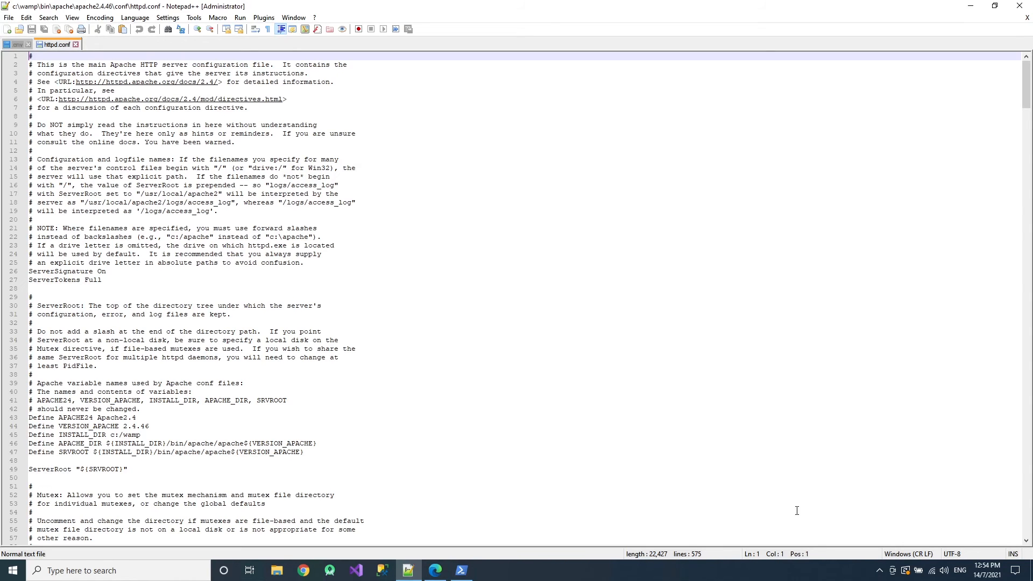
mouse_move(690, 11)
text(user)
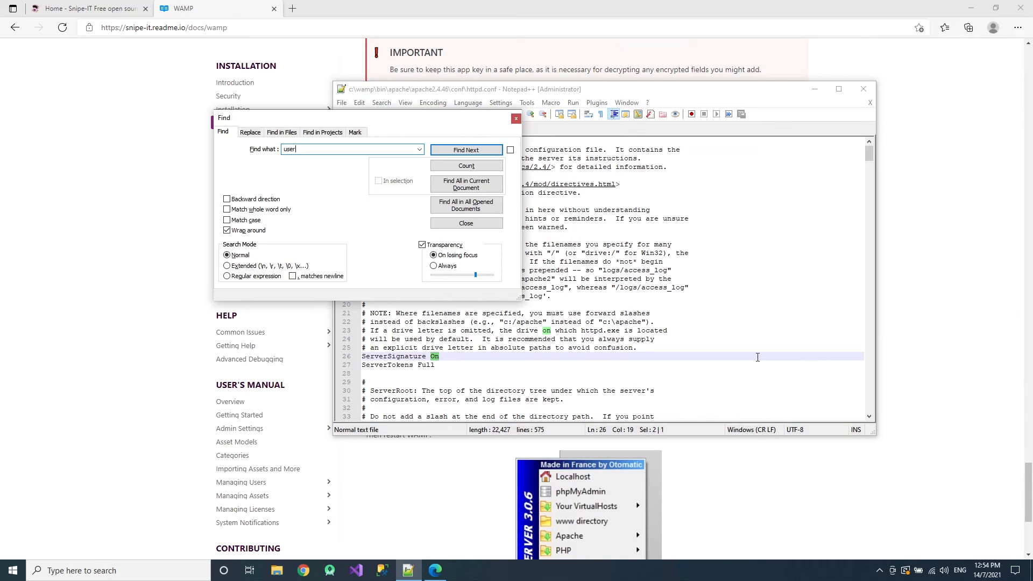
text(daemo)
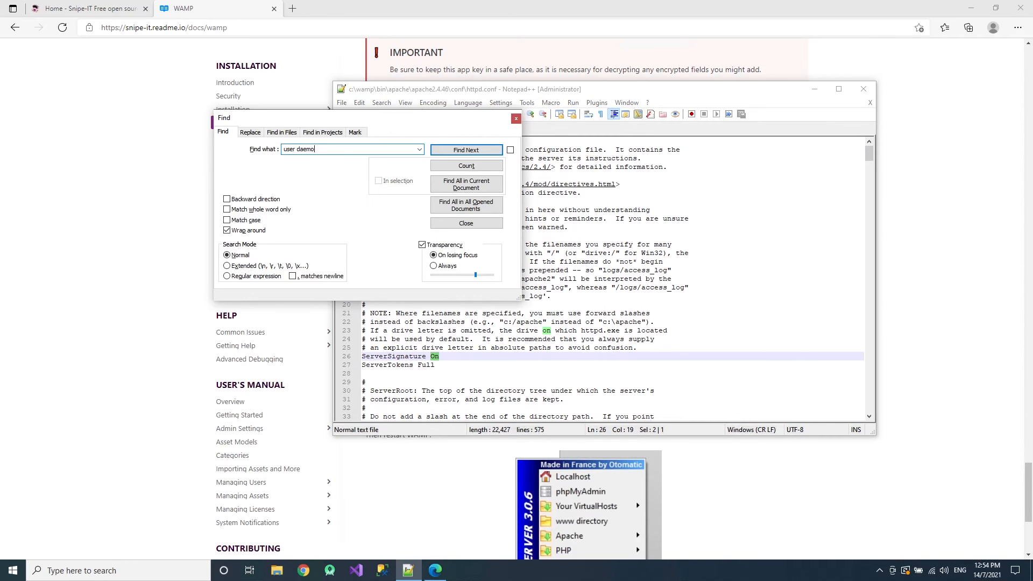
click(466, 149)
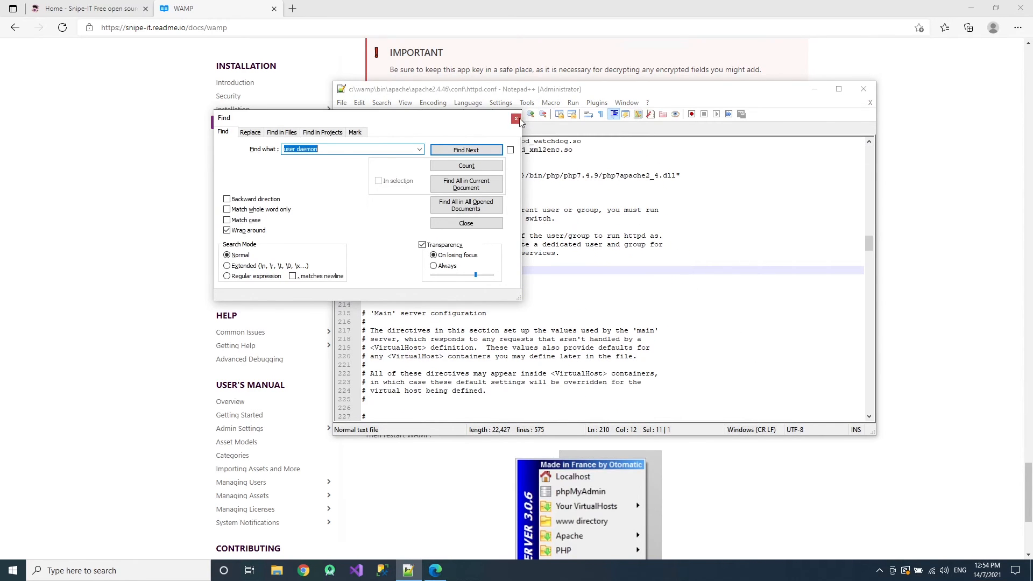
click(516, 119)
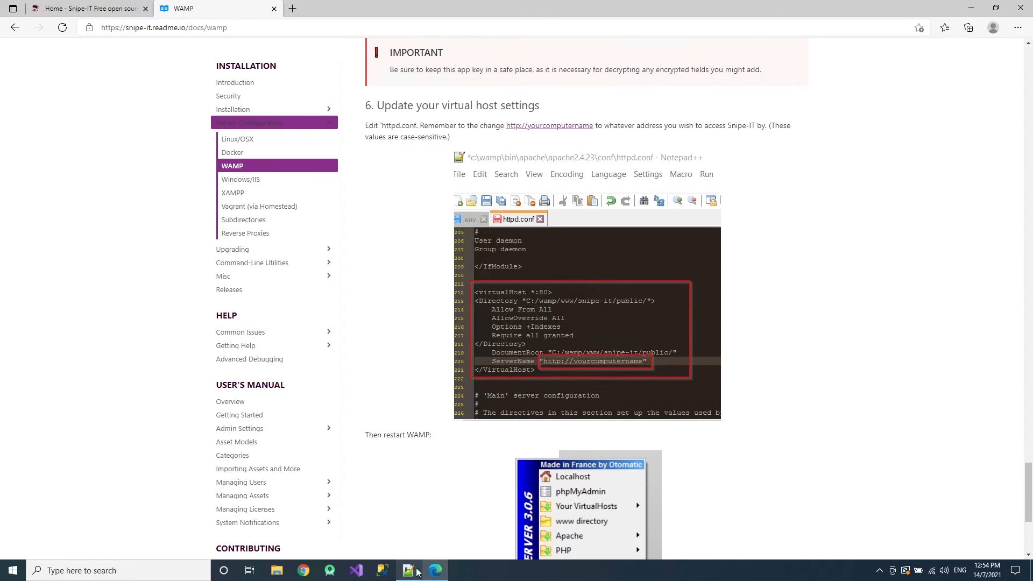
- View the docs' VirtualHost example to copy into httpd.conf after Group daemon
click(409, 570)
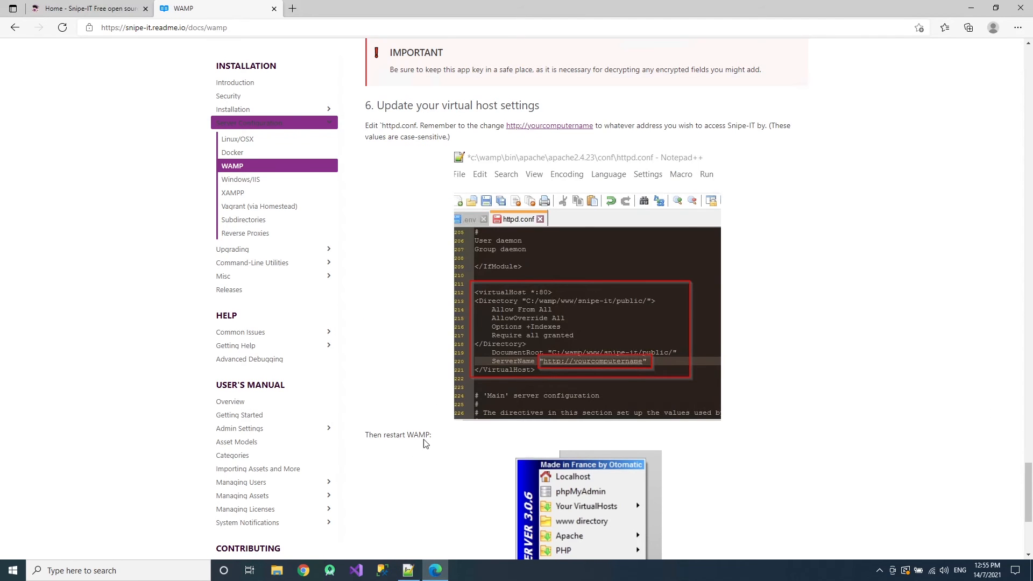
mouse_move(513, 370)
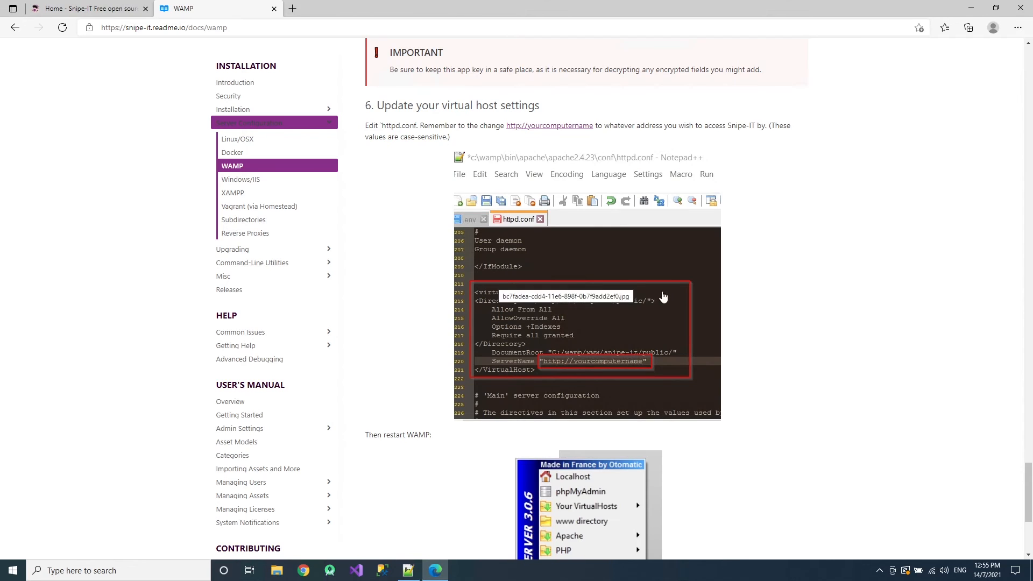
mouse_move(581, 355)
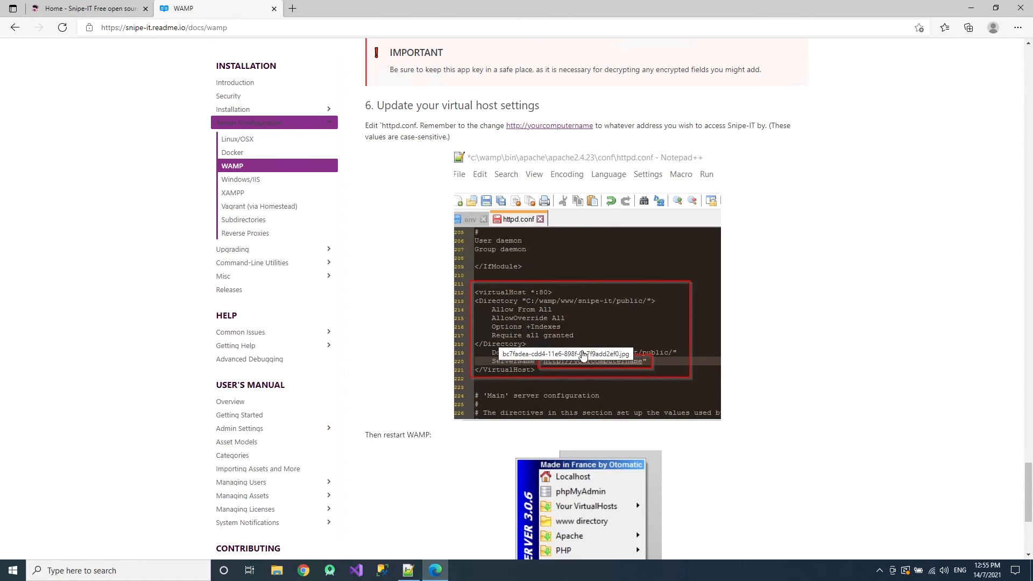
mouse_move(579, 302)
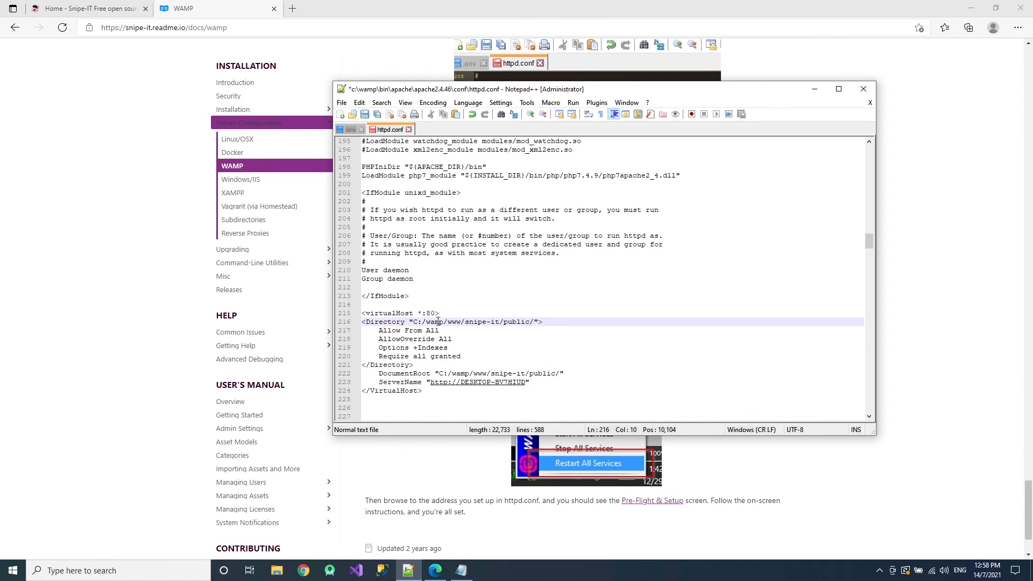
- Check the new virtual host's ServerName line, then return to the installation docs
click(405, 382)
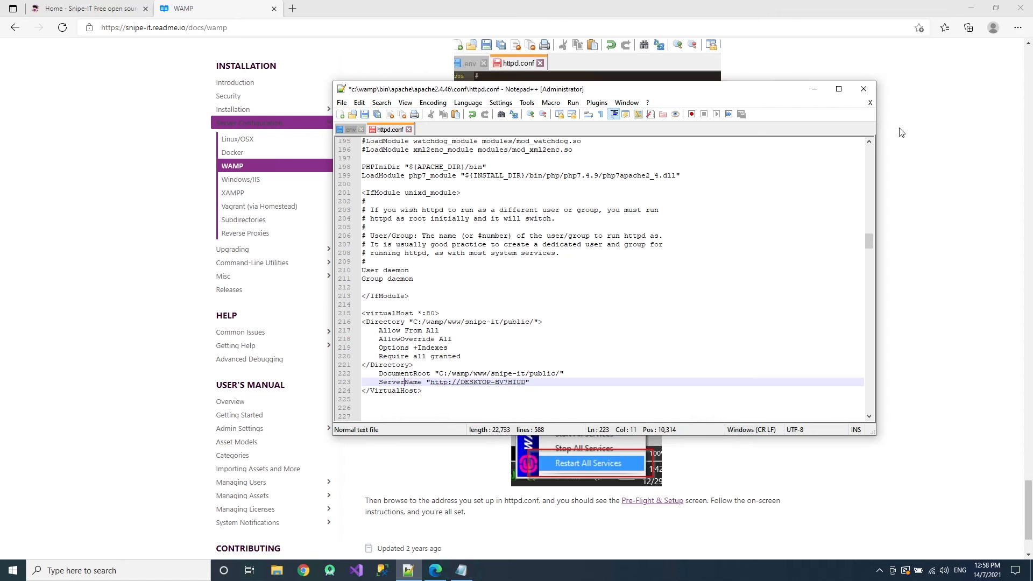
mouse_move(596, 333)
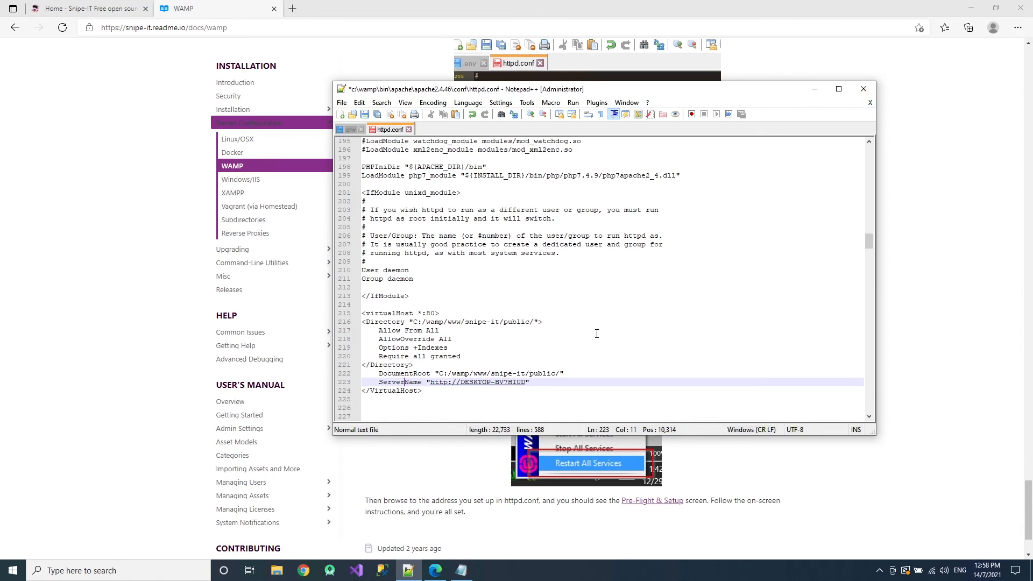
click(364, 114)
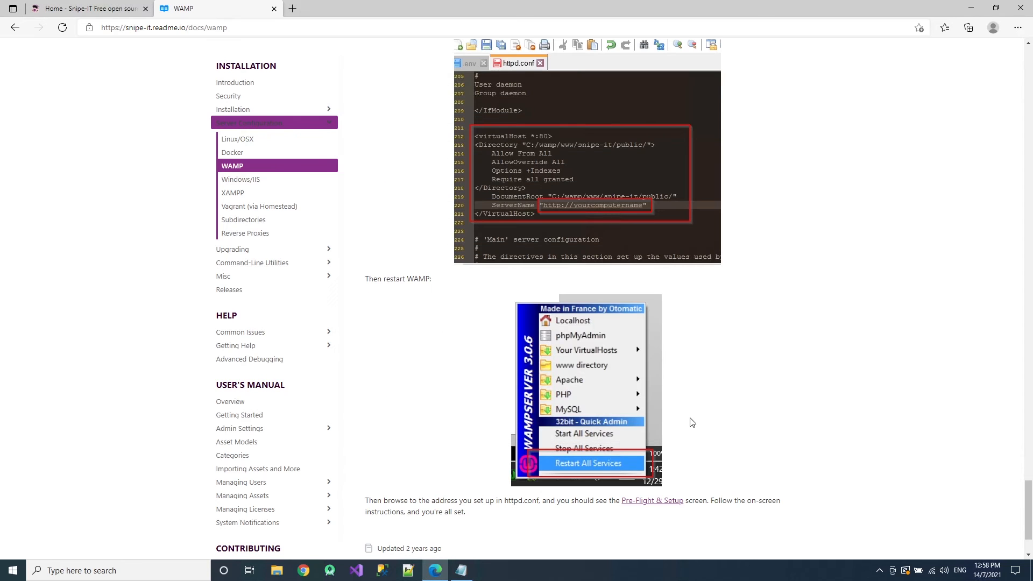
- Reach the restart-WAMP step and bring up WampServer's tray control menu
scroll(down, 3)
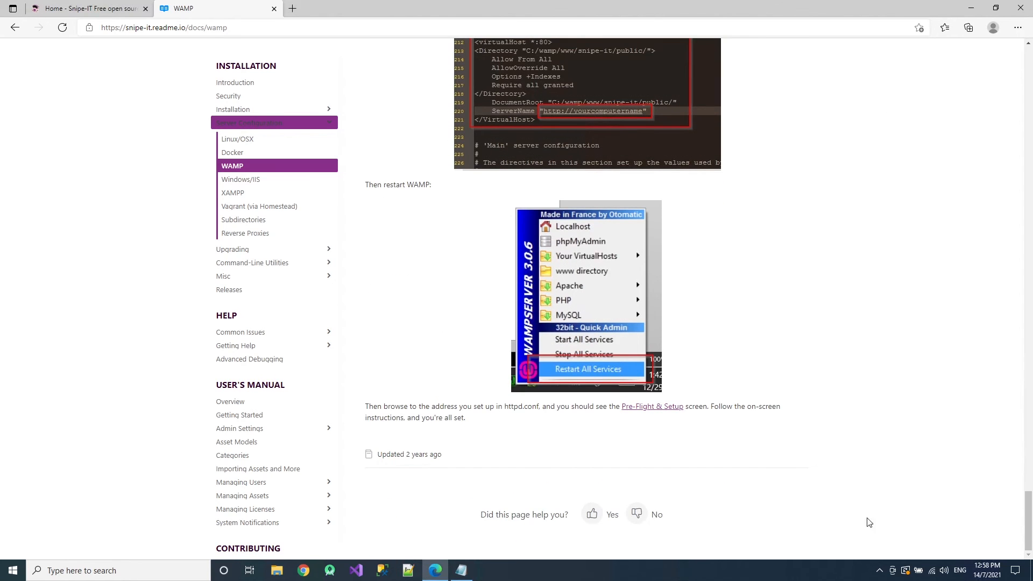
click(880, 570)
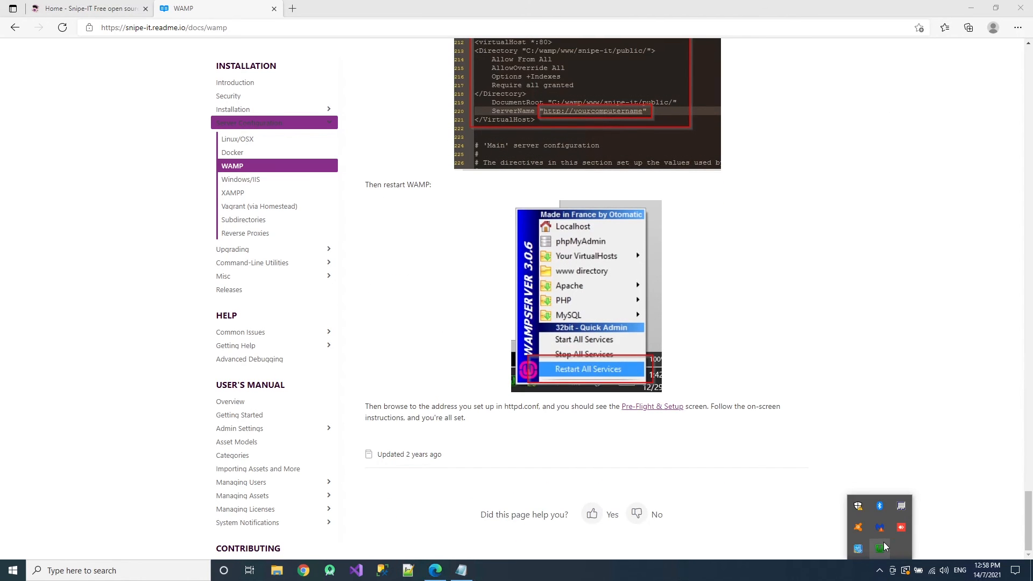
click(893, 533)
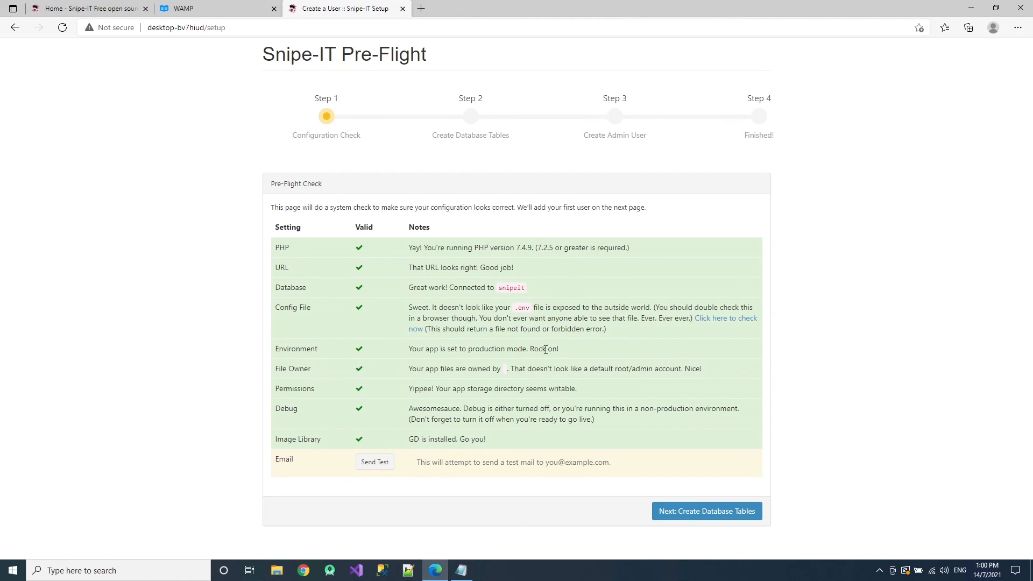
mouse_move(366, 436)
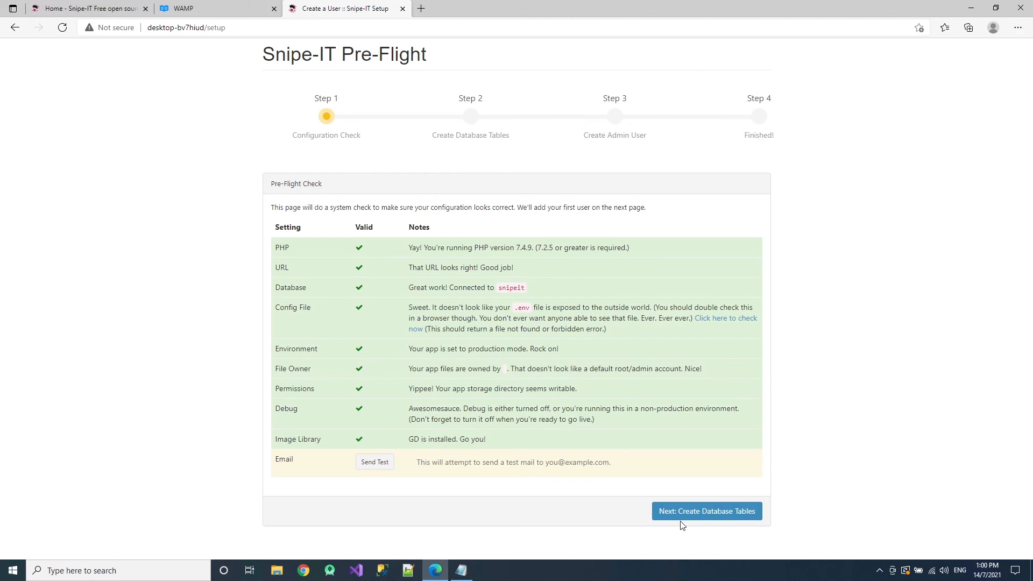
mouse_move(374, 452)
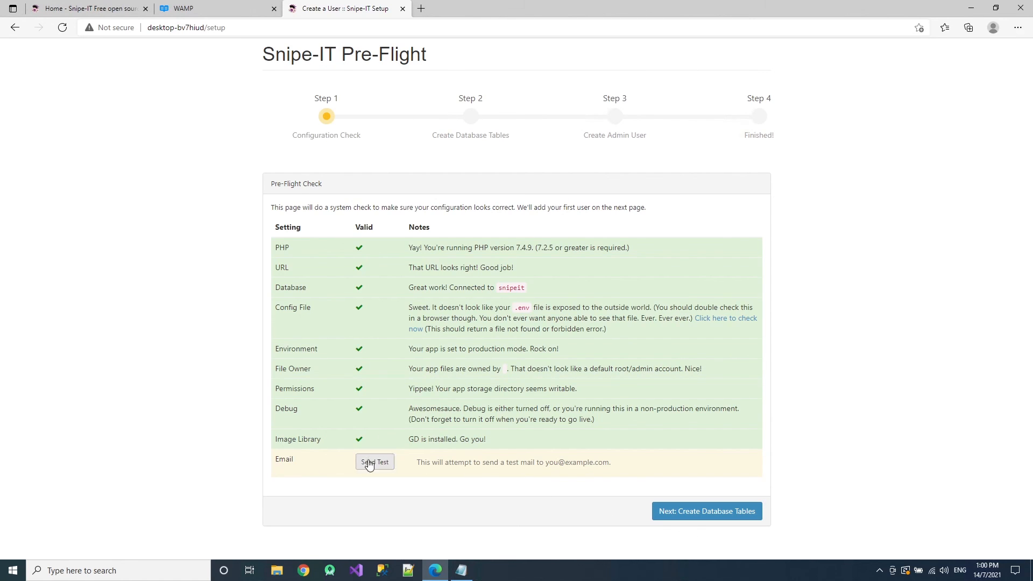
mouse_move(387, 473)
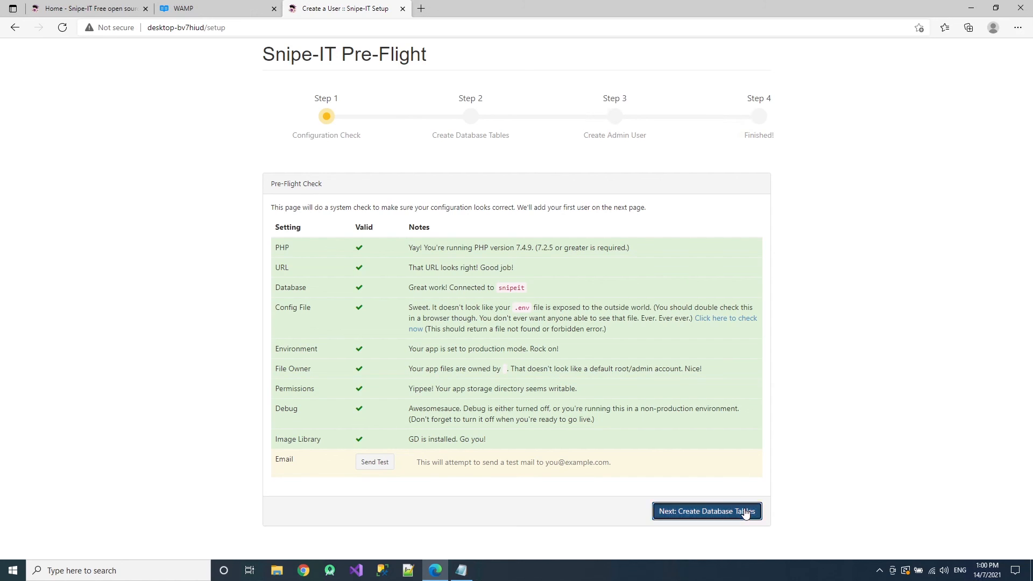
- Proceed from Pre-Flight to create the Snipe-IT database tables
click(705, 511)
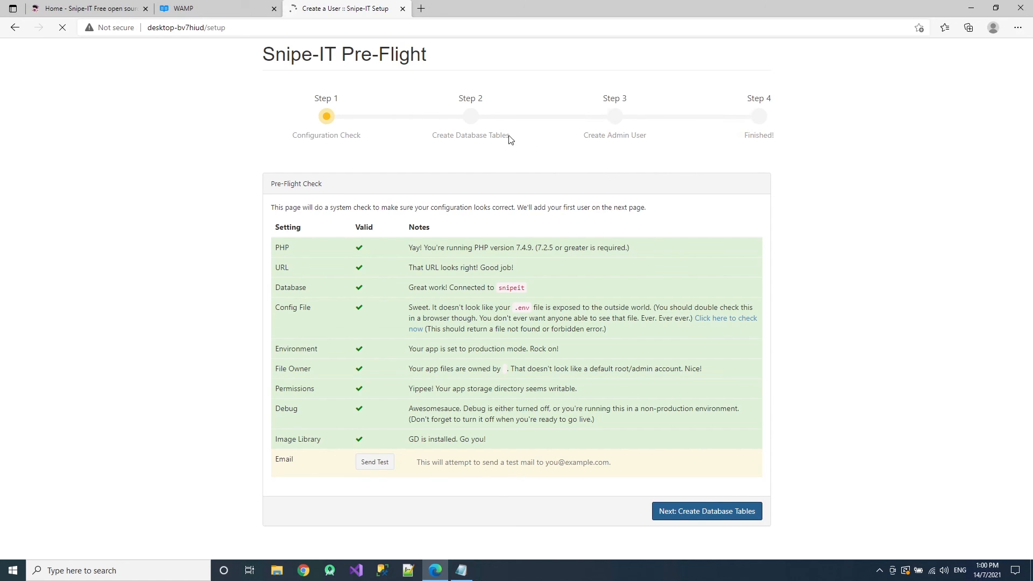
mouse_move(496, 129)
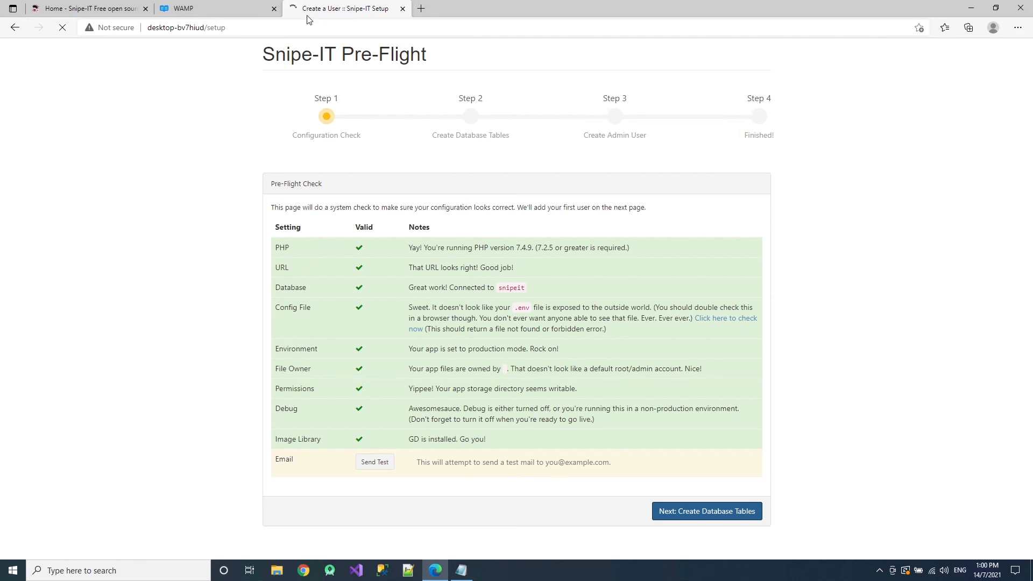
click(706, 511)
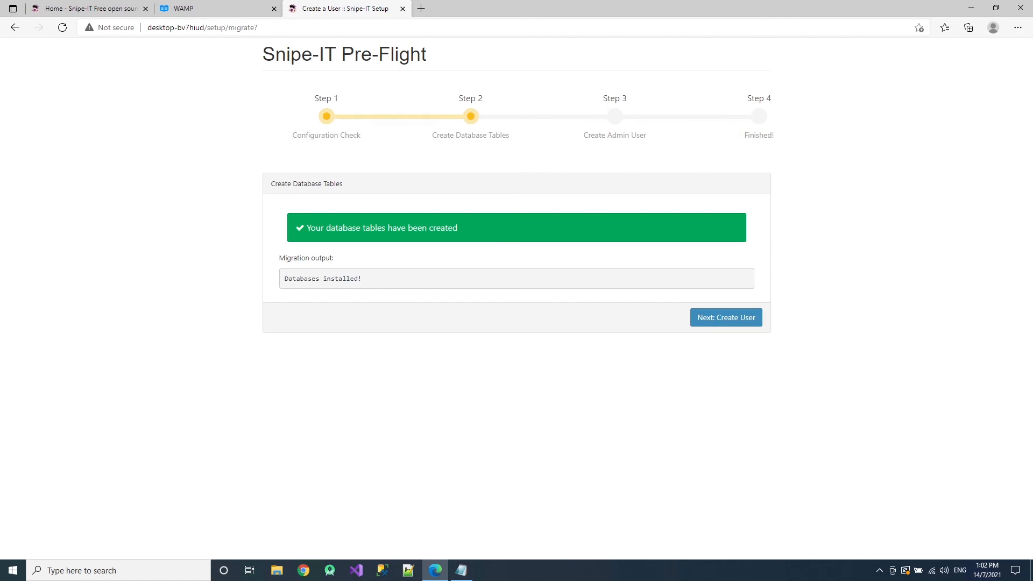
mouse_move(479, 129)
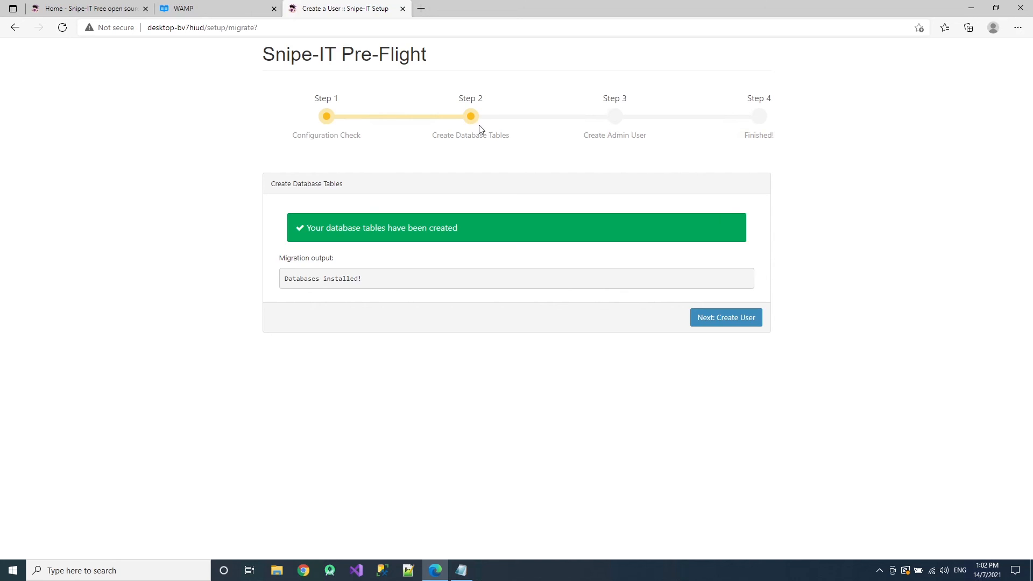
mouse_move(527, 287)
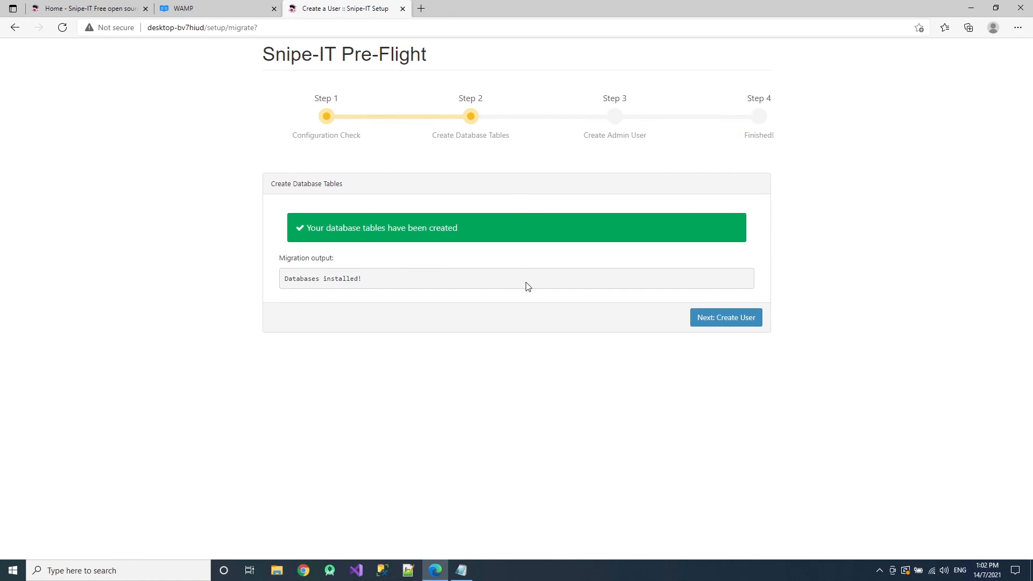
- Continue from the database step to the Create a User form
click(725, 317)
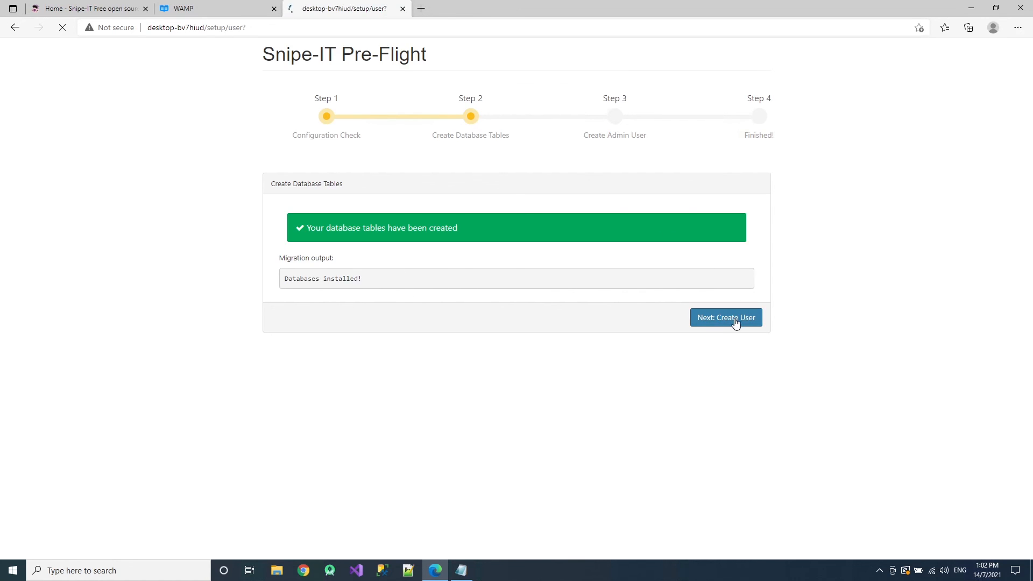
click(725, 317)
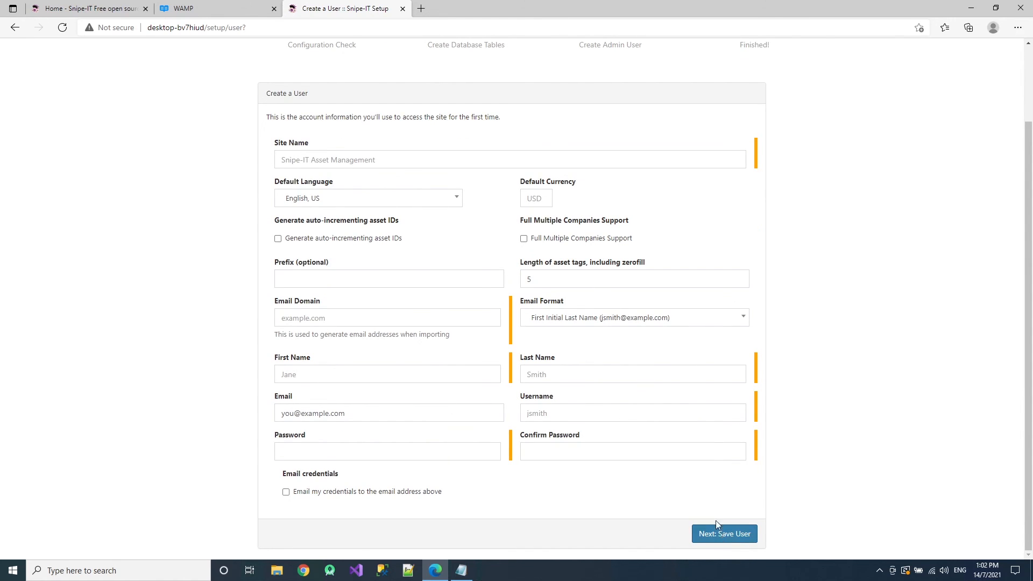
- Save the first admin user and land on the empty IT management dashboard
click(724, 534)
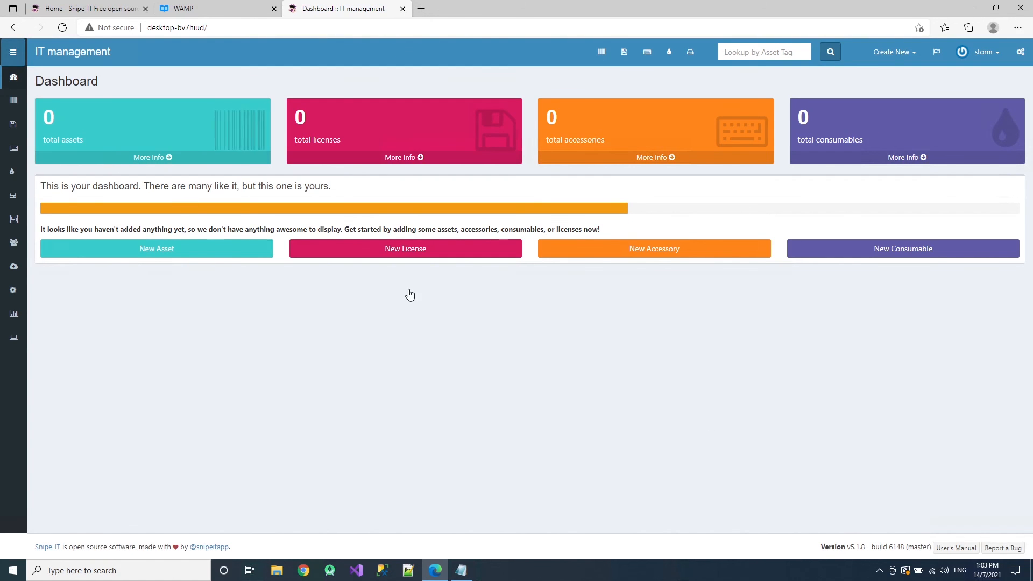
mouse_move(978, 75)
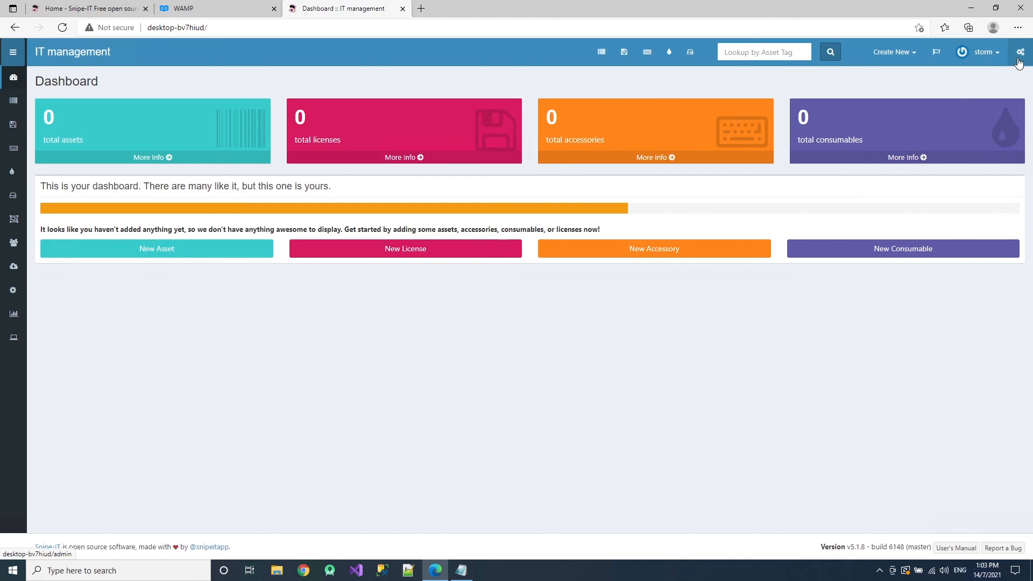
click(1020, 53)
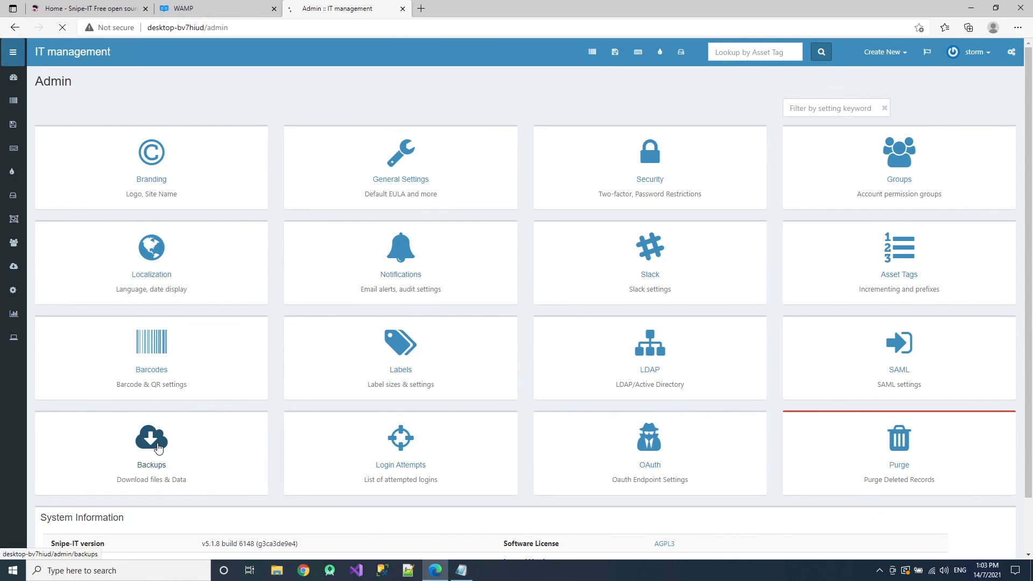
click(150, 448)
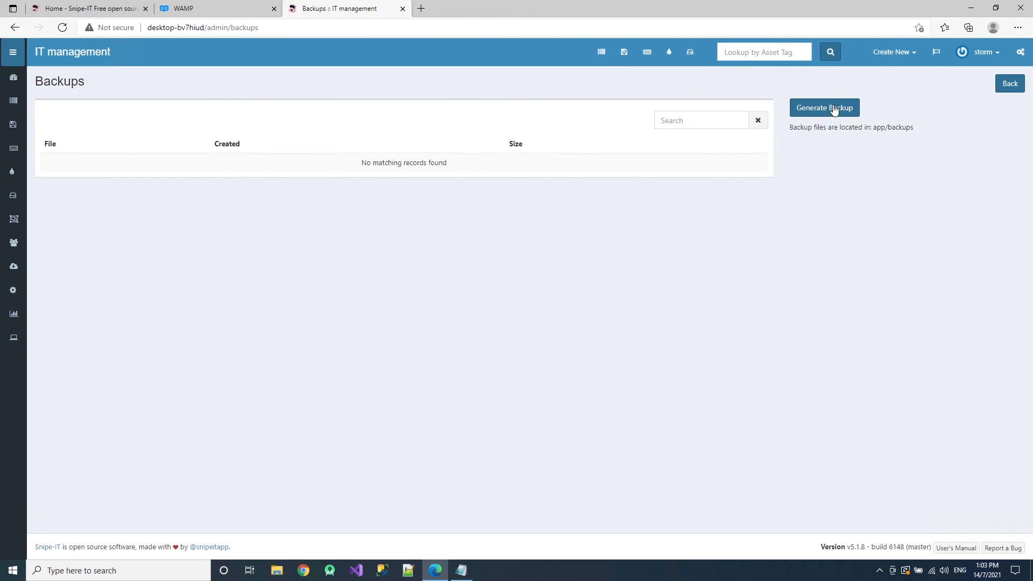
double_click(892, 127)
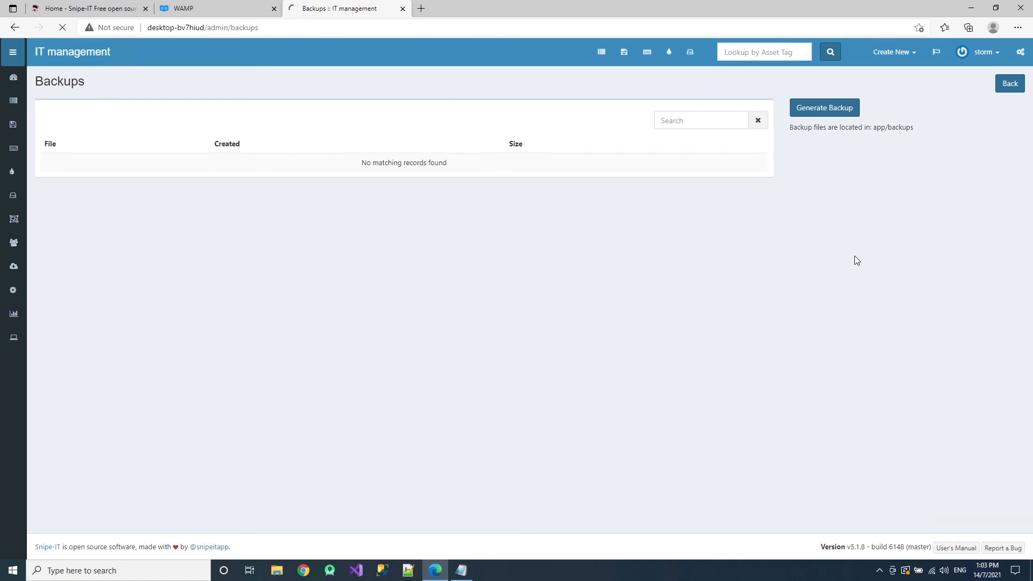
click(824, 108)
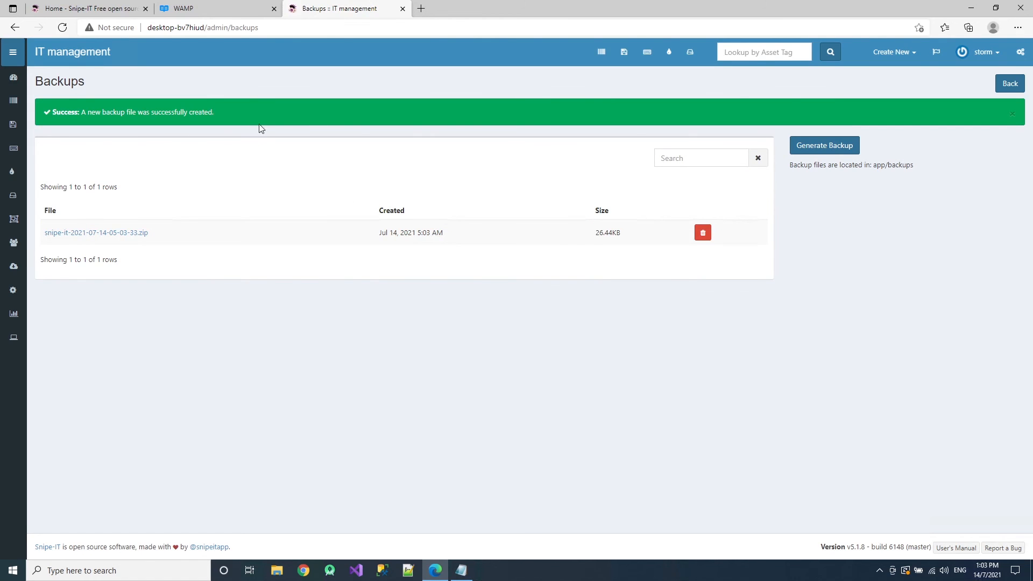
mouse_move(652, 260)
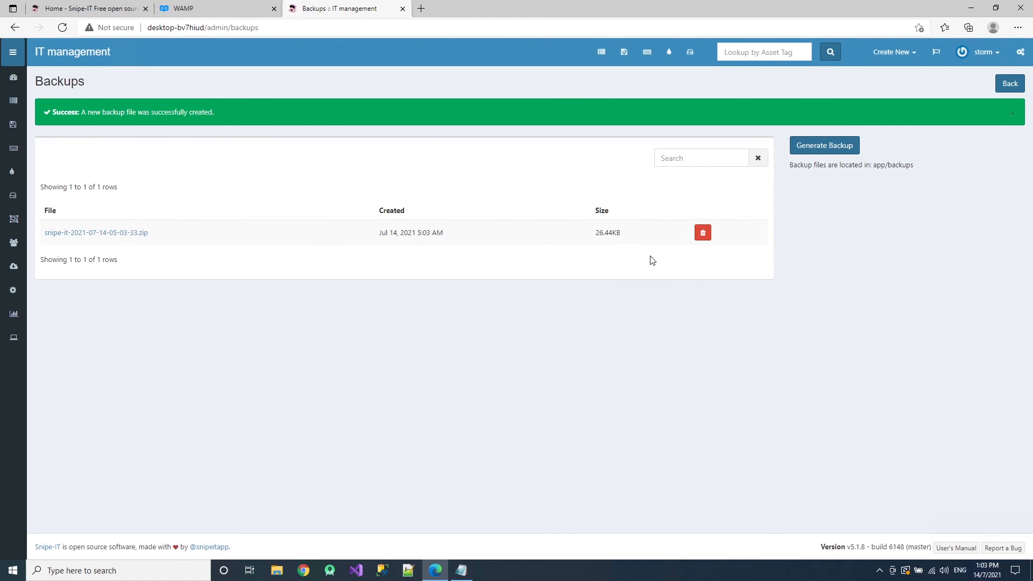
mouse_move(613, 248)
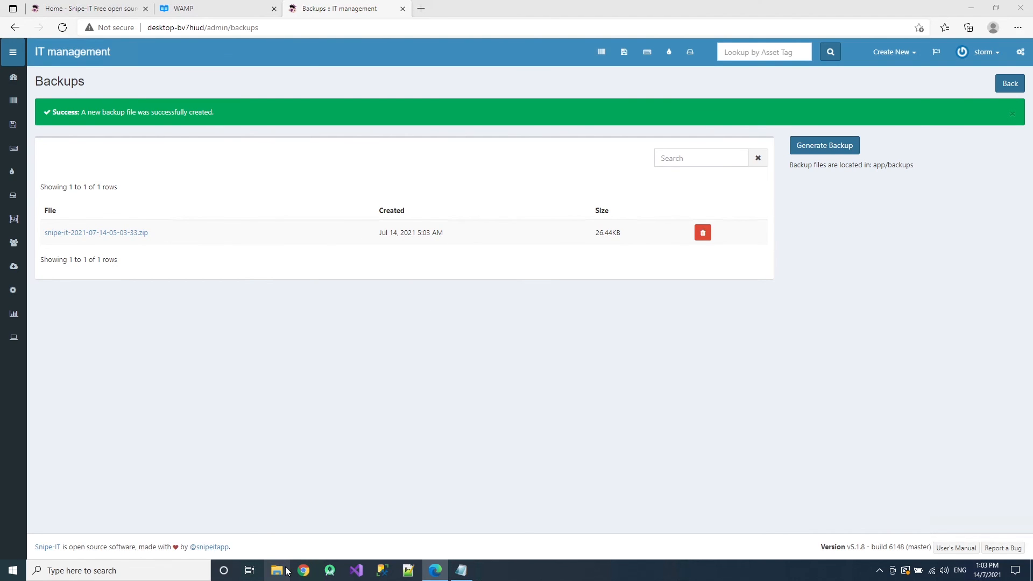
- Browse to C:\wamp\www\snipe-it\storage\app\backups to confirm the 27 KB zip, then return to Admin settings
click(276, 571)
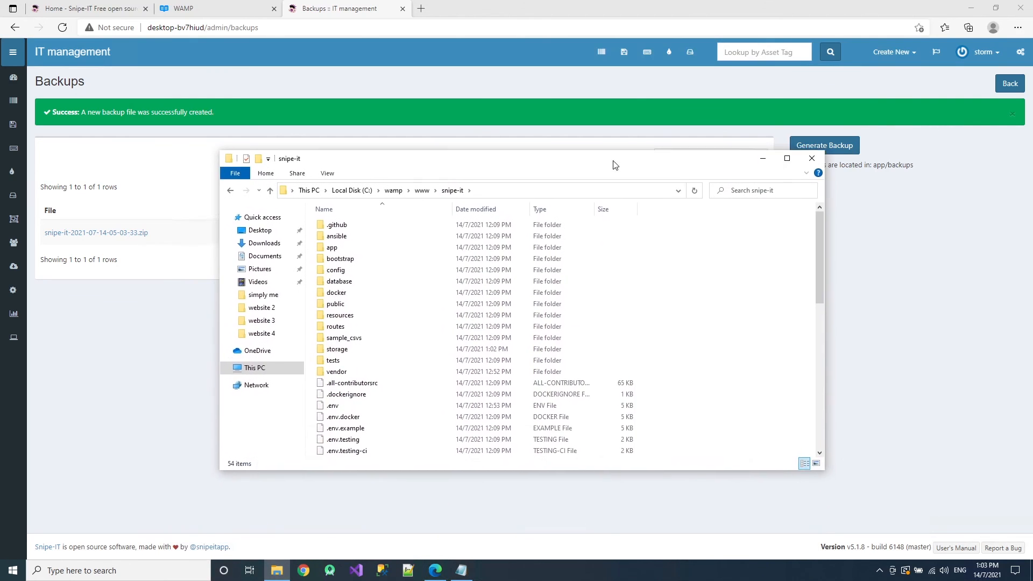
click(337, 349)
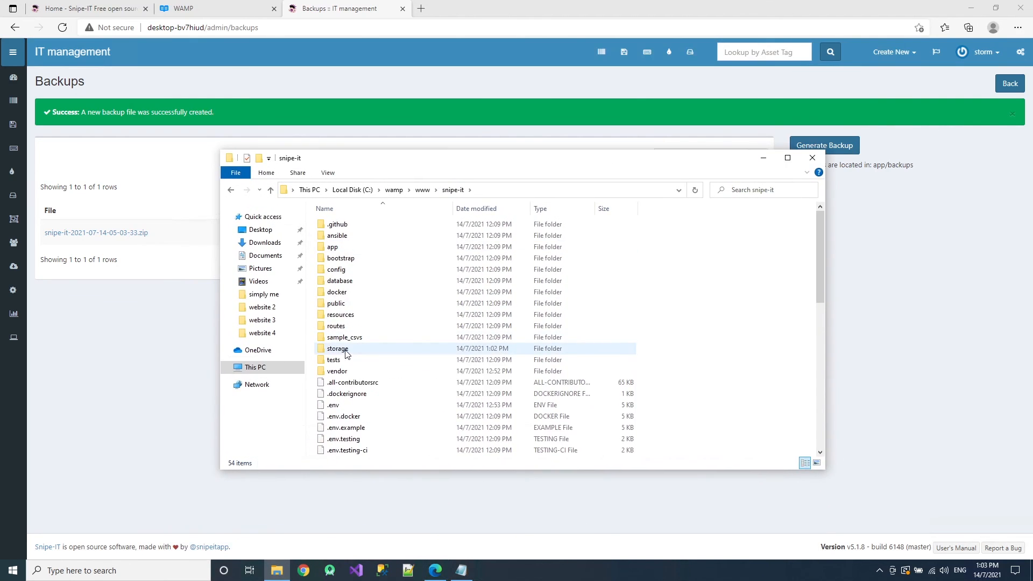
double_click(337, 349)
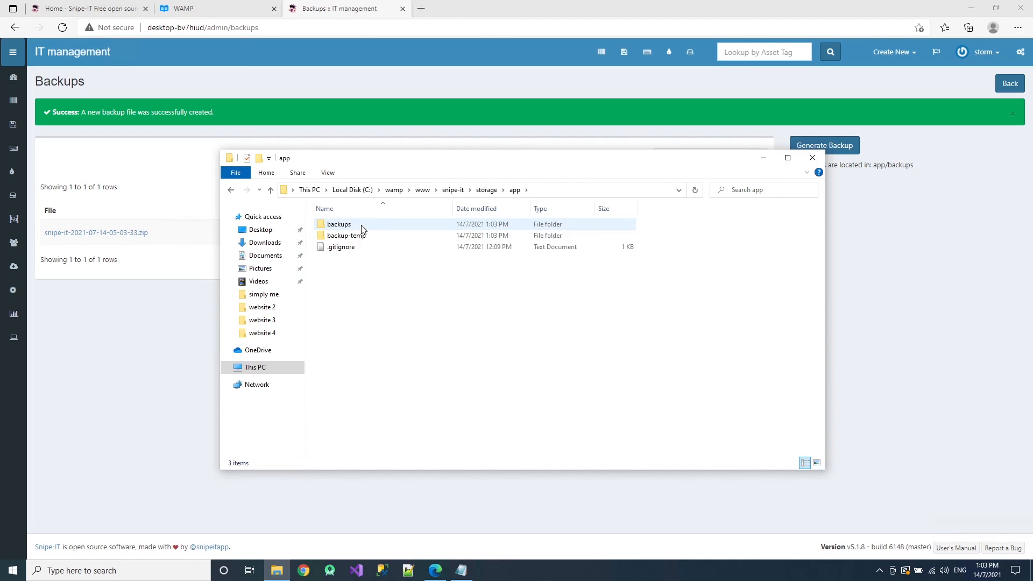
double_click(338, 224)
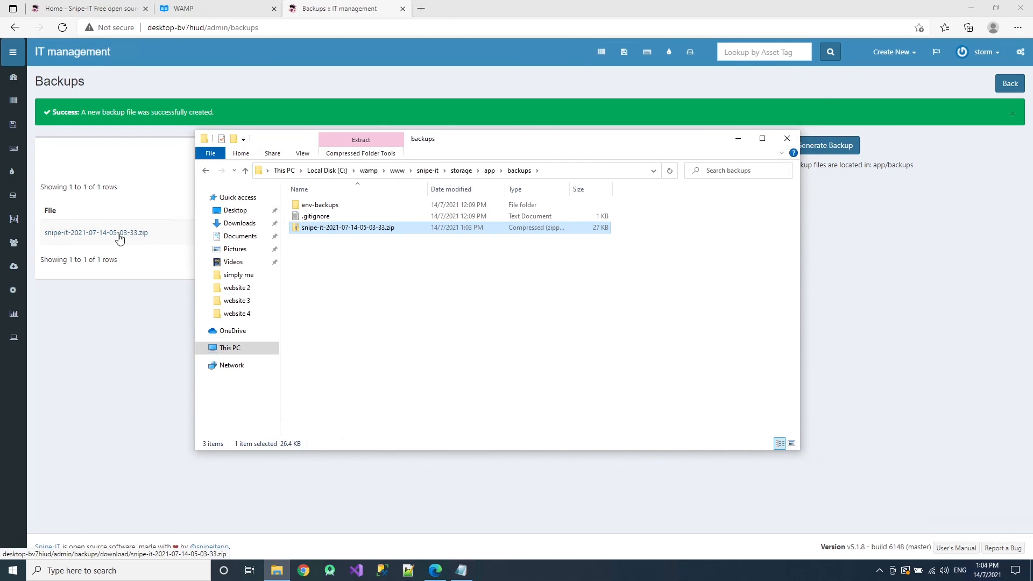
mouse_move(480, 339)
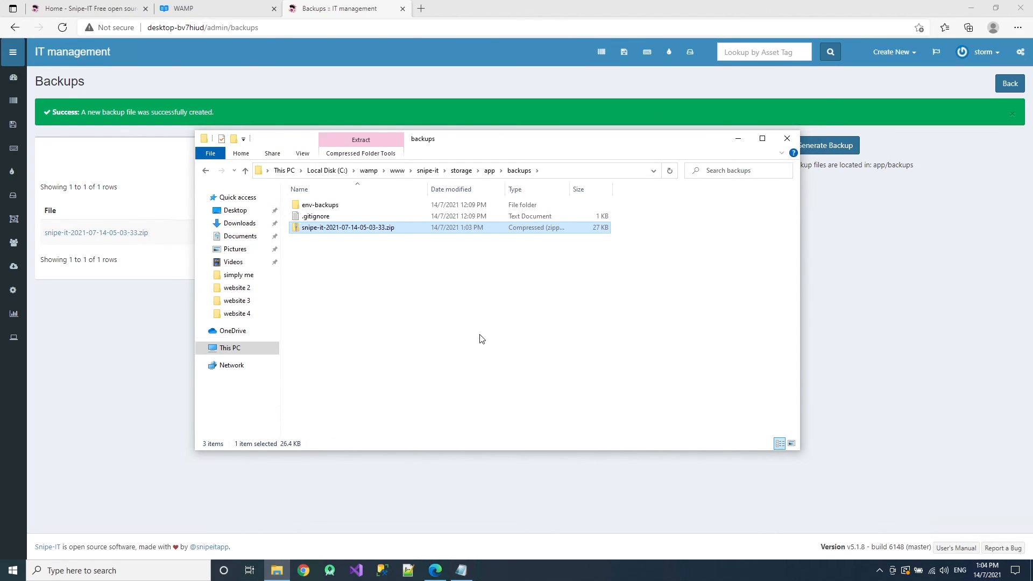
click(786, 138)
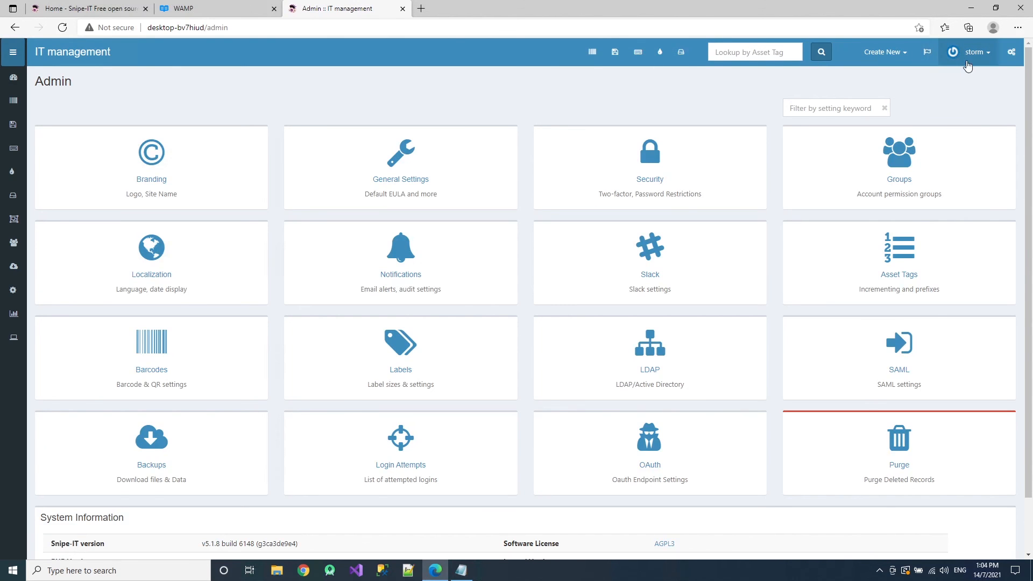
mouse_move(853, 84)
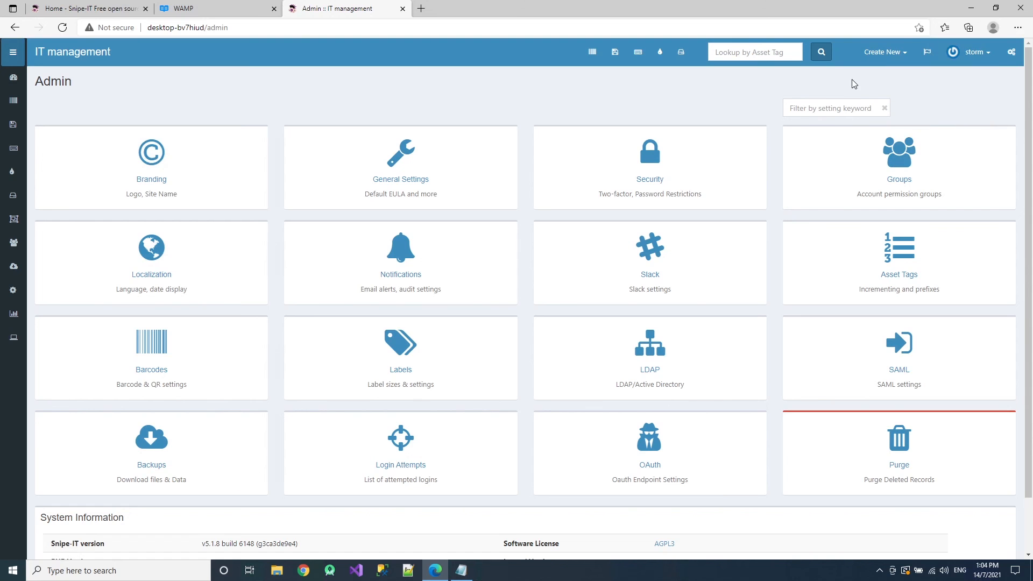
mouse_move(844, 92)
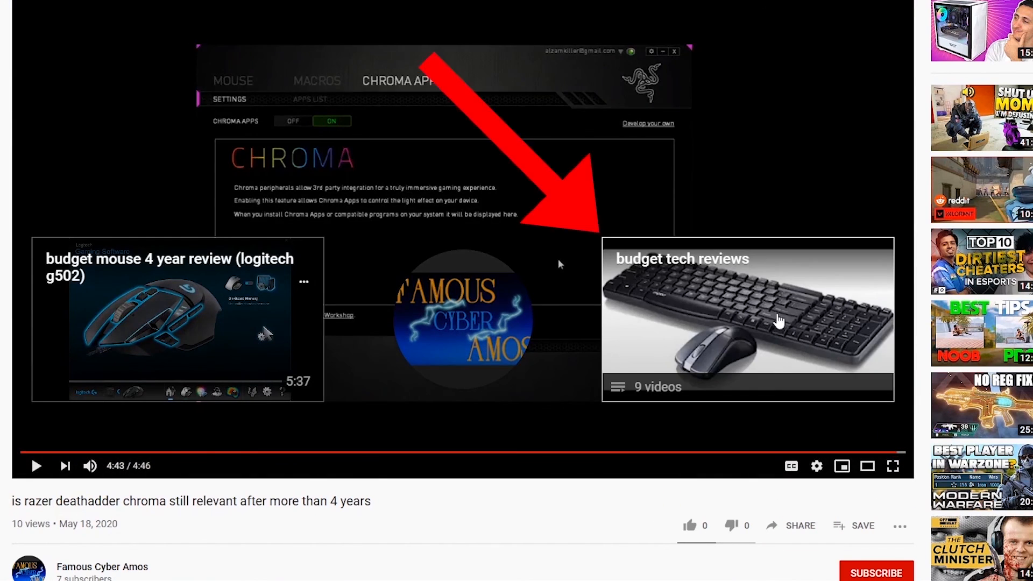
- Start the budget tech reviews playlist from the YouTube end screen card
click(748, 316)
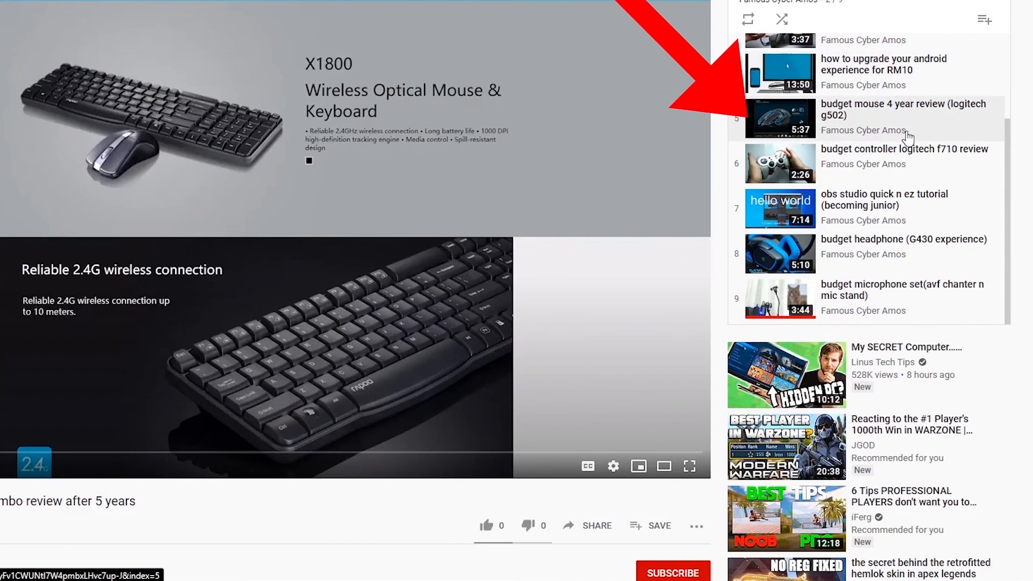
mouse_move(890, 197)
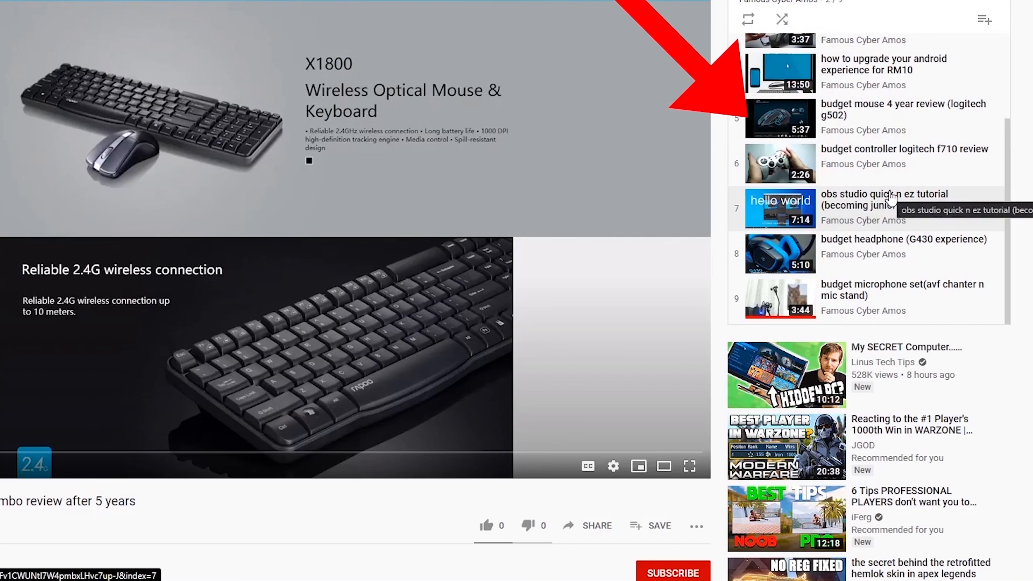